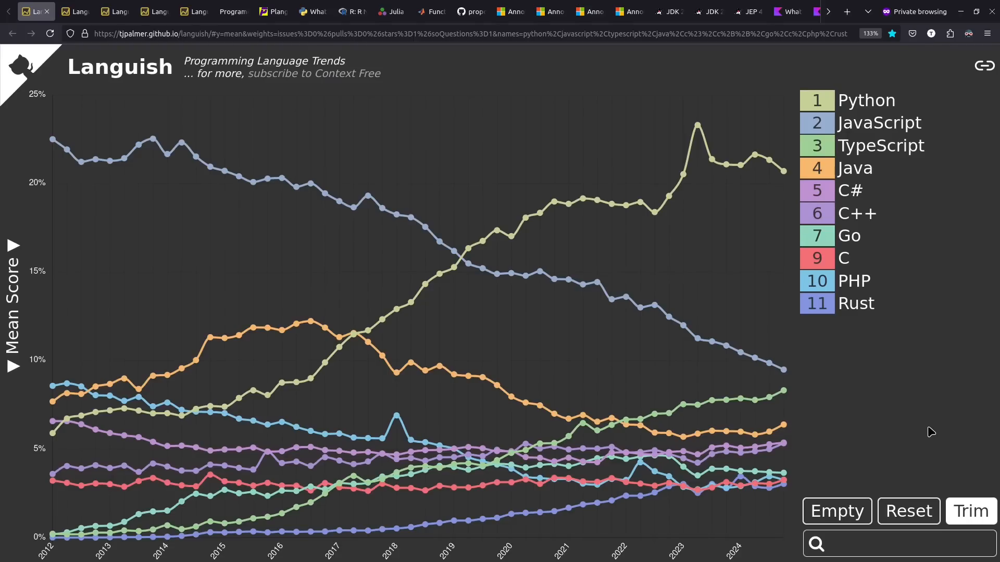
{"action": "mouse_move", "coordinate": [975, 425]}
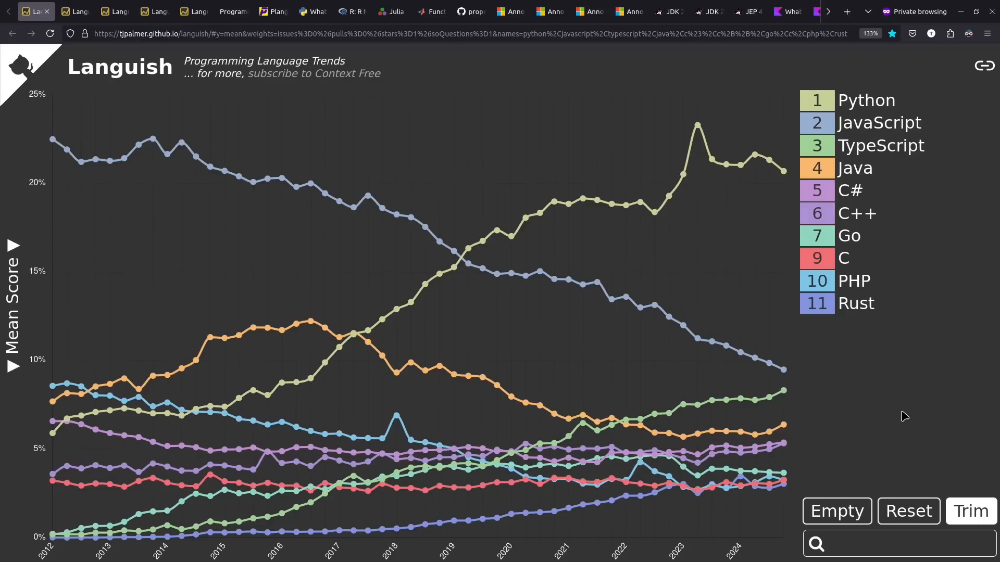
Expand the Metric and Scale options beside the Mean Score trend chart.
{"action": "left_click", "coordinate": [13, 244]}
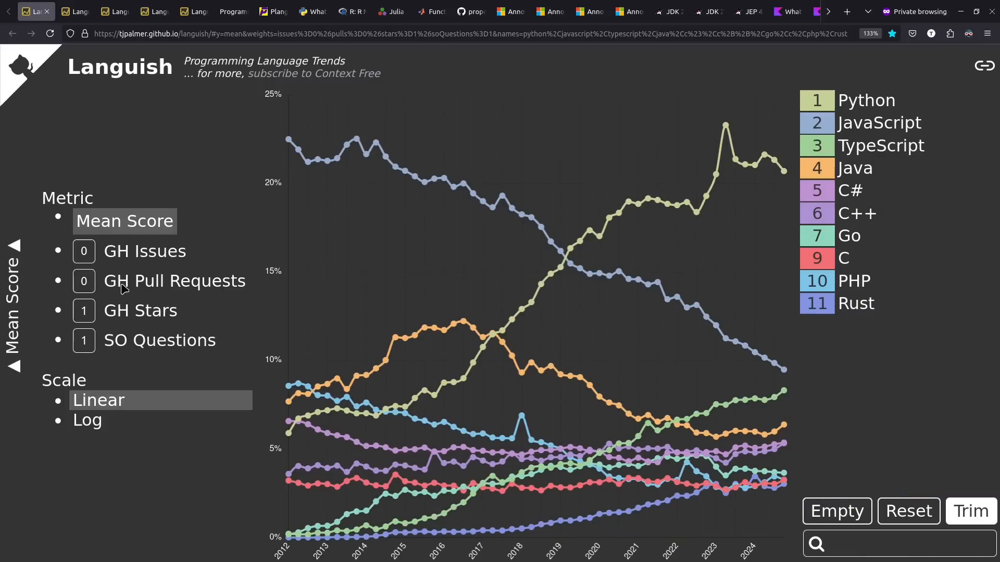
{"action": "mouse_move", "coordinate": [145, 252]}
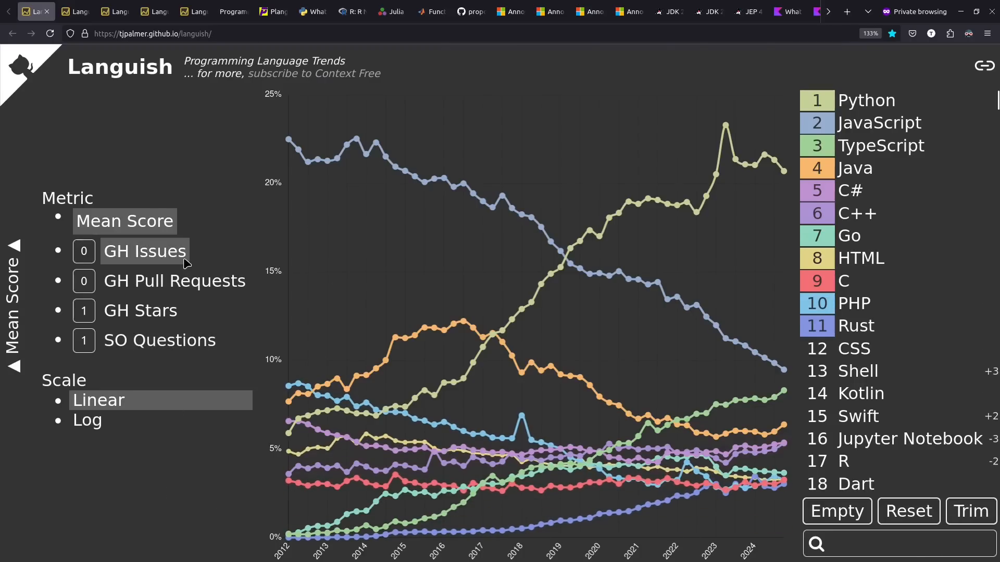
{"action": "left_click", "coordinate": [145, 251]}
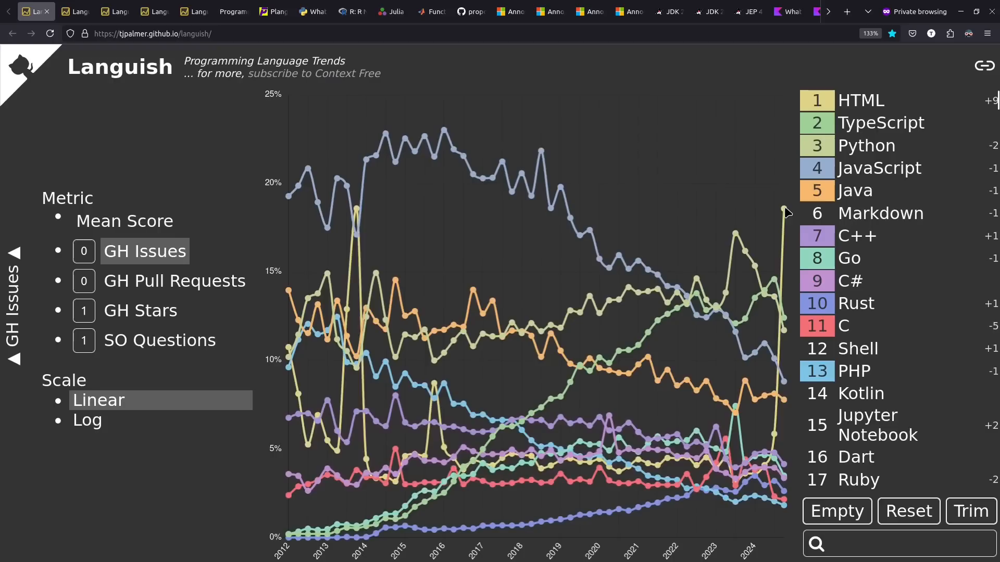
{"action": "mouse_move", "coordinate": [742, 118]}
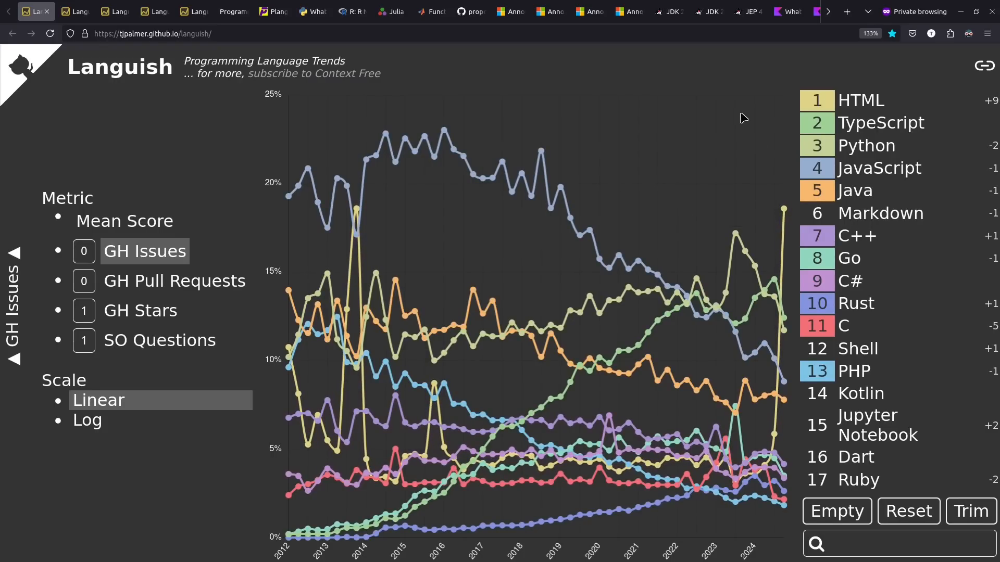
{"action": "mouse_move", "coordinate": [635, 98]}
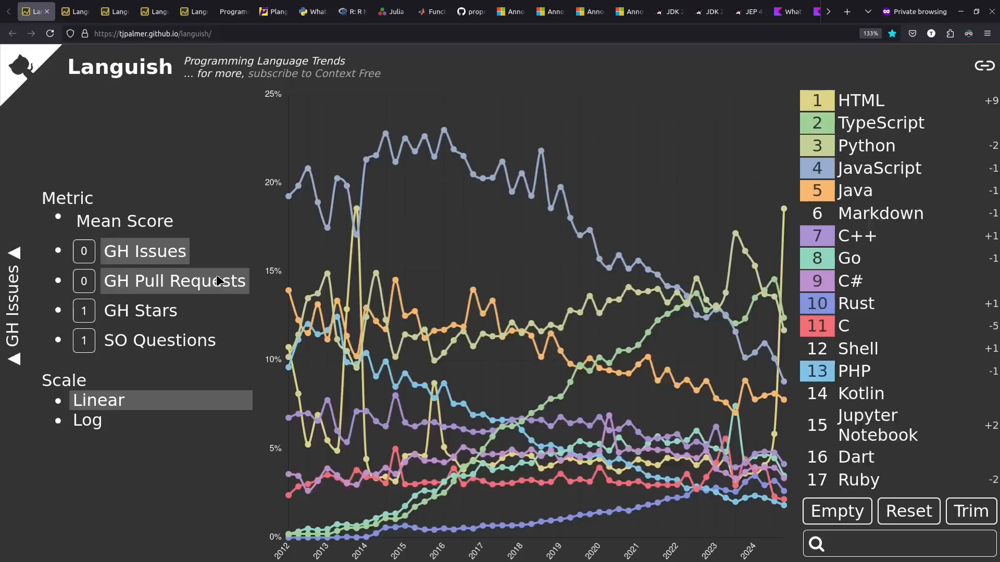
{"action": "left_click", "coordinate": [174, 280]}
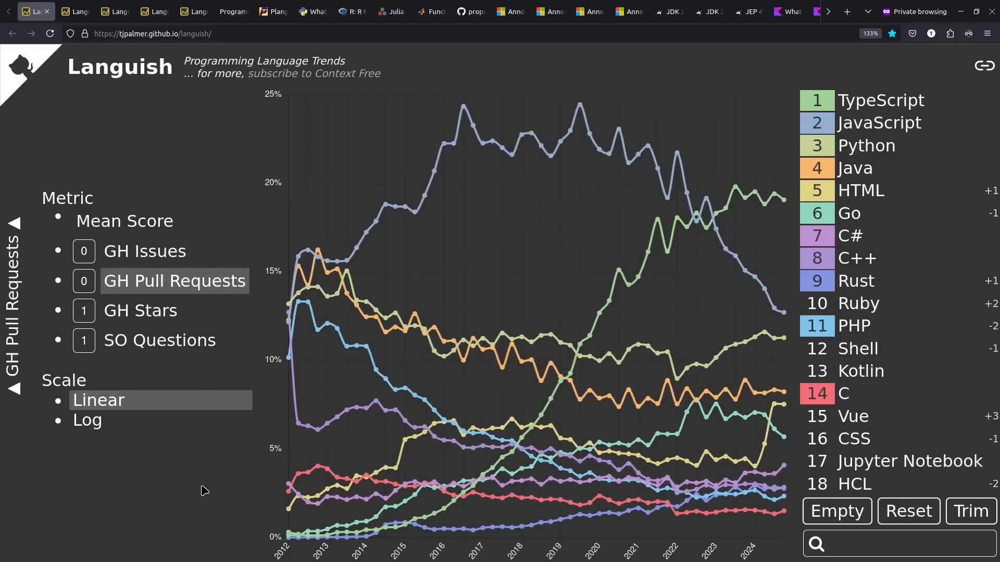
{"action": "mouse_move", "coordinate": [777, 197]}
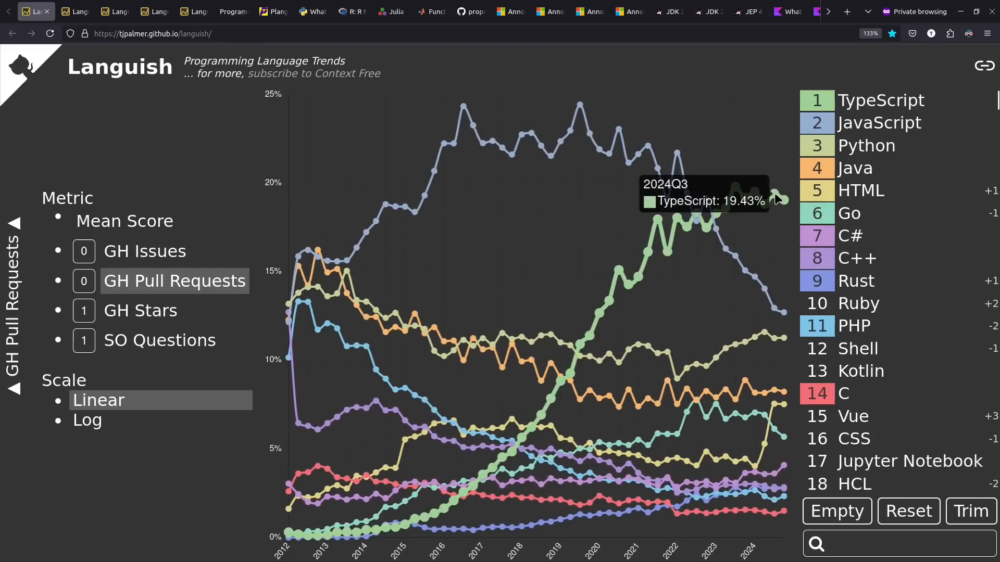
{"action": "mouse_move", "coordinate": [765, 132]}
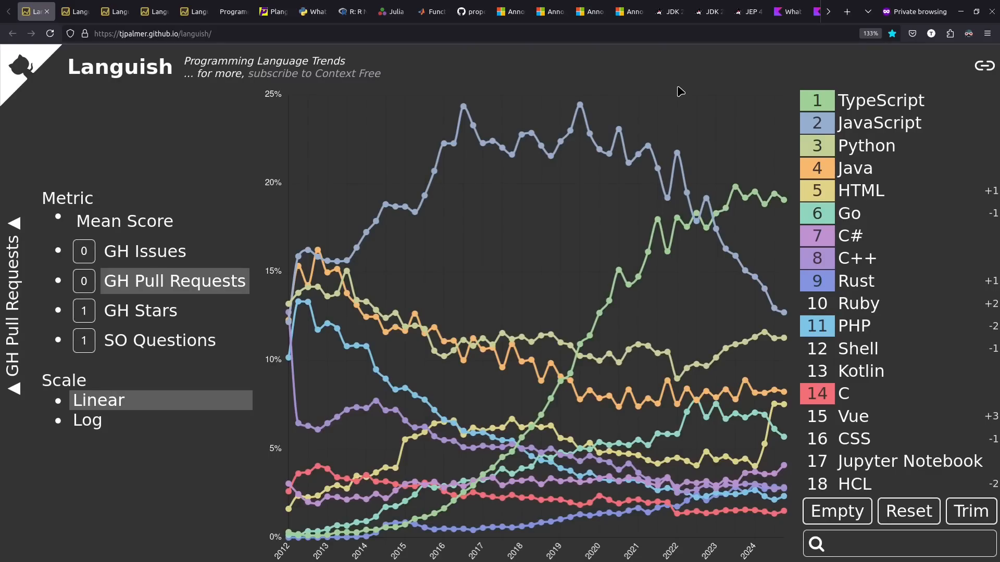
{"action": "left_click", "coordinate": [124, 221]}
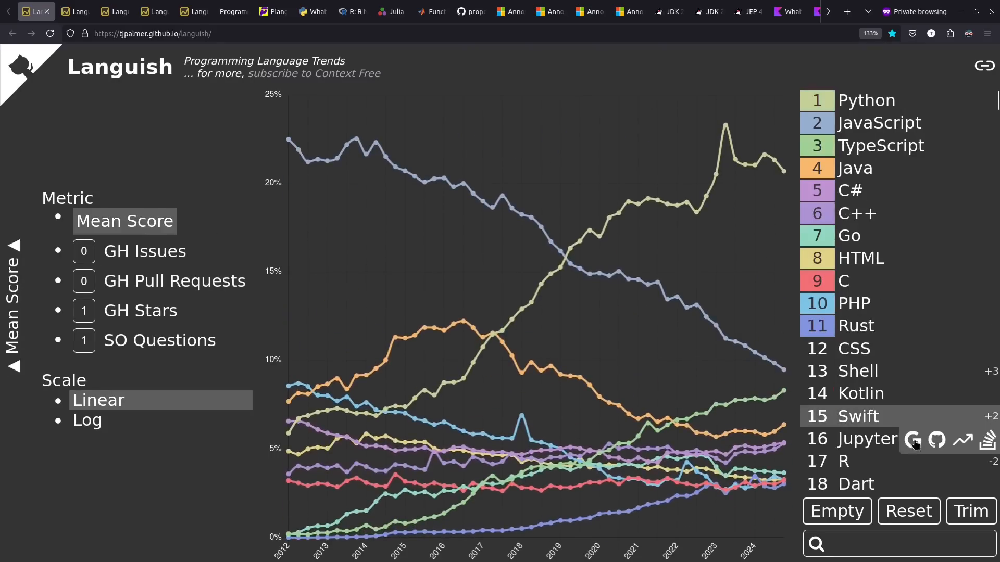
Collapse the Metric and Scale options so the language trend chart fills the page.
{"action": "left_click", "coordinate": [969, 510]}
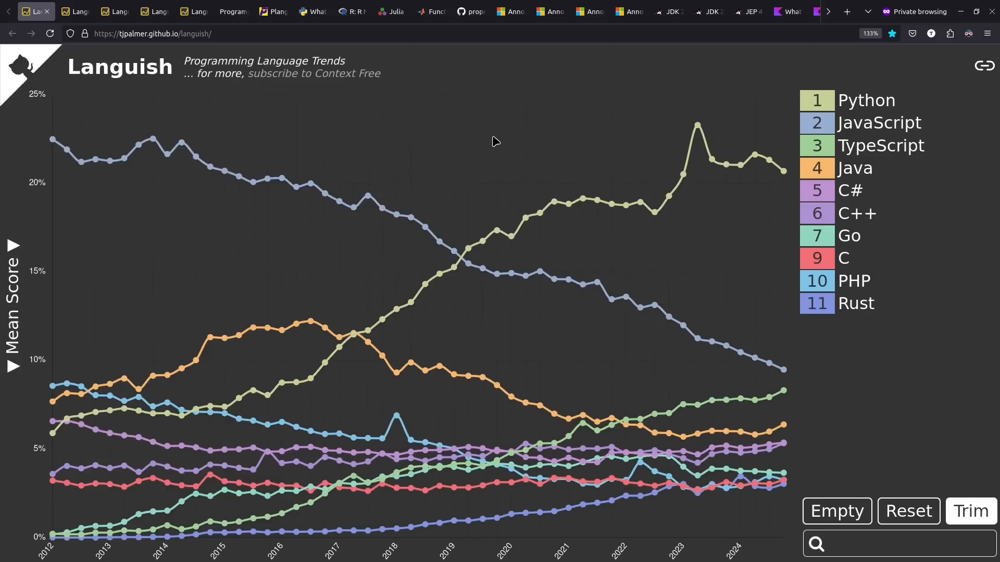
{"action": "mouse_move", "coordinate": [703, 180]}
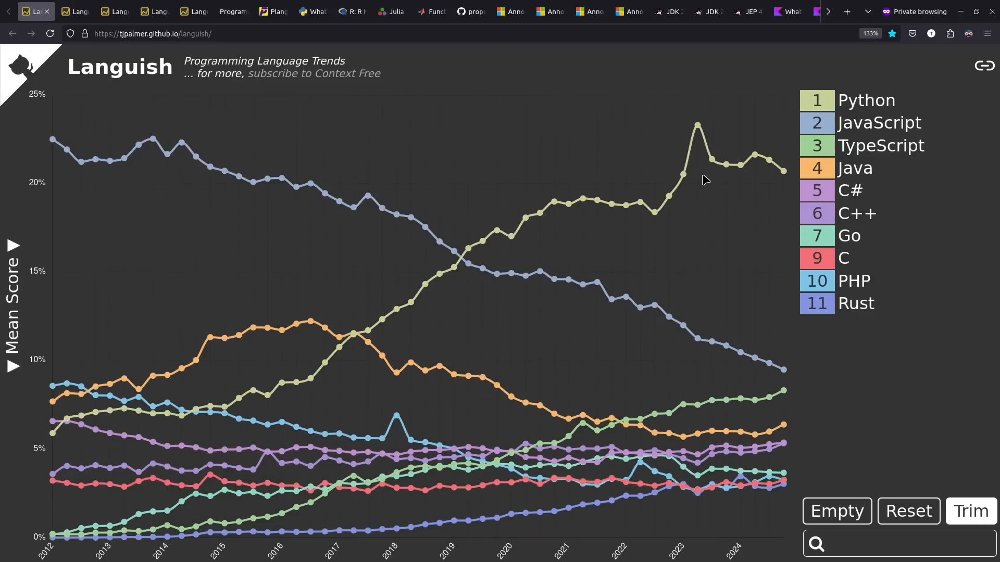
{"action": "mouse_move", "coordinate": [733, 345]}
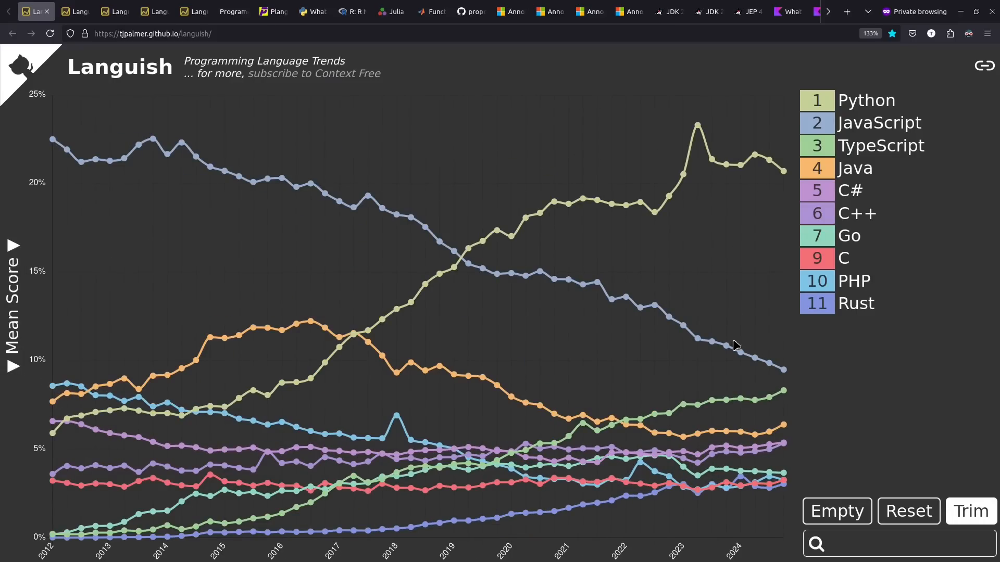
{"action": "mouse_move", "coordinate": [757, 420]}
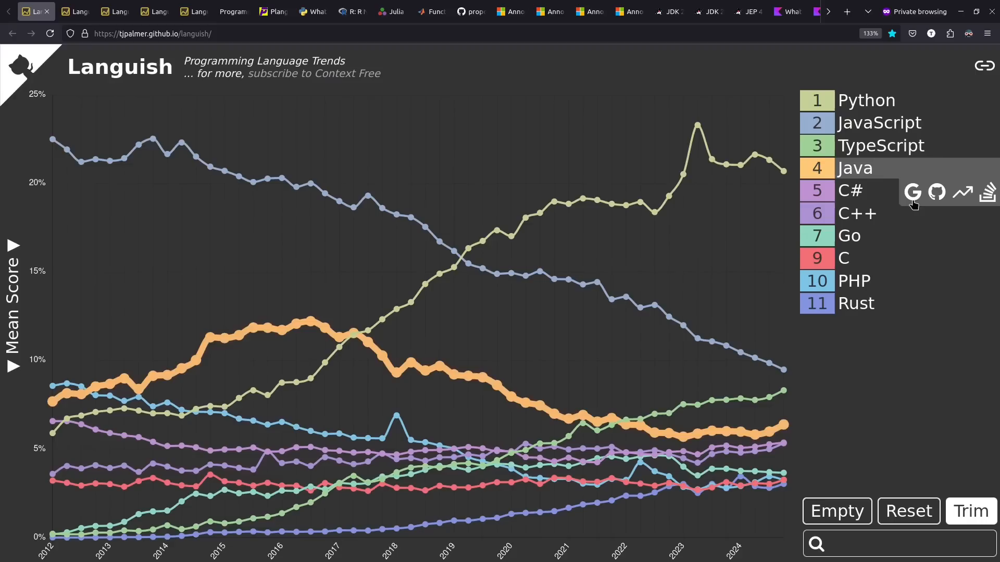
{"action": "mouse_move", "coordinate": [880, 258]}
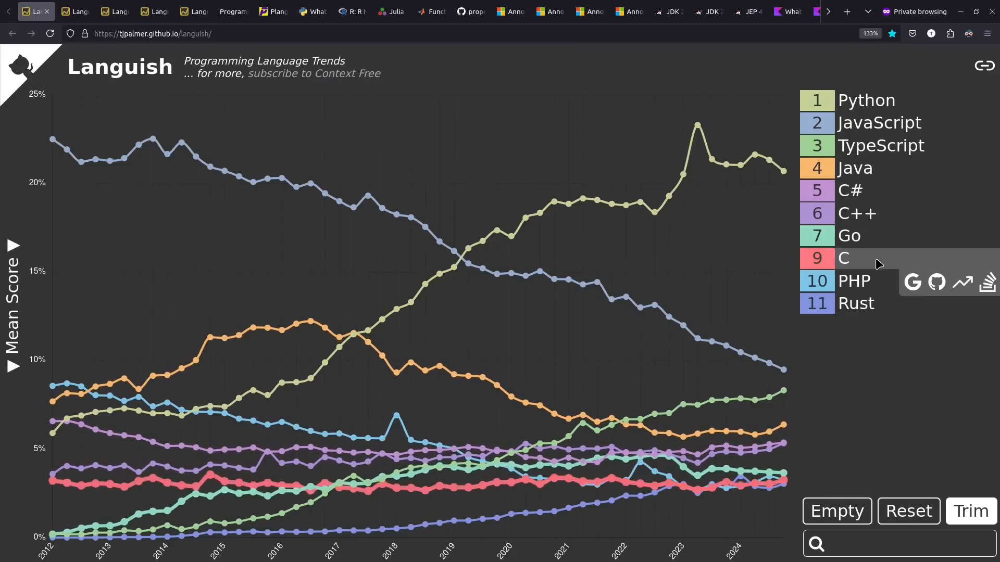
{"action": "mouse_move", "coordinate": [854, 303]}
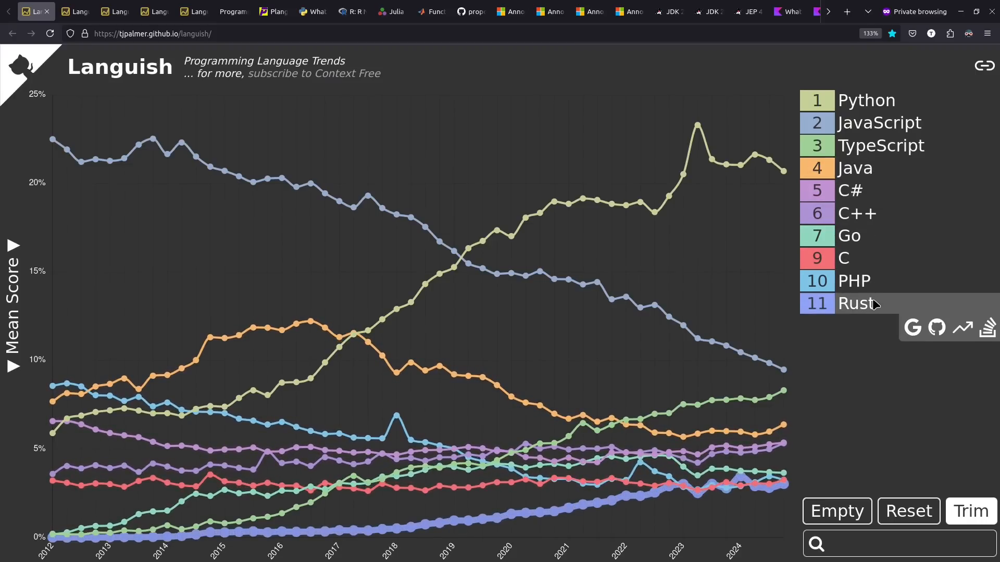
{"action": "left_click", "coordinate": [855, 303]}
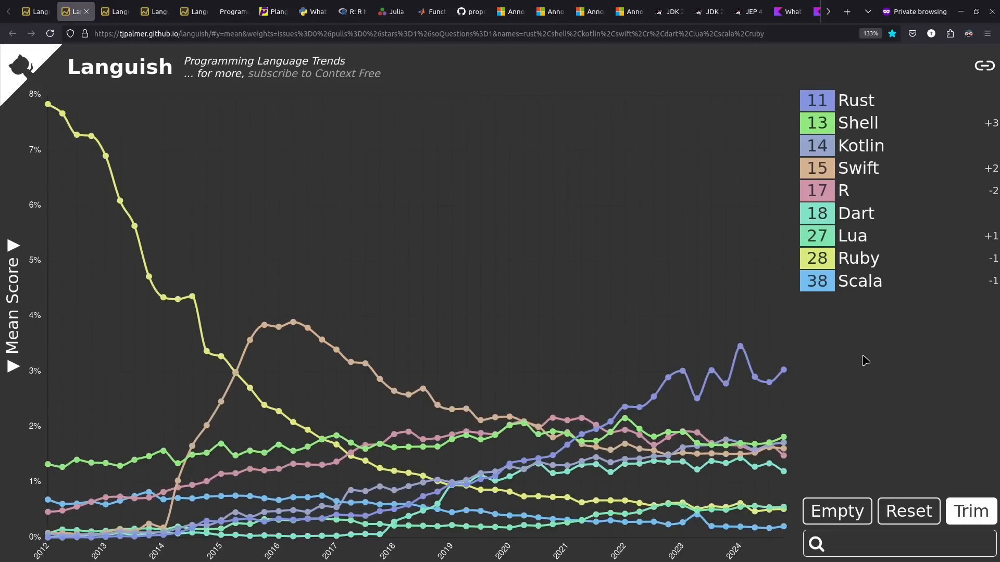
{"action": "mouse_move", "coordinate": [871, 323]}
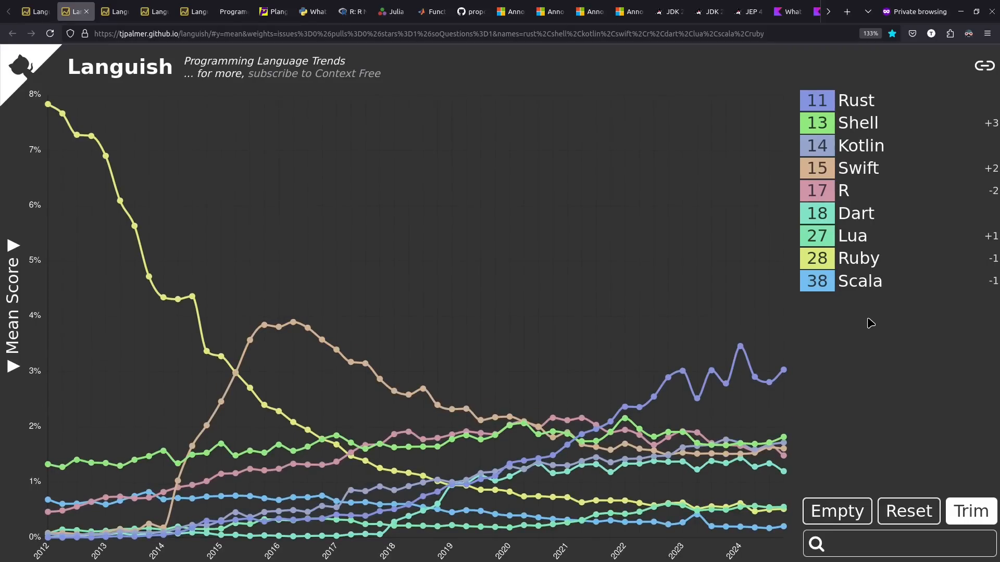
{"action": "mouse_move", "coordinate": [858, 258]}
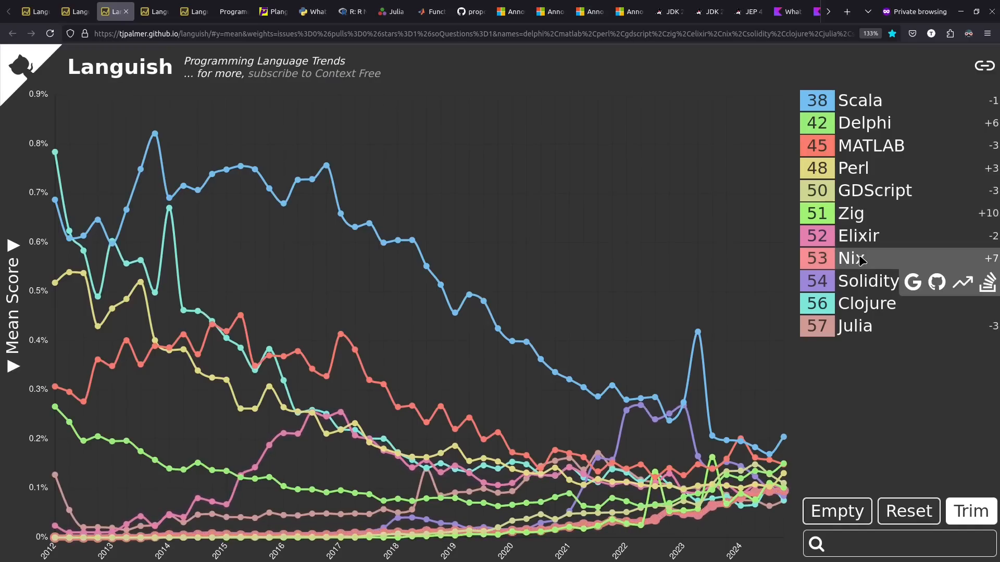
{"action": "mouse_move", "coordinate": [868, 280]}
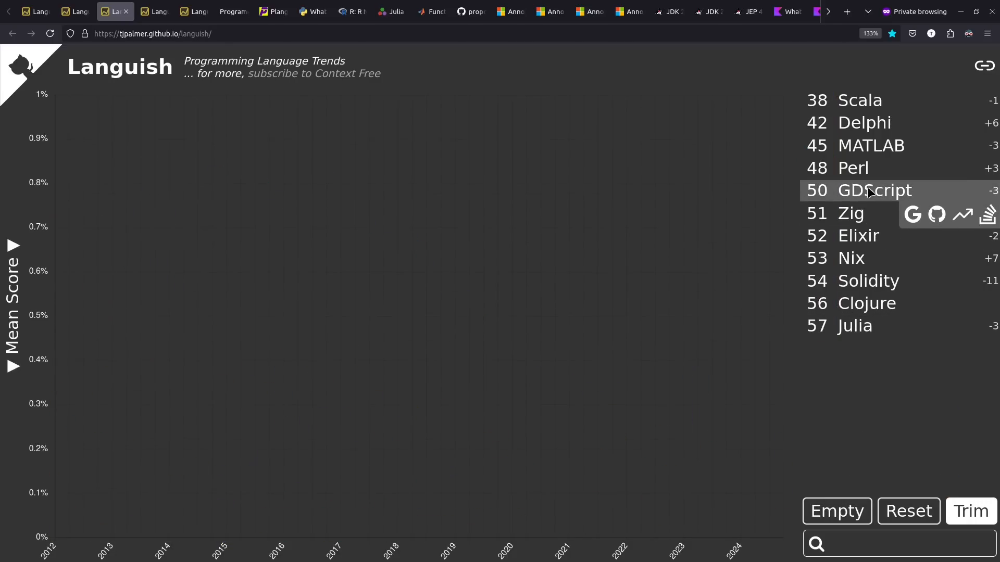
Inspect legend entries on the less common languages trend chart.
{"action": "left_click", "coordinate": [876, 189]}
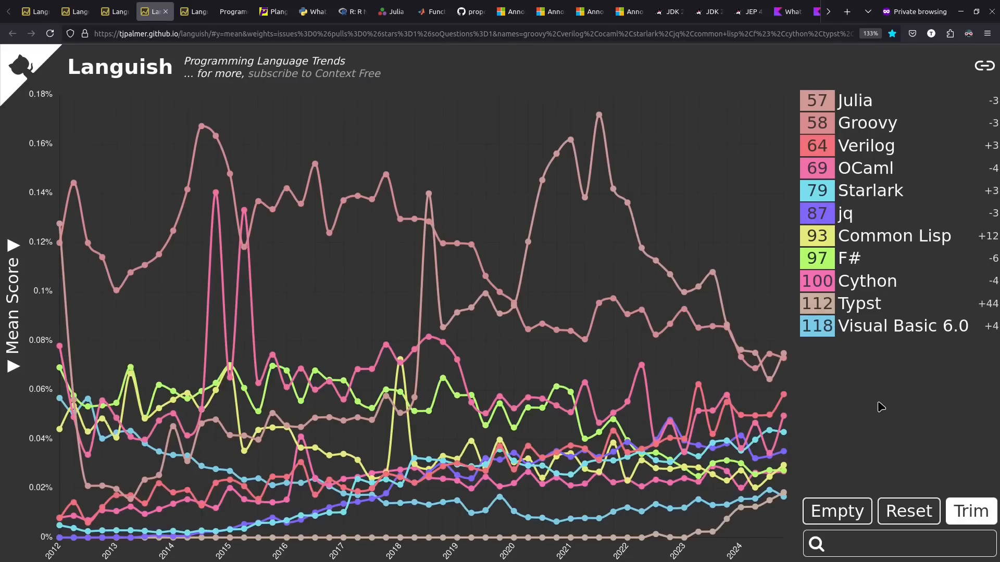
{"action": "mouse_move", "coordinate": [858, 304]}
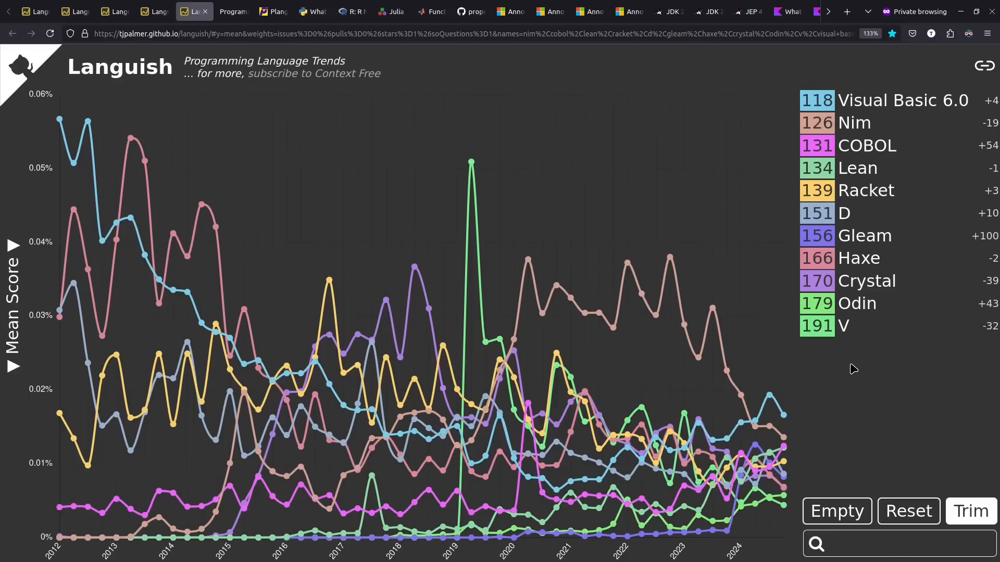
{"action": "mouse_move", "coordinate": [865, 145]}
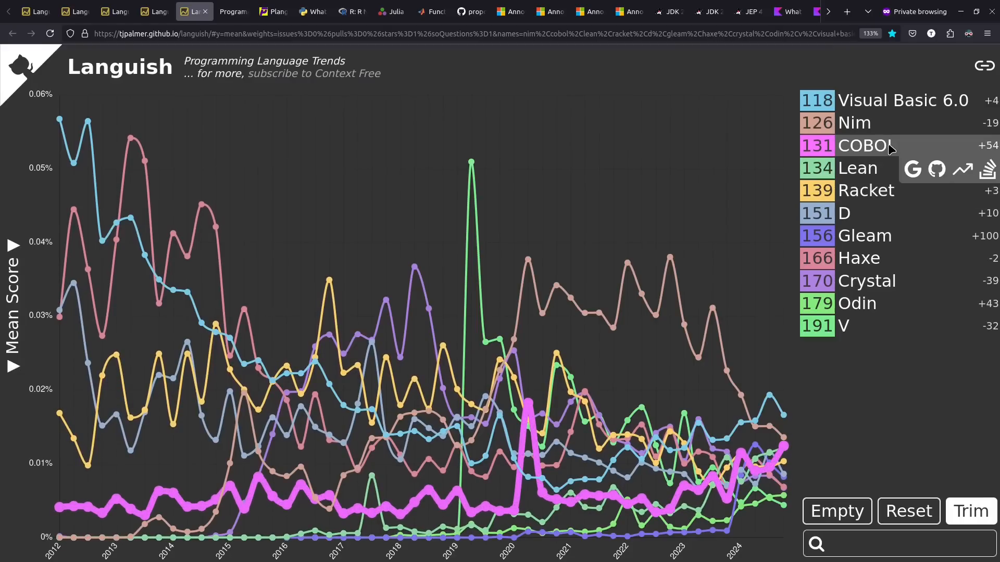
{"action": "mouse_move", "coordinate": [866, 235]}
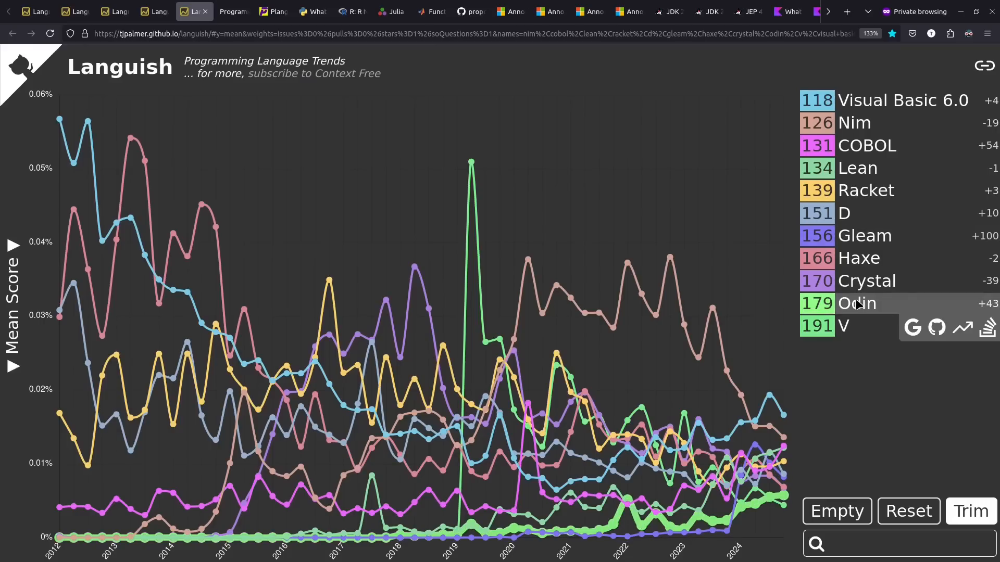
Visit the Programming Language Rankings page, then the plangs! language catalogue.
{"action": "left_click", "coordinate": [233, 12]}
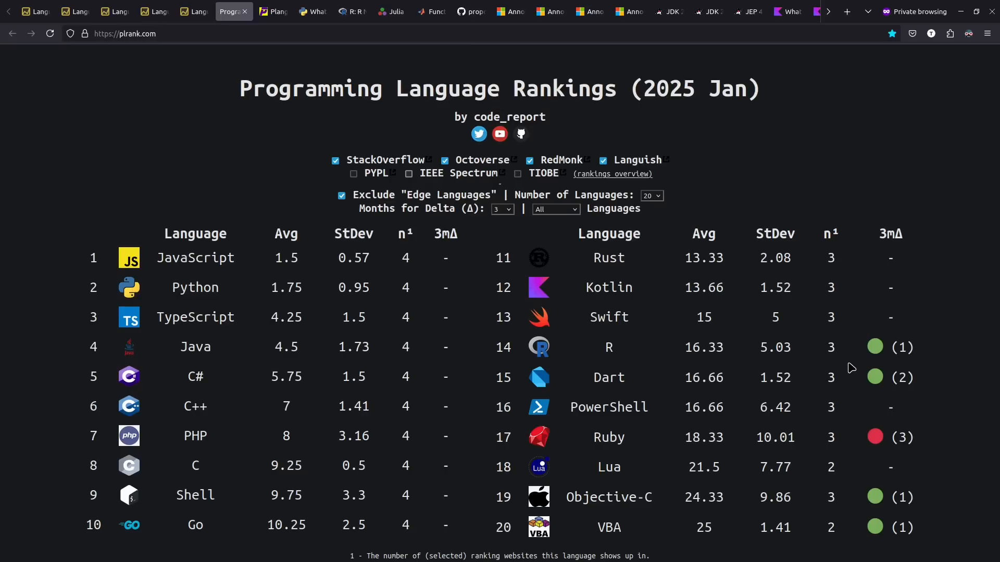
{"action": "left_click", "coordinate": [269, 11]}
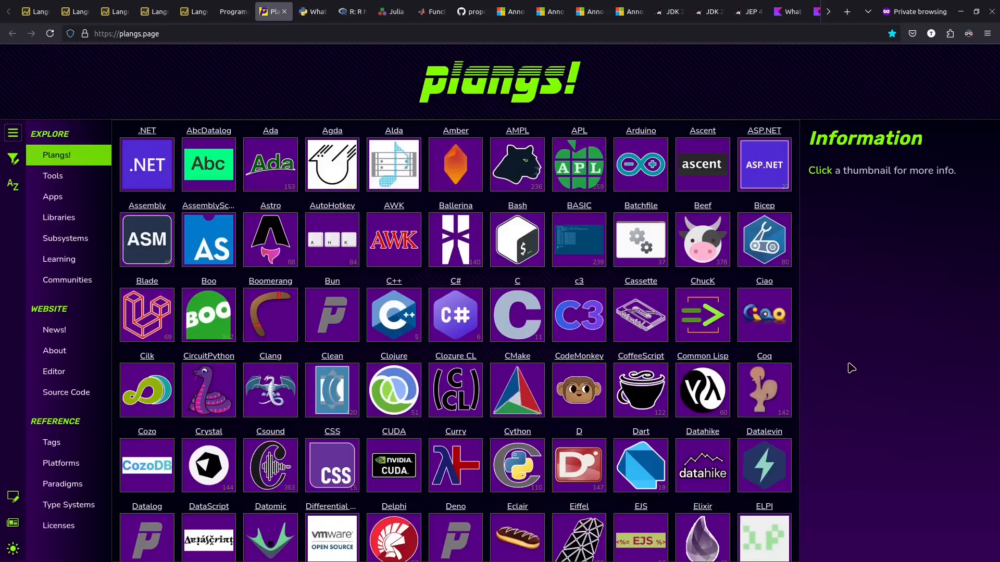
{"action": "mouse_move", "coordinate": [922, 361]}
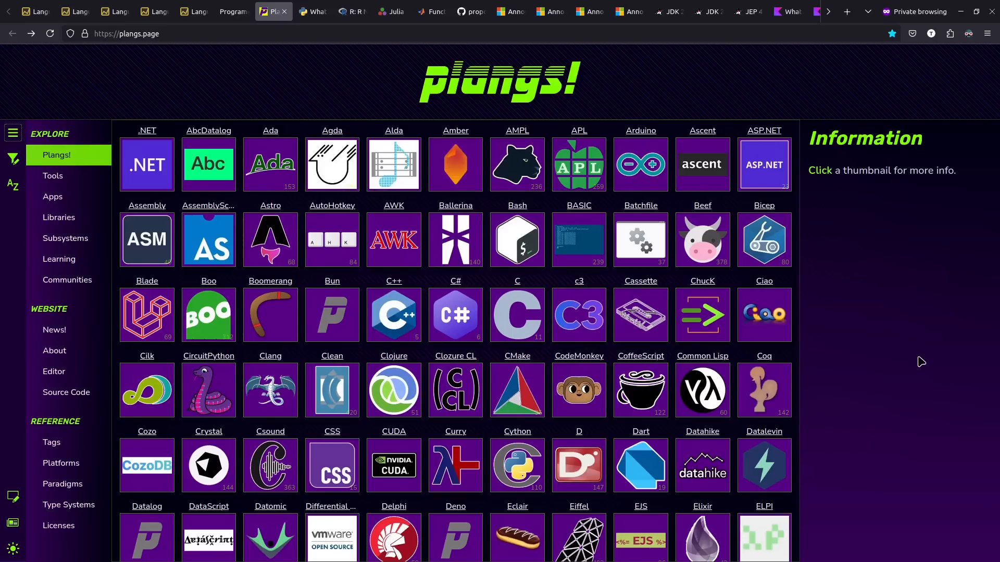
Show C#'s information card and bring up the Filter Plangs panel.
{"action": "left_click", "coordinate": [455, 314]}
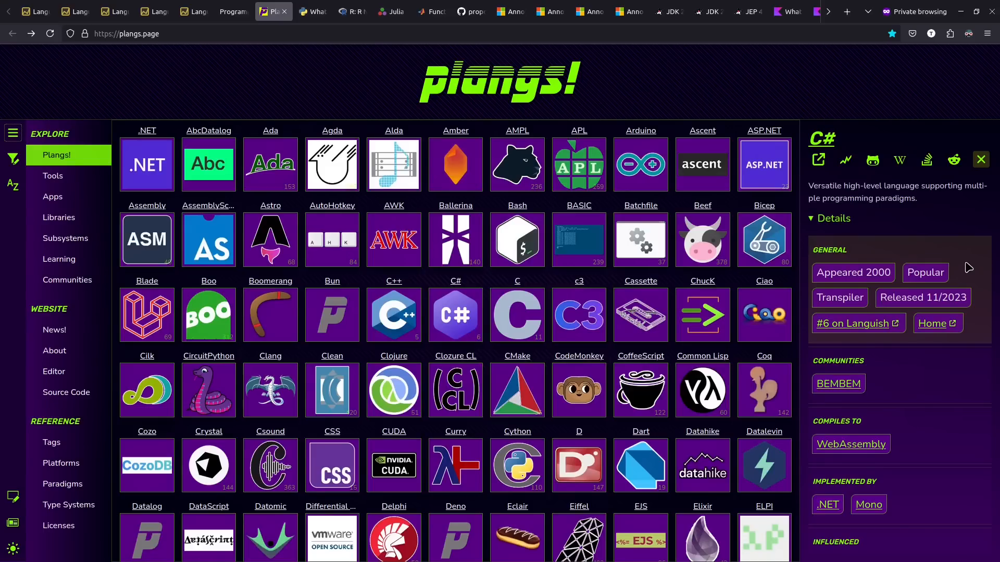
{"action": "left_click", "coordinate": [13, 157]}
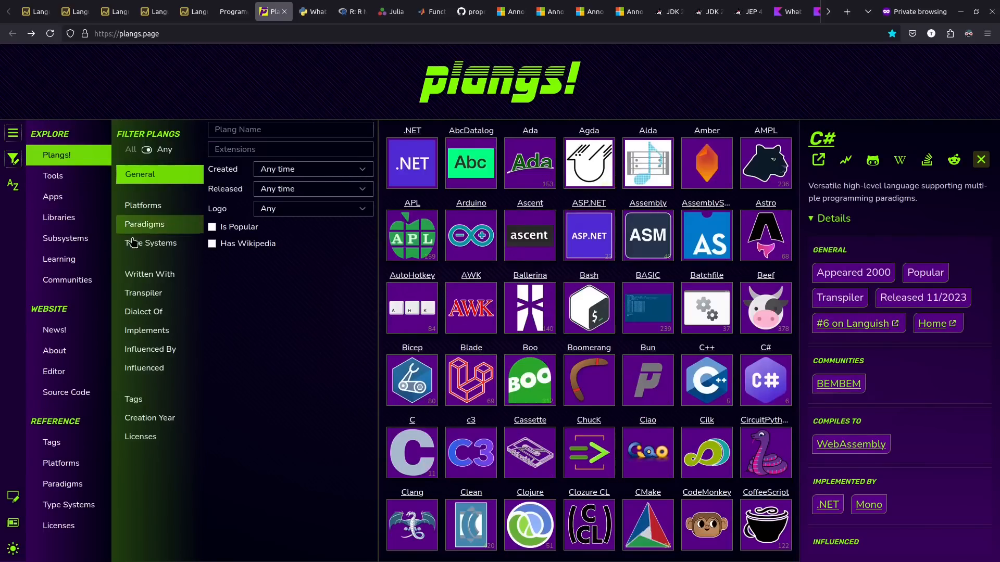
Filter plangs to Functional languages that transpile to JavaScript, then move to the Python 3.13 What's New tab.
{"action": "left_click", "coordinate": [144, 293]}
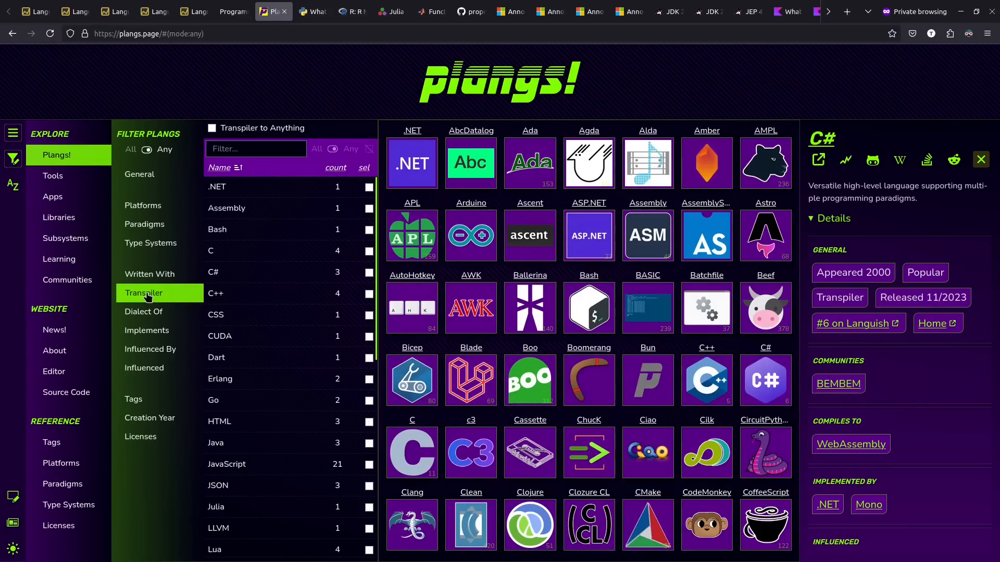
{"action": "scroll", "scroll_direction": "down", "scroll_amount": 3}
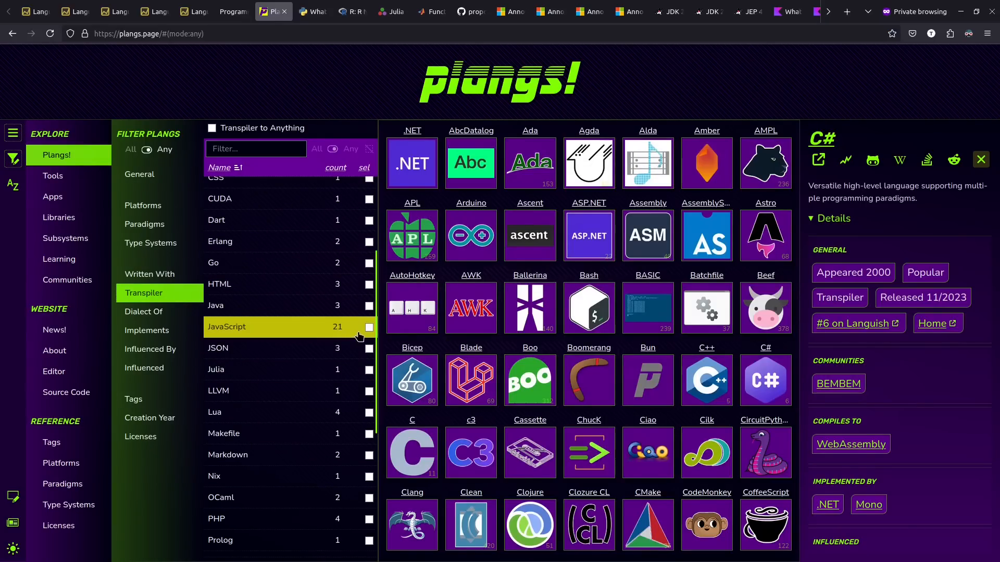
{"action": "left_click", "coordinate": [368, 327]}
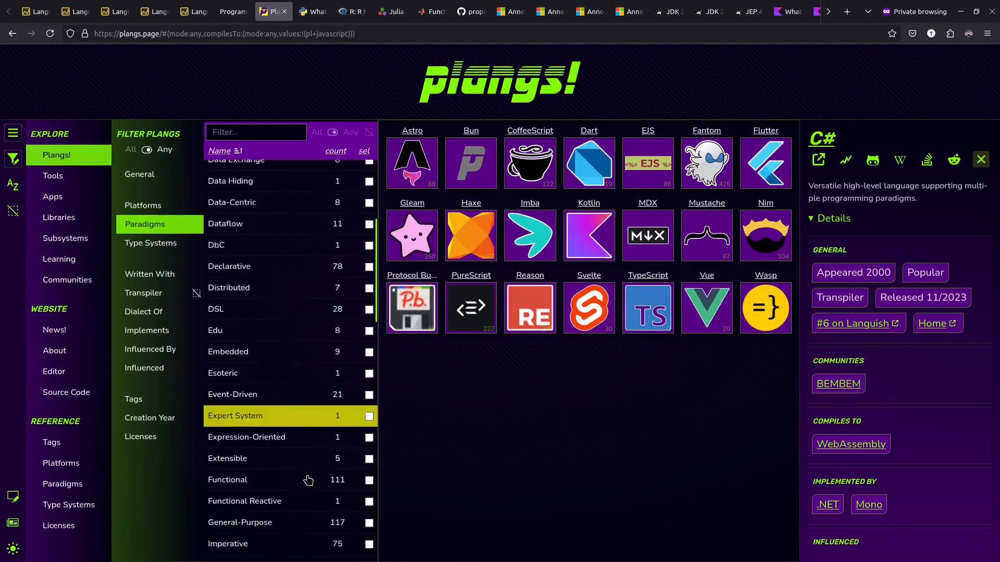
{"action": "left_click", "coordinate": [369, 407]}
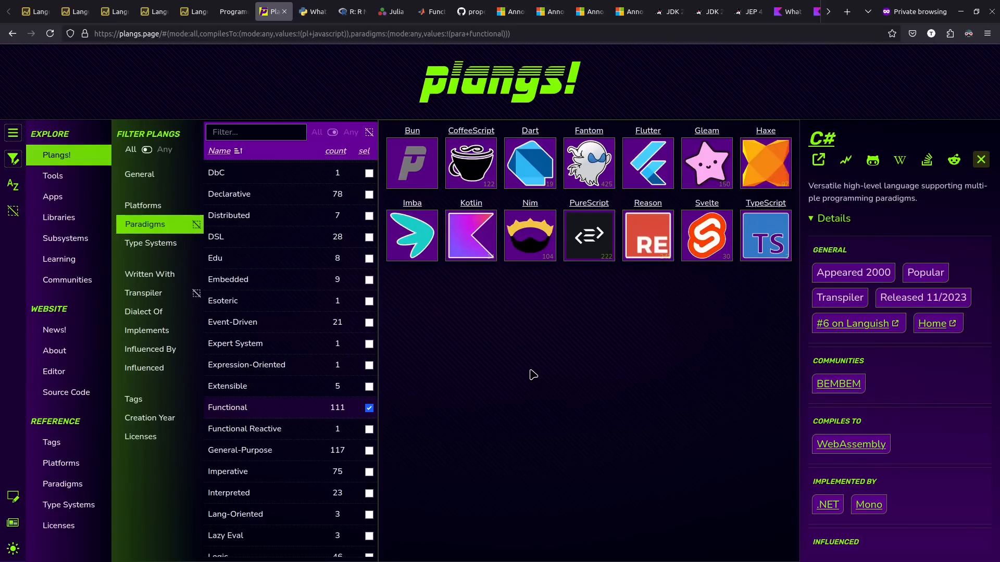
{"action": "left_click", "coordinate": [313, 12]}
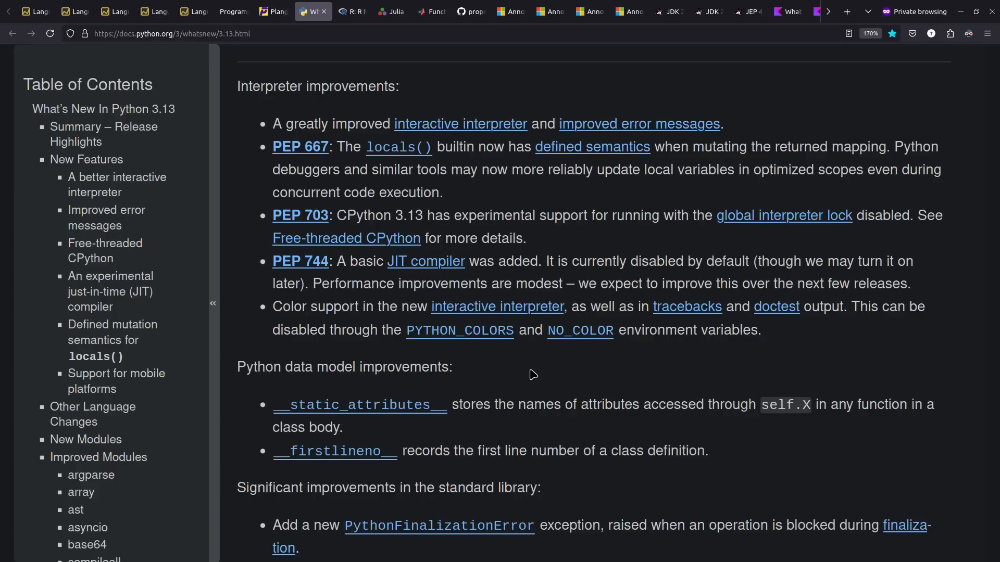
{"action": "mouse_move", "coordinate": [714, 260]}
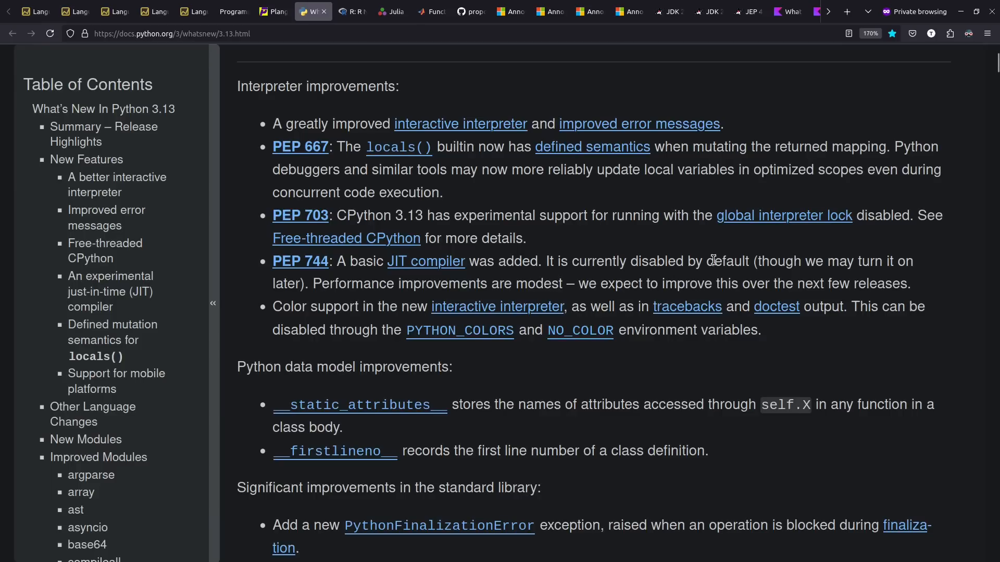
{"action": "mouse_move", "coordinate": [758, 220]}
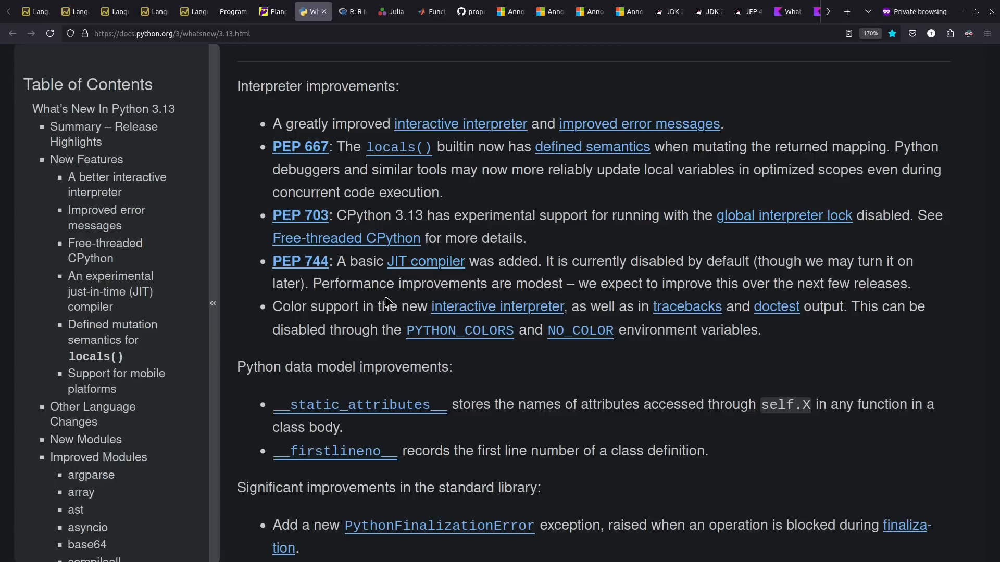
Read the Python 3.13 interpreter improvements, then switch to the R NEWS tab.
{"action": "left_click", "coordinate": [351, 12]}
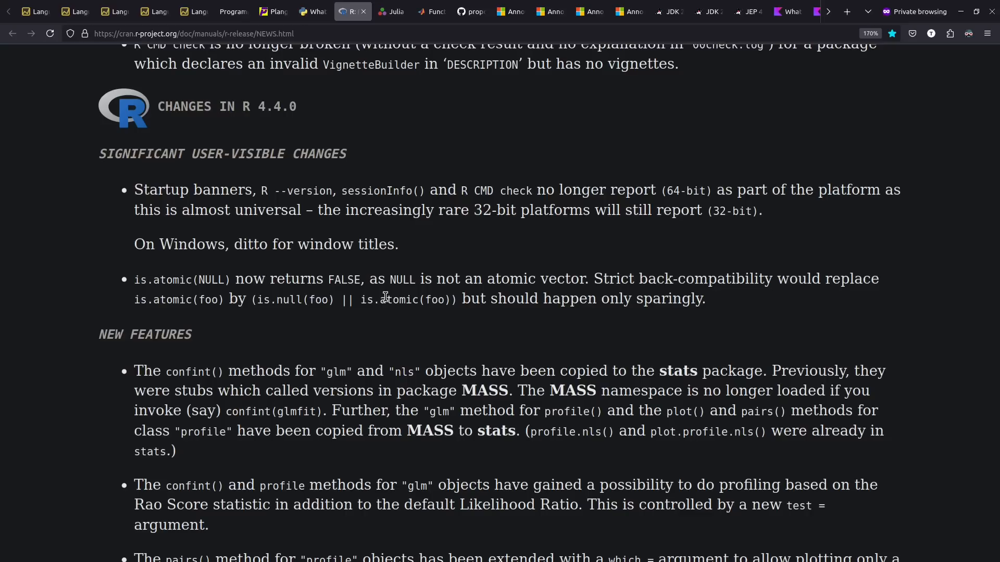
{"action": "mouse_move", "coordinate": [749, 205]}
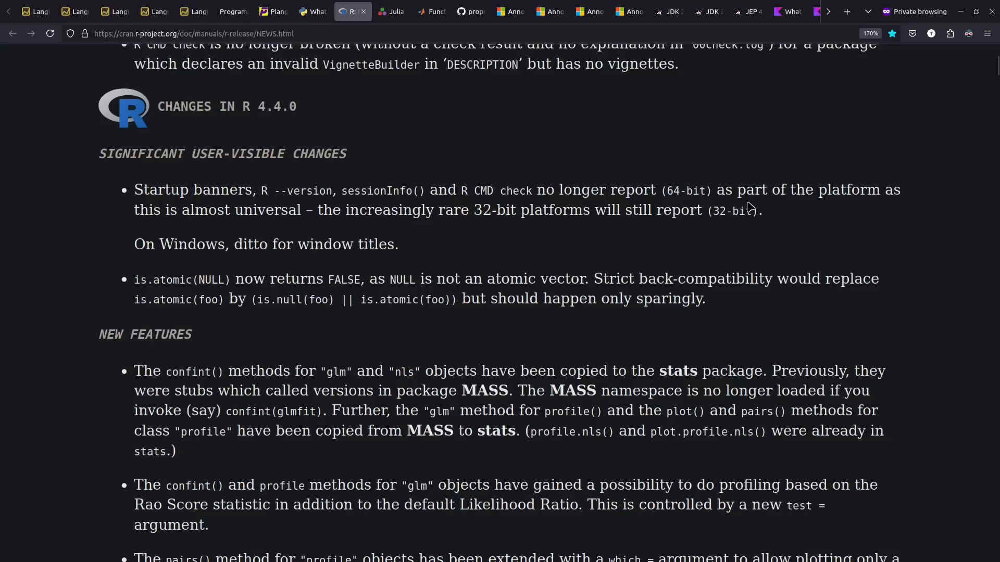
Highlight the '32-bit platforms' remark in R 4.4.0's startup banners note.
{"action": "left_click_drag", "start_coordinate": [651, 190], "coordinate": [713, 190]}
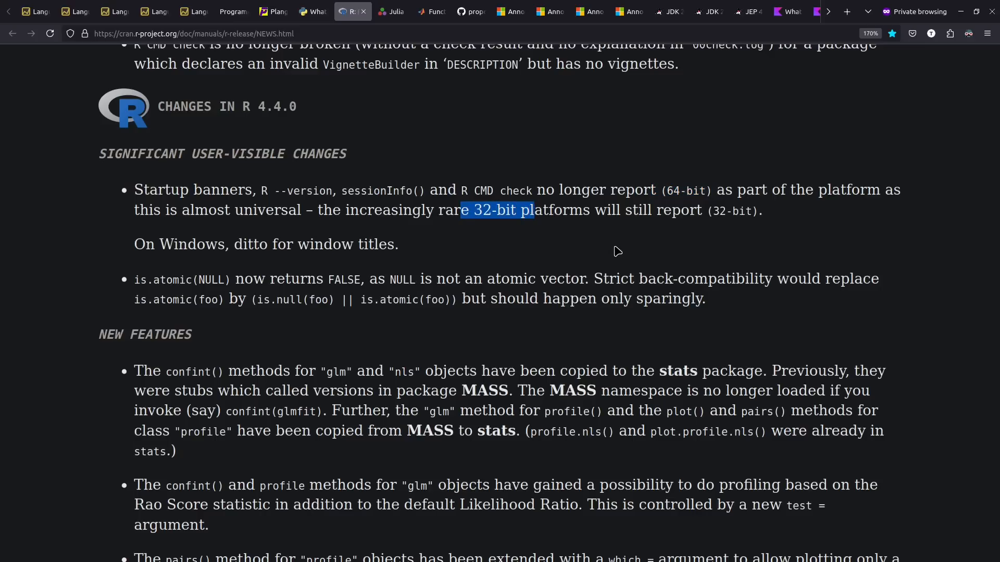
Jump to Julia 1.11's New main entry point section, visit MATLAB argument validation, then the TC39 finished proposals.
{"action": "left_click", "coordinate": [391, 12]}
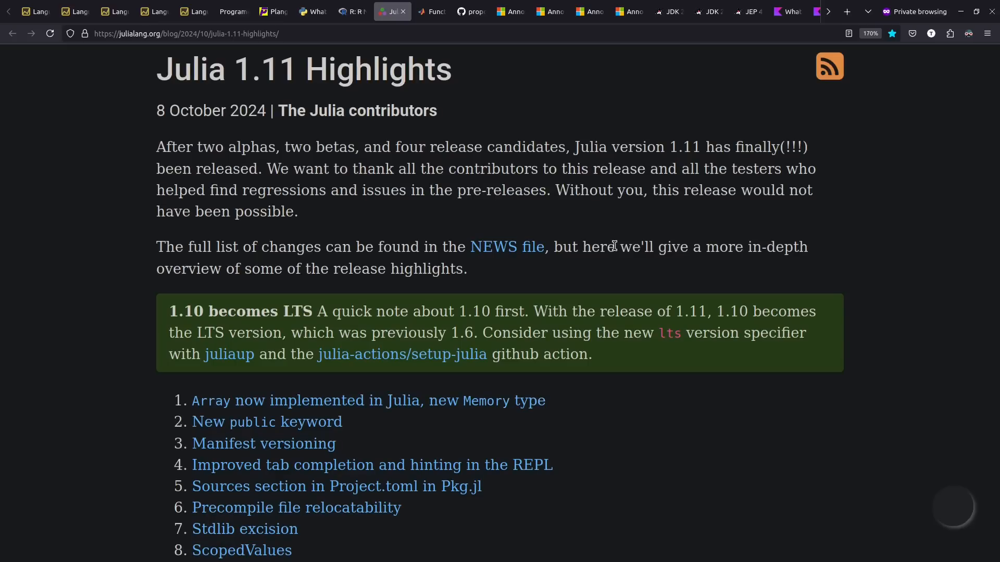
{"action": "scroll", "scroll_direction": "down", "scroll_amount": 3}
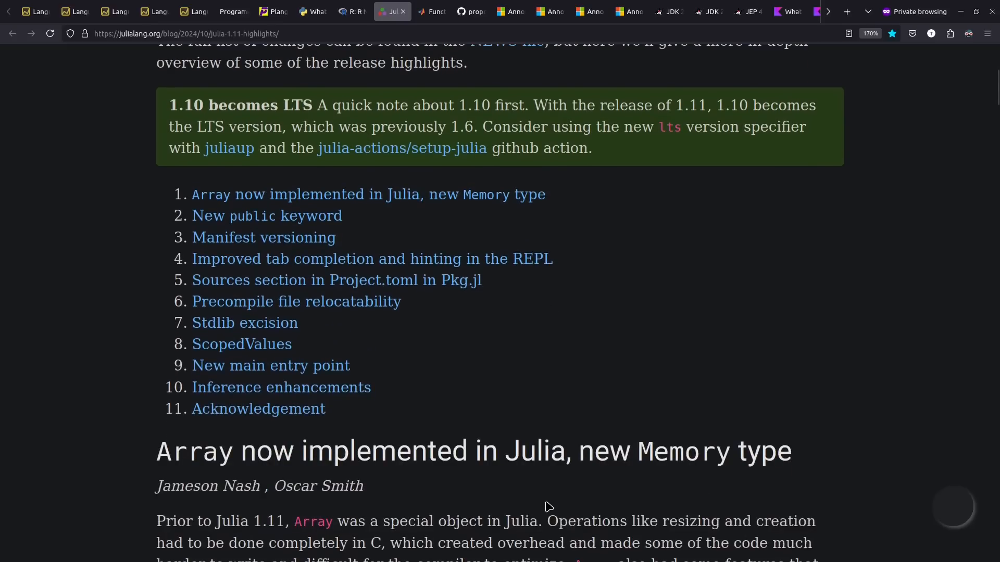
{"action": "mouse_move", "coordinate": [461, 343]}
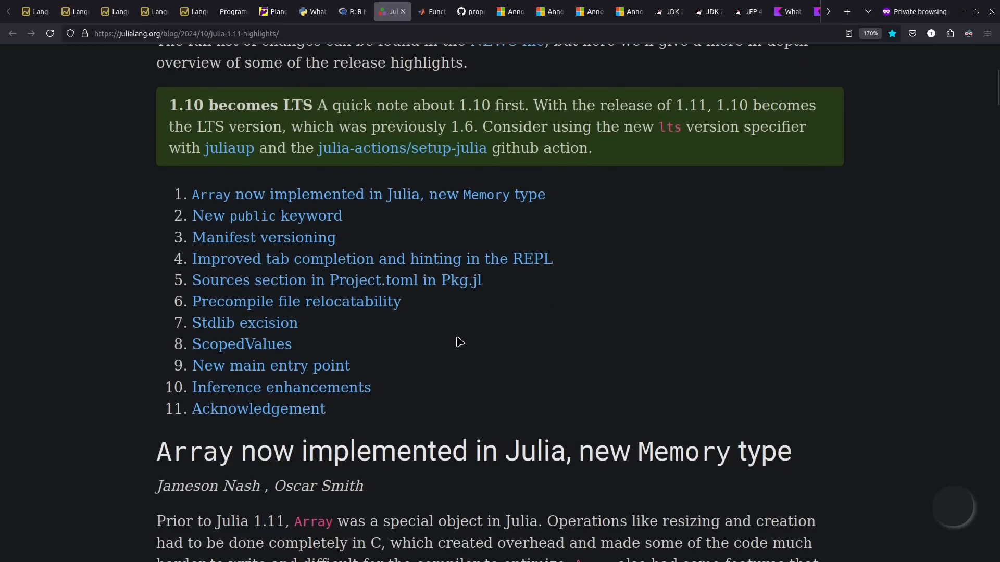
{"action": "mouse_move", "coordinate": [407, 328]}
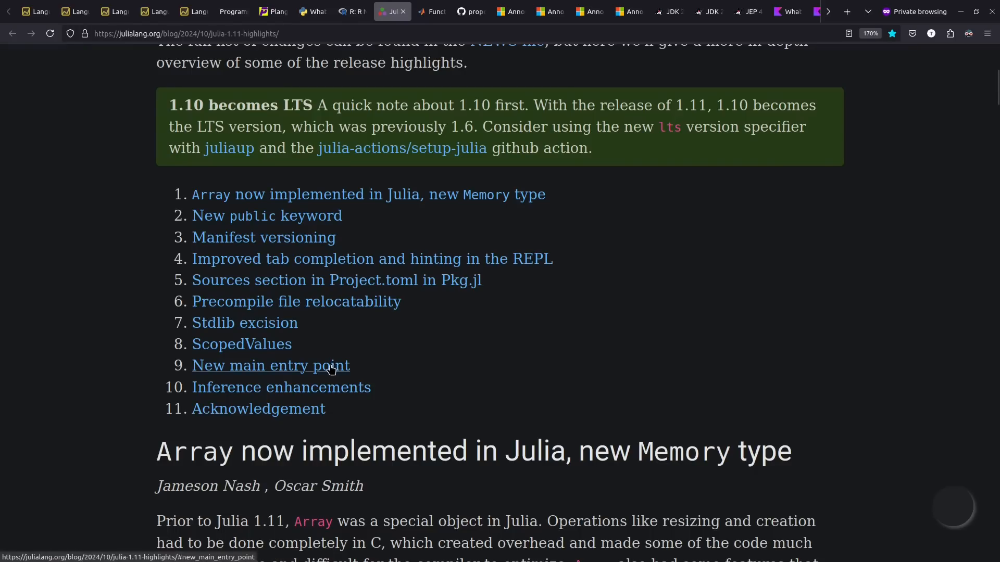
{"action": "left_click", "coordinate": [271, 366]}
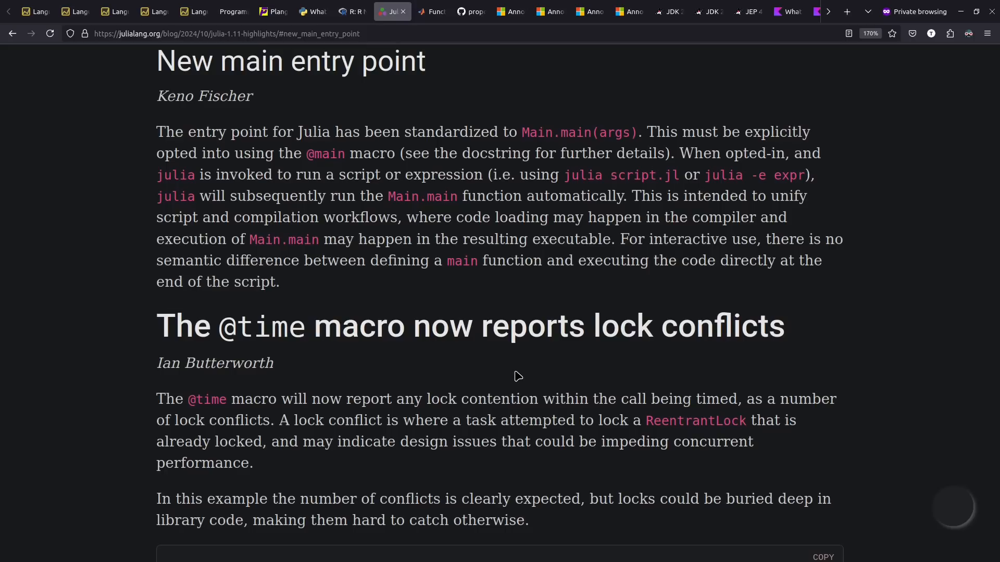
{"action": "left_click", "coordinate": [431, 11]}
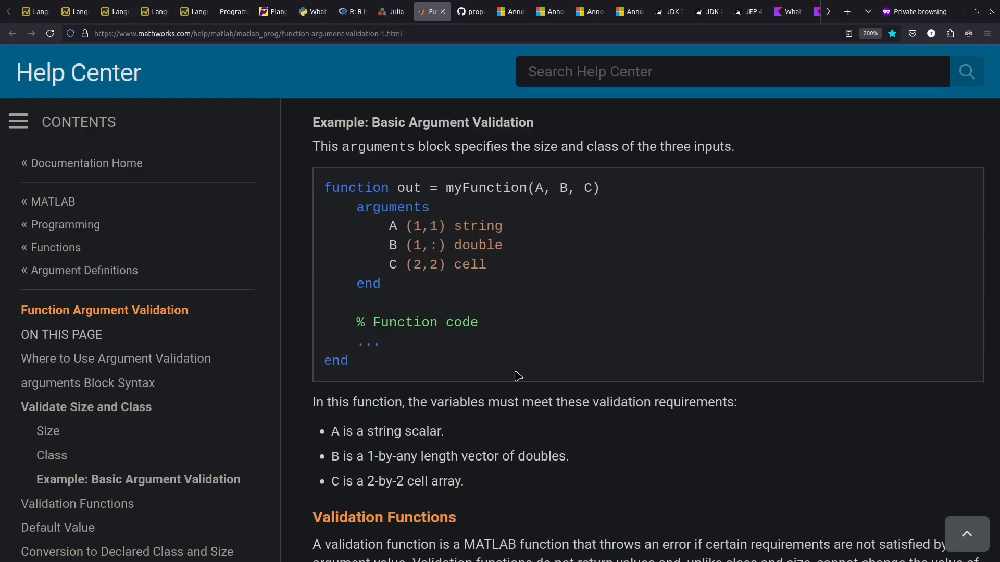
{"action": "mouse_move", "coordinate": [385, 231]}
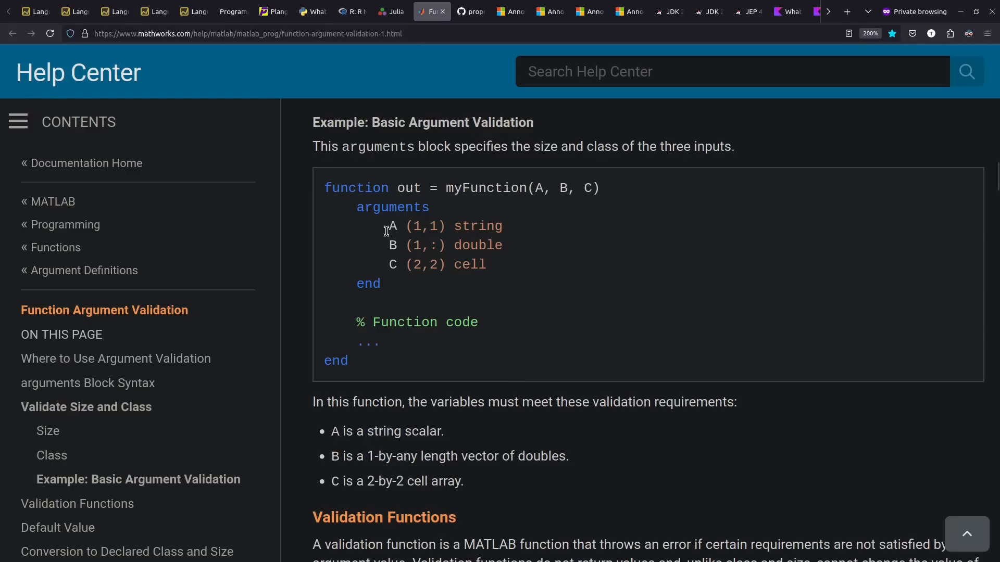
{"action": "left_click", "coordinate": [471, 12]}
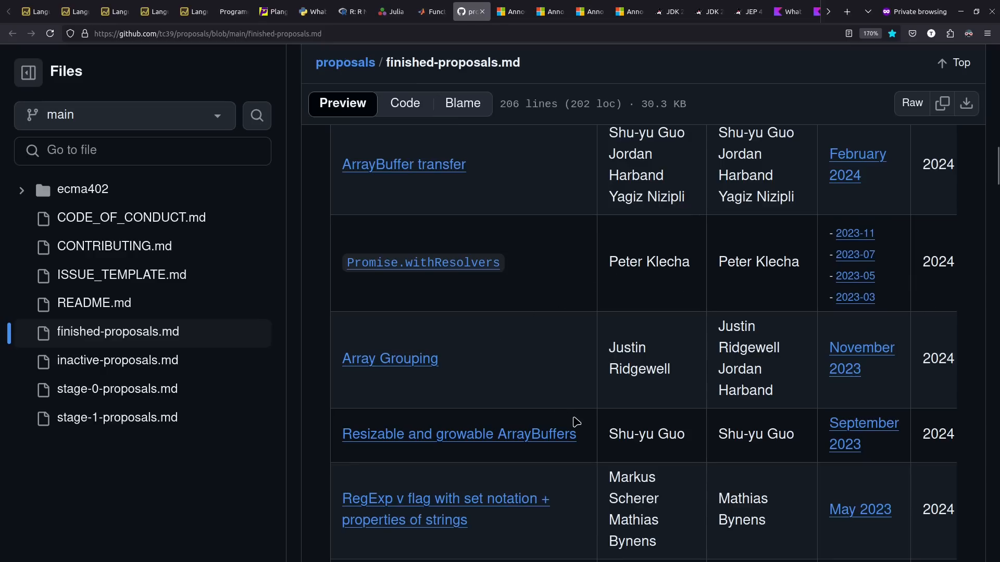
Scroll the TC39 finished-proposals table, view the TypeScript 5.7 announcement, then move to the JDK 22 page.
{"action": "scroll", "scroll_direction": "down", "scroll_amount": 3}
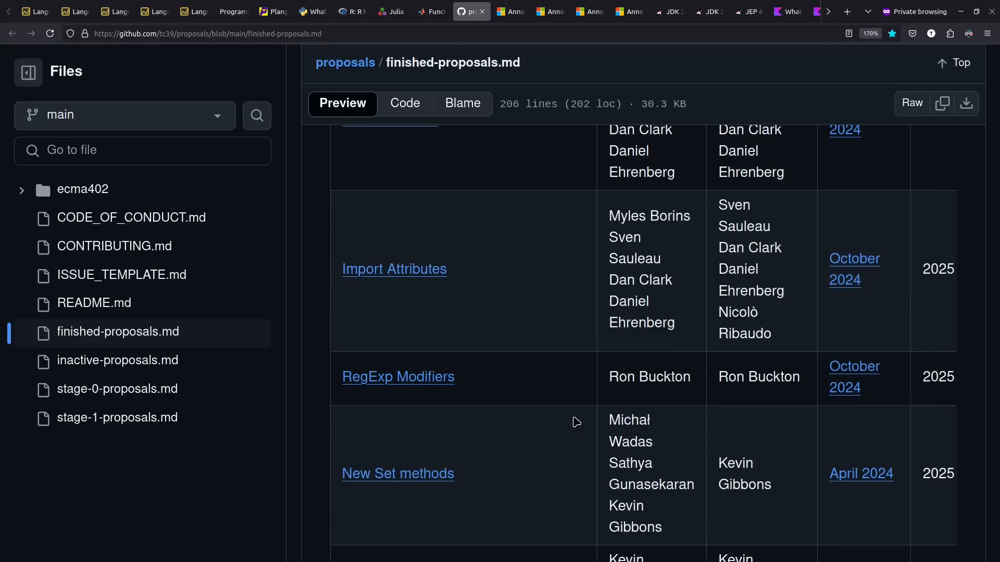
{"action": "left_click", "coordinate": [510, 11]}
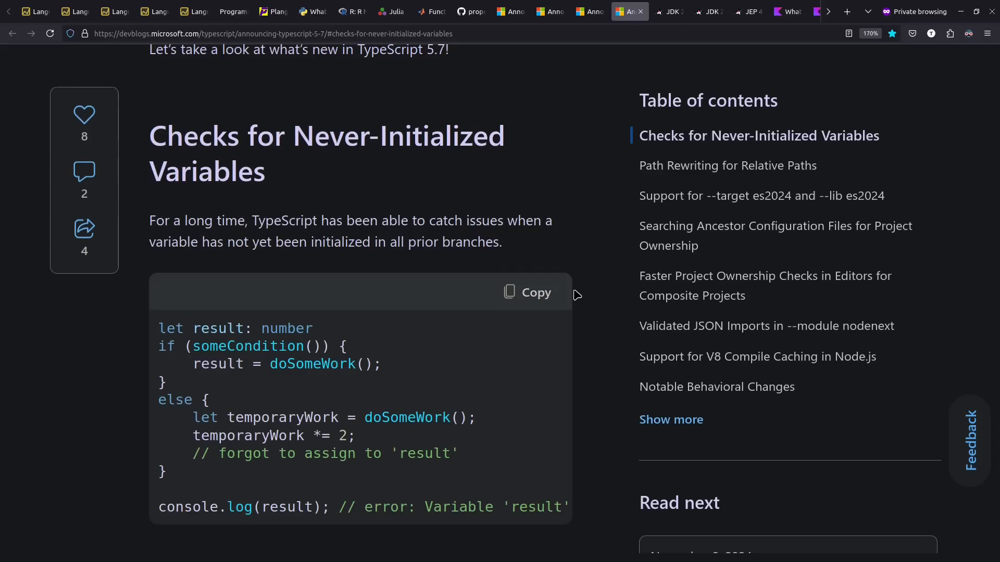
{"action": "left_click", "coordinate": [667, 11]}
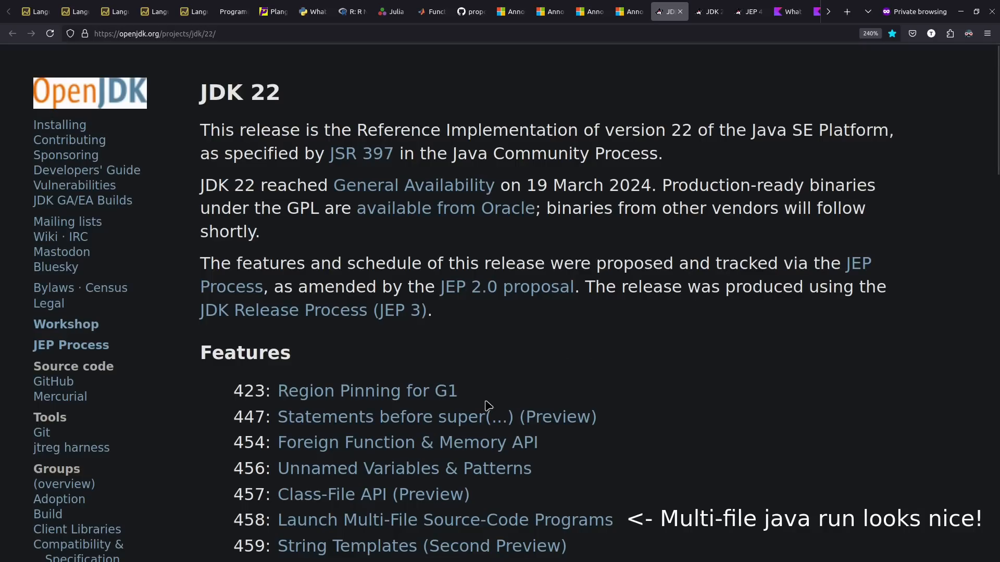
{"action": "mouse_move", "coordinate": [725, 488]}
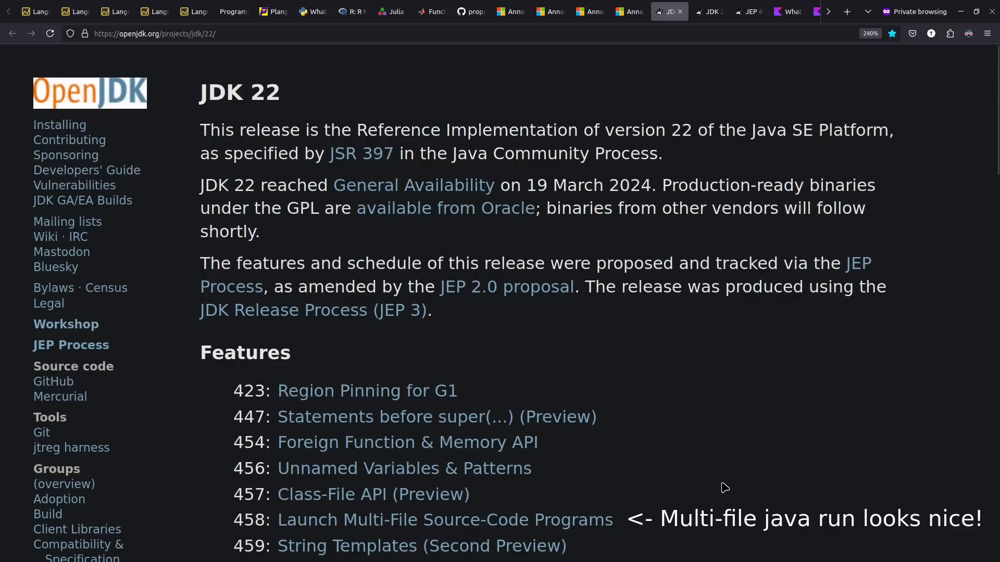
Move from the JDK 23 feature list on to the Kotlin 2.0.0 release notes.
{"action": "left_click", "coordinate": [705, 11]}
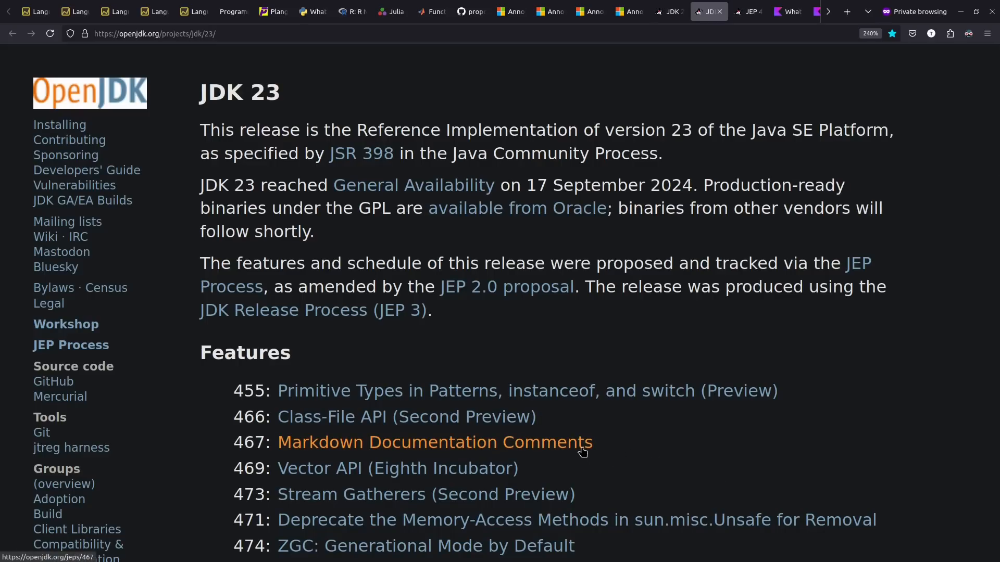
{"action": "mouse_move", "coordinate": [565, 546]}
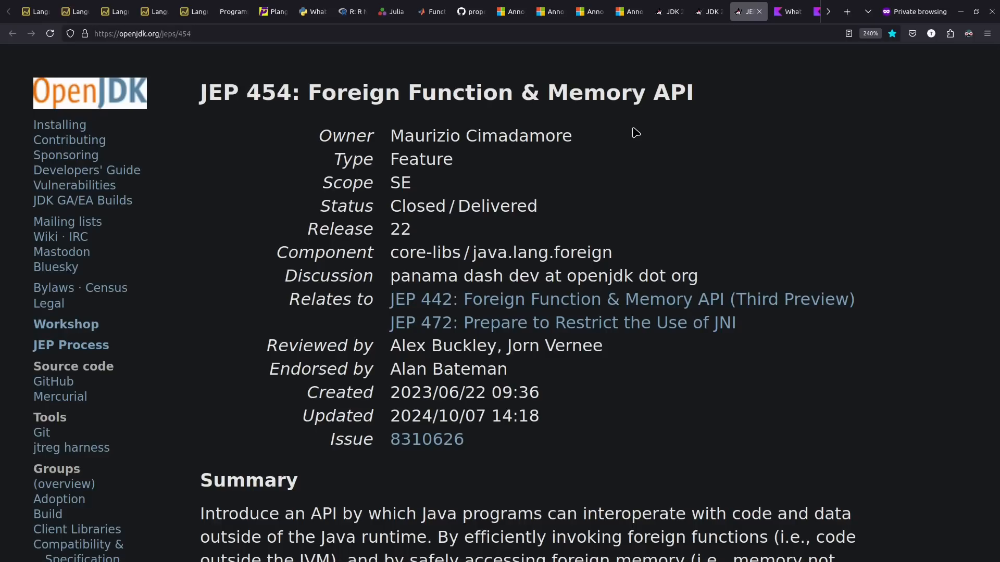
{"action": "left_click", "coordinate": [311, 11]}
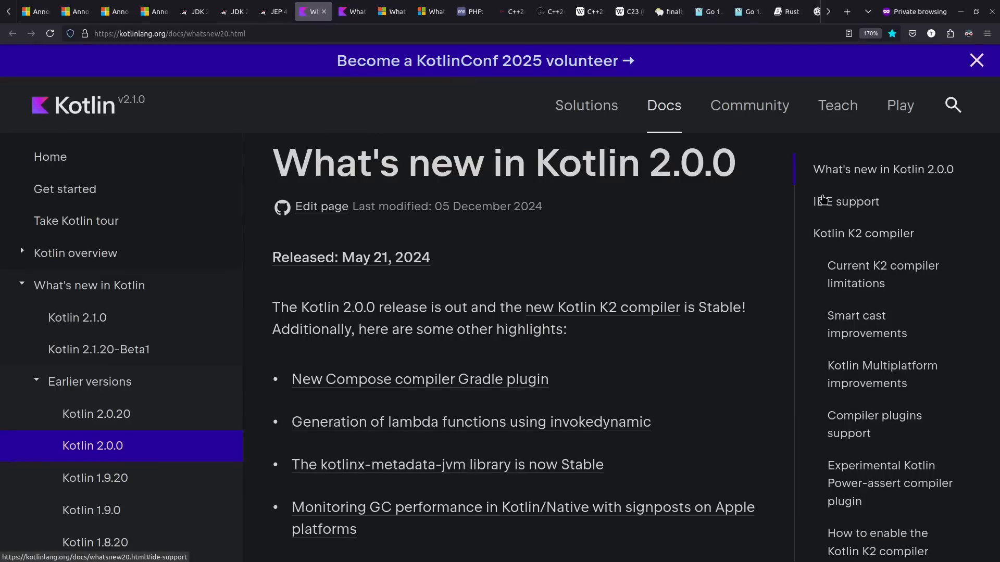
{"action": "mouse_move", "coordinate": [670, 256]}
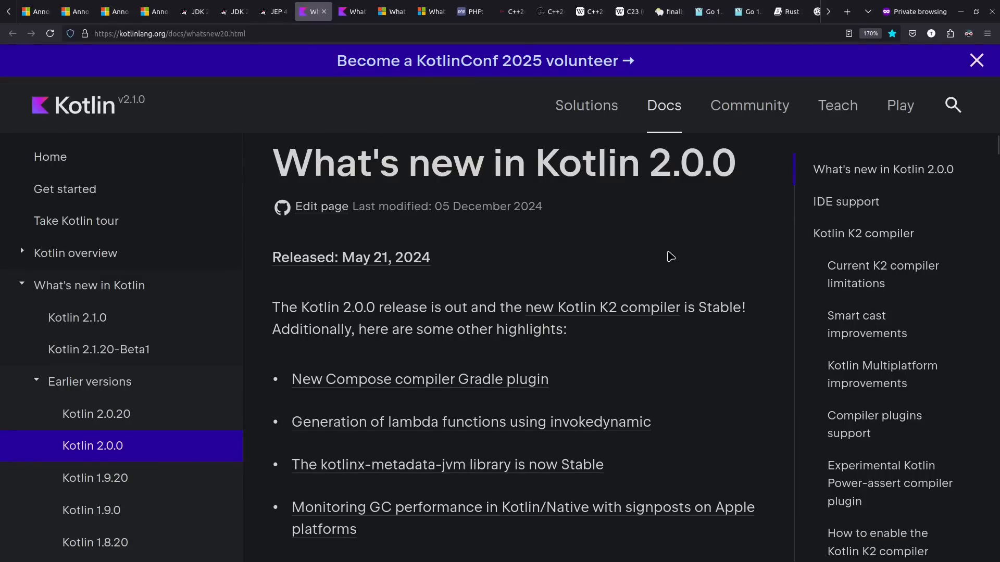
{"action": "mouse_move", "coordinate": [659, 351]}
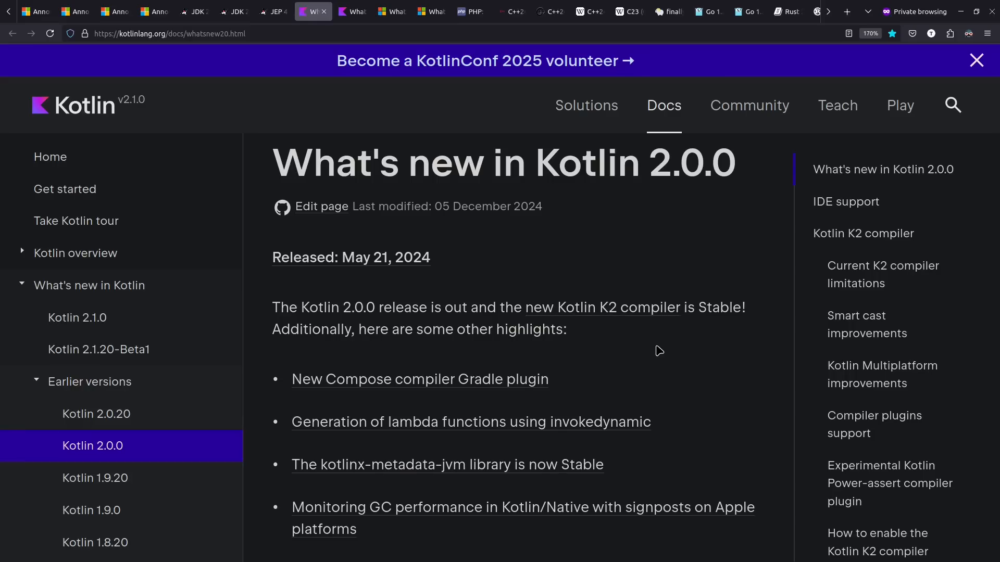
Bring up the Kotlin 2.1.0 release notes and read further down the page.
{"action": "left_click", "coordinate": [78, 318]}
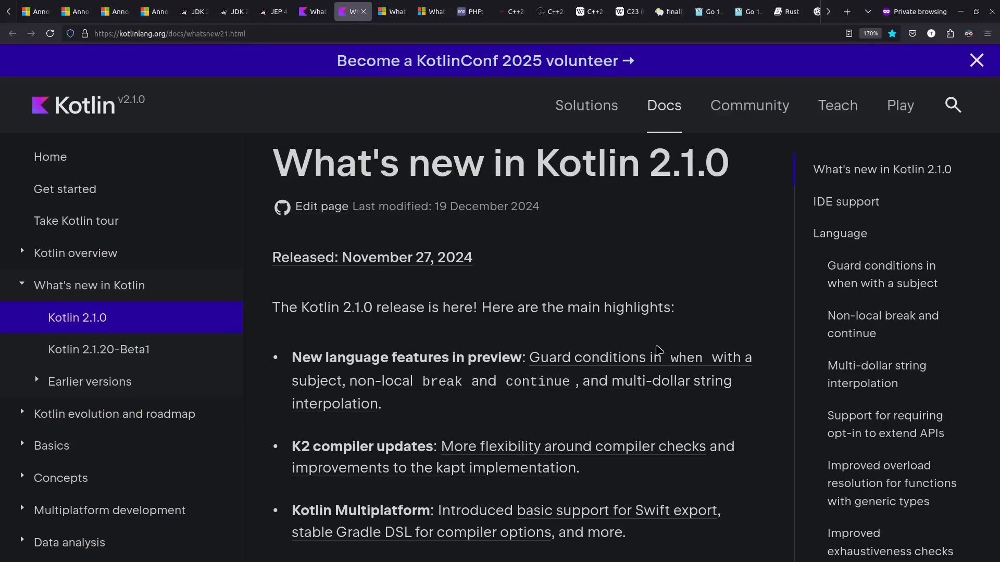
{"action": "mouse_move", "coordinate": [630, 422]}
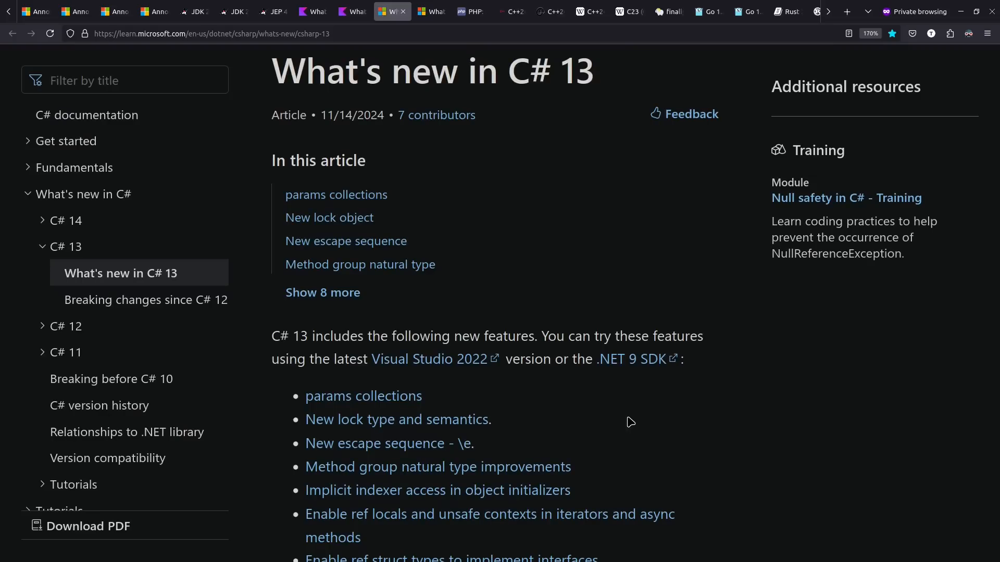
{"action": "mouse_move", "coordinate": [363, 396]}
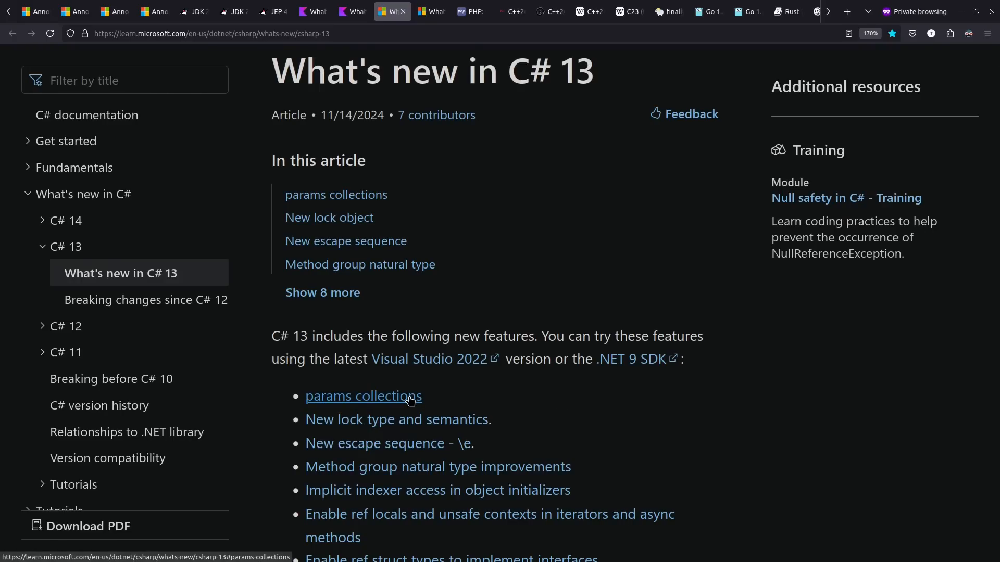
{"action": "scroll", "scroll_direction": "down", "scroll_amount": 3}
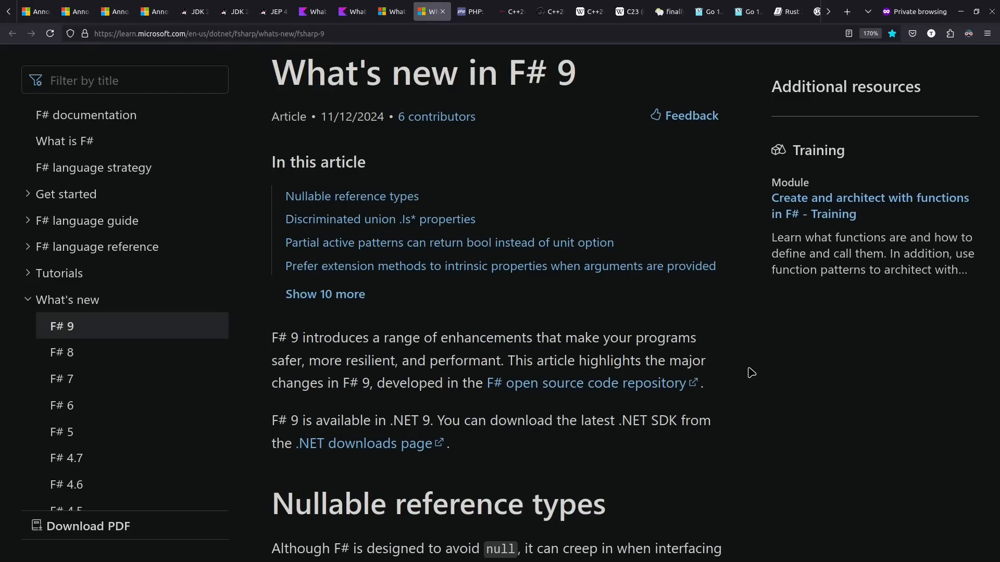
View the PHP 8.4 property hooks release page, then the C++26 overview article.
{"action": "left_click", "coordinate": [471, 11]}
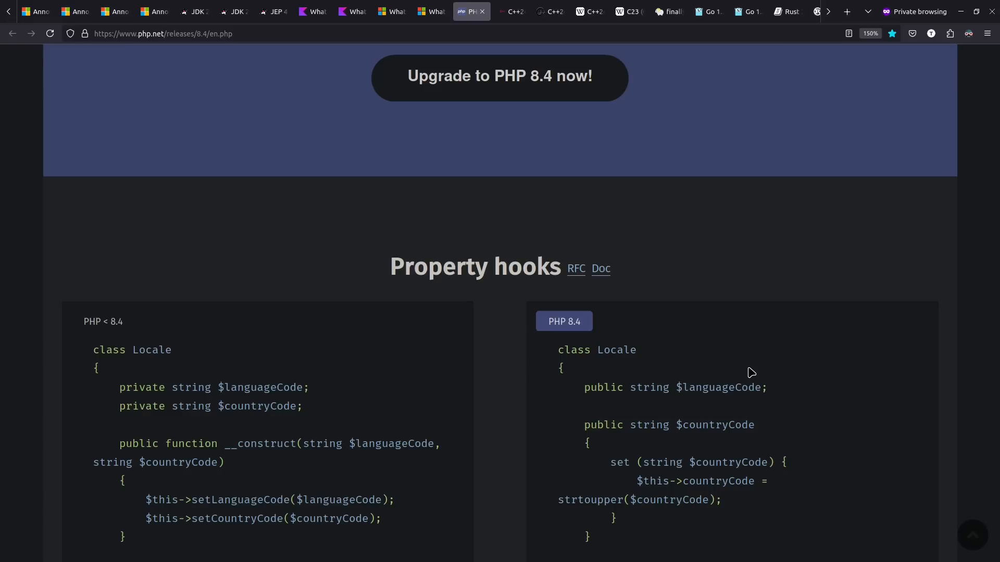
{"action": "mouse_move", "coordinate": [649, 453]}
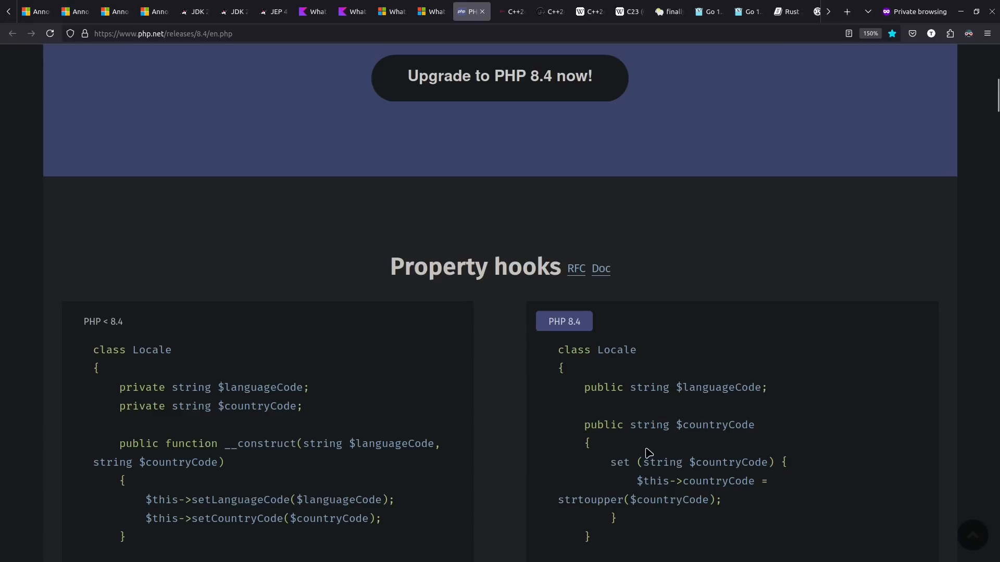
{"action": "mouse_move", "coordinate": [853, 417]}
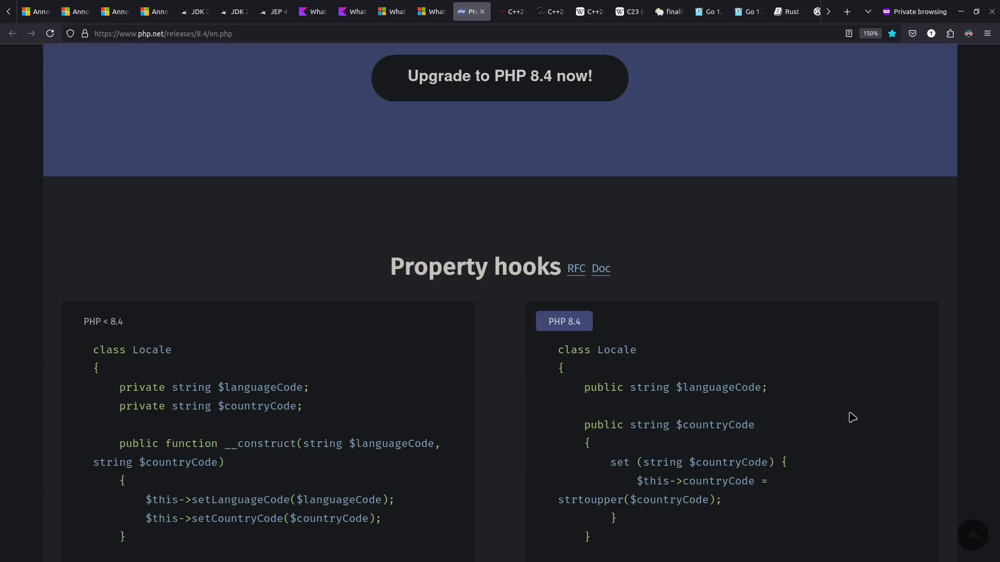
{"action": "left_click", "coordinate": [509, 12]}
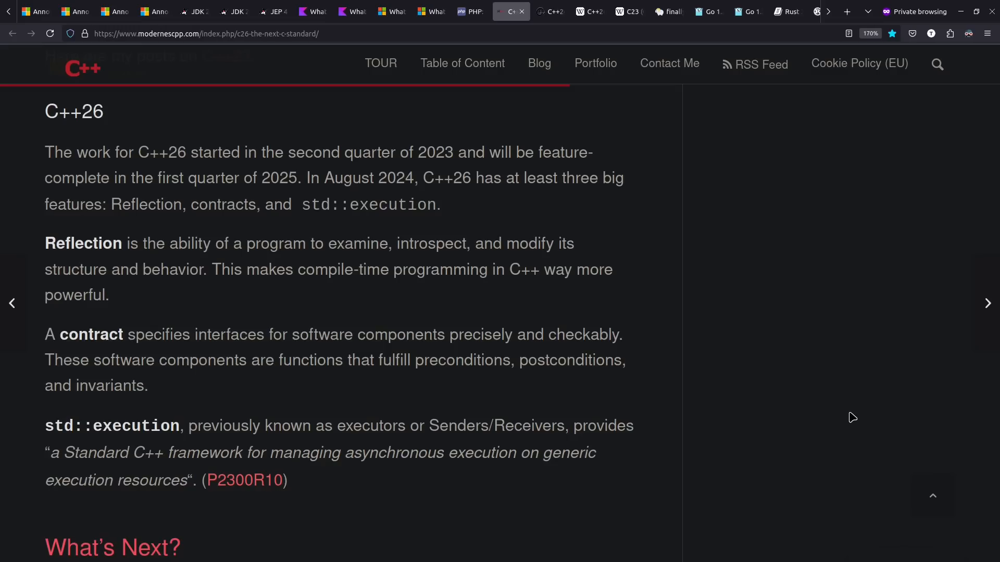
{"action": "mouse_move", "coordinate": [101, 240]}
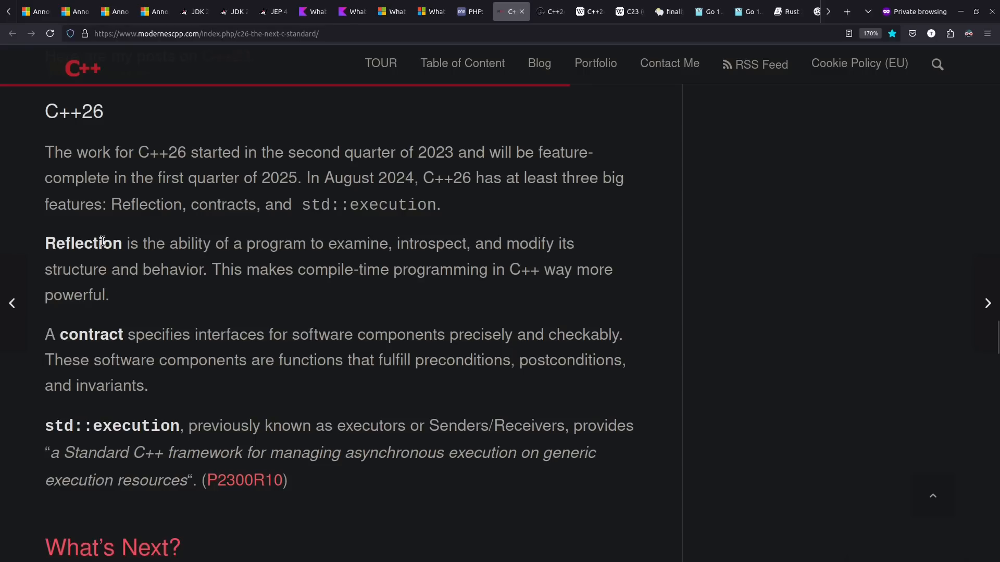
{"action": "mouse_move", "coordinate": [75, 351]}
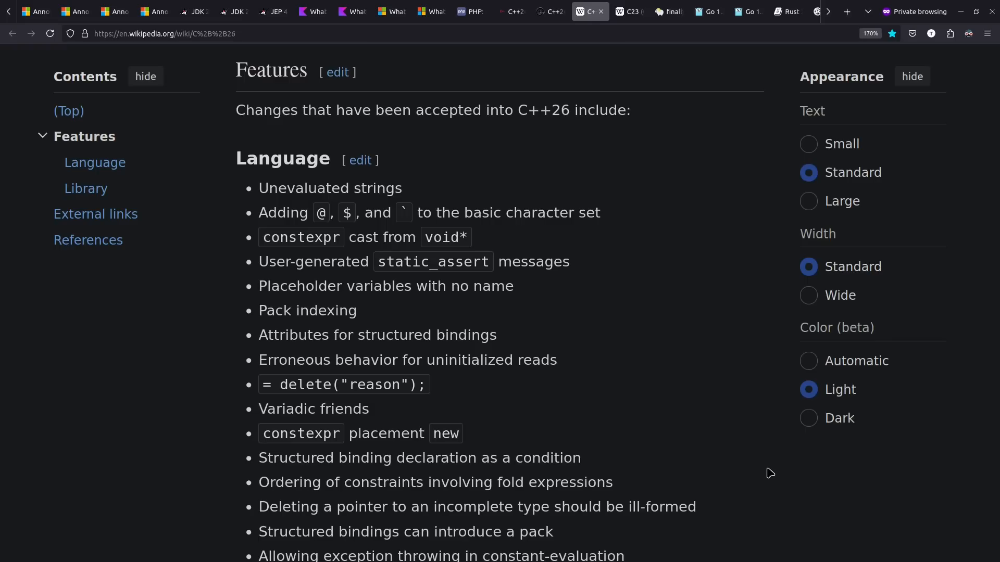
Go from Wikipedia's C23 article to The Pasture's 'finally. #embed' blog post.
{"action": "left_click", "coordinate": [628, 11]}
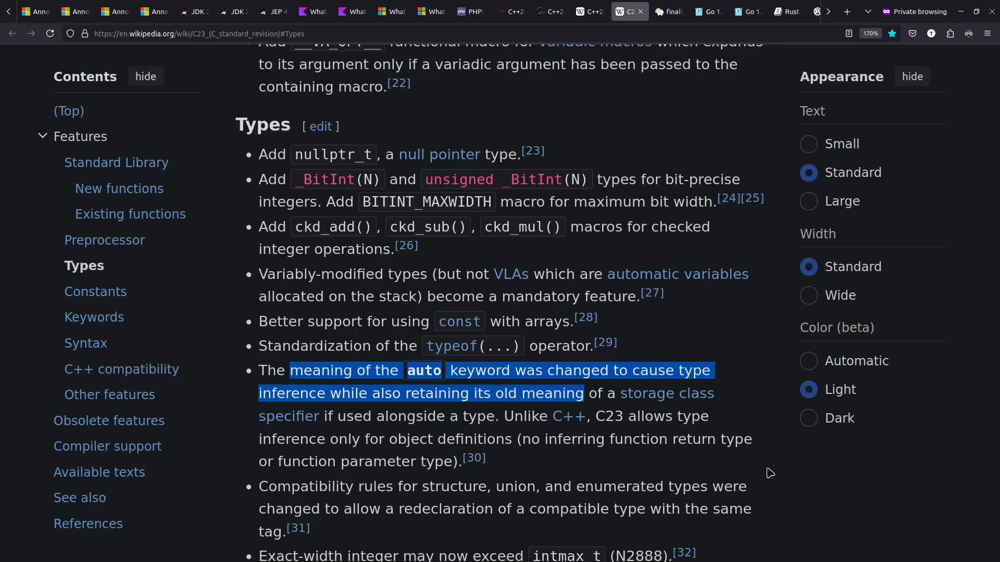
{"action": "mouse_move", "coordinate": [604, 395]}
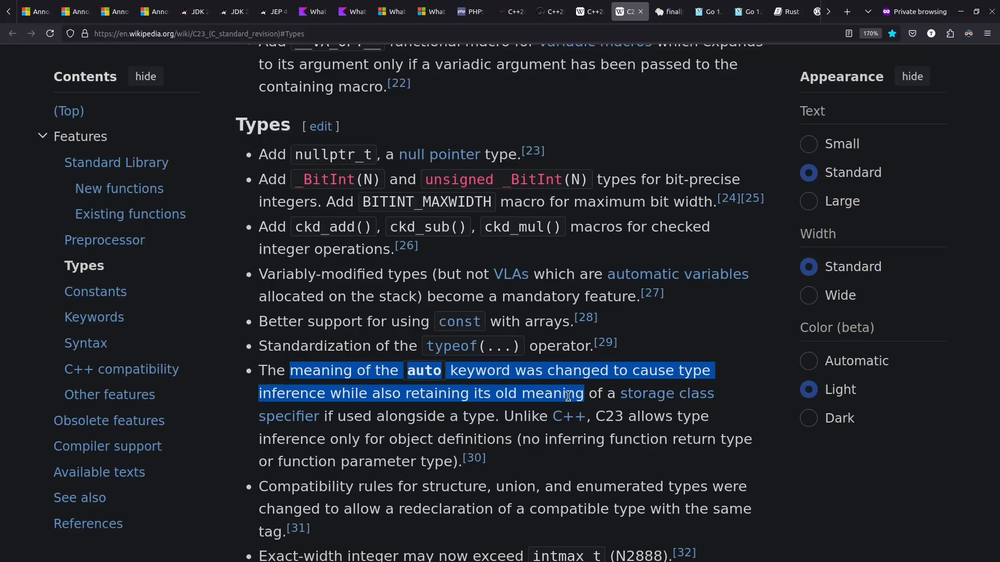
{"action": "left_click", "coordinate": [669, 11]}
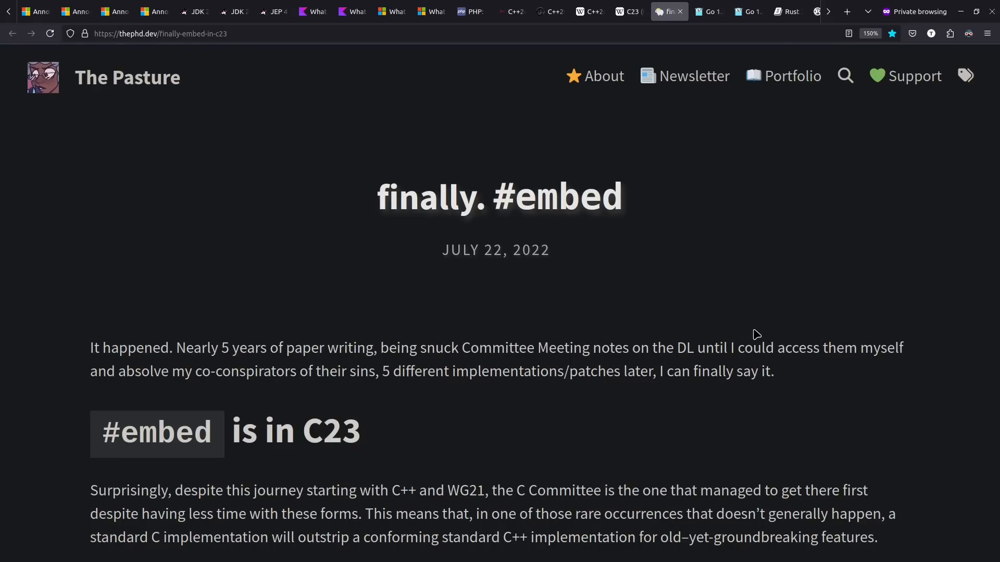
Read the Go 1.22 loop-variable changes and examples, then move to the Rust 2024 edition guide.
{"action": "left_click", "coordinate": [707, 11]}
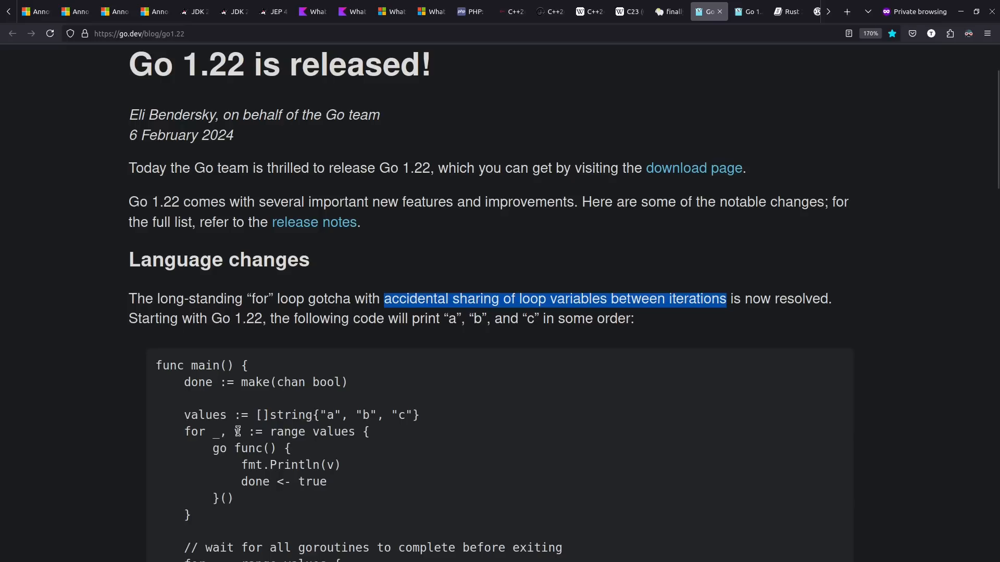
{"action": "left_click", "coordinate": [238, 431]}
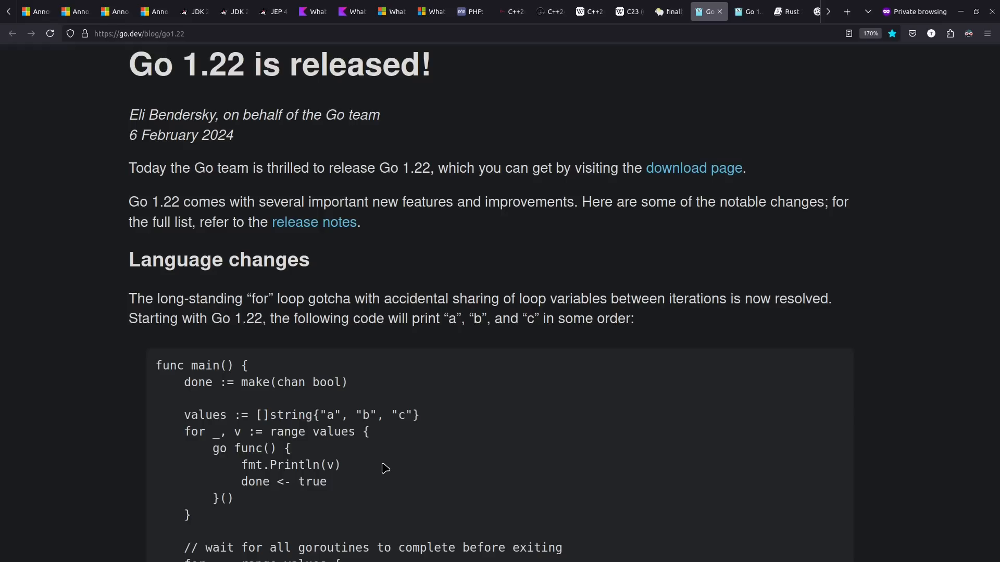
{"action": "scroll", "scroll_direction": "down", "scroll_amount": 3}
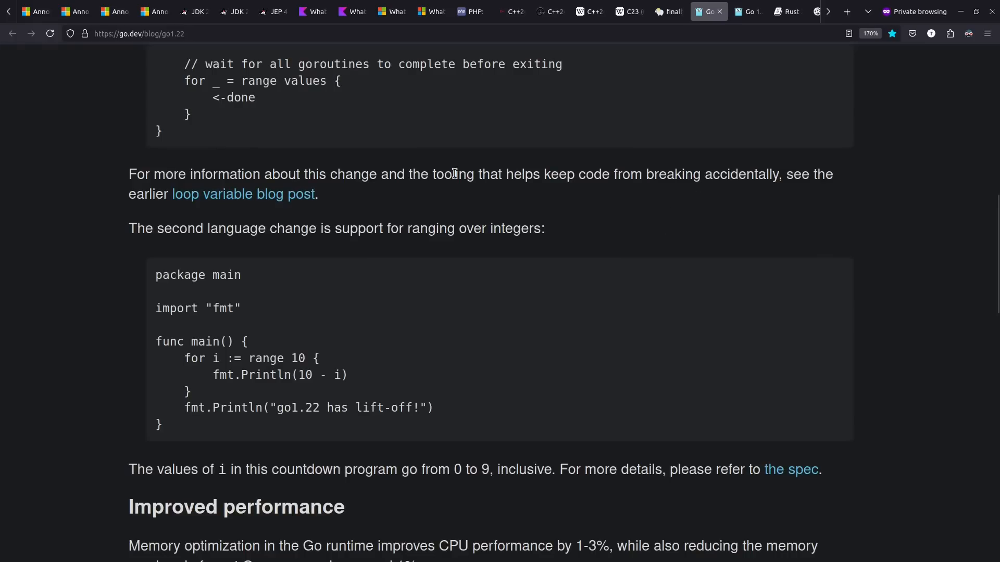
{"action": "left_click_drag", "start_coordinate": [433, 174], "coordinate": [609, 174]}
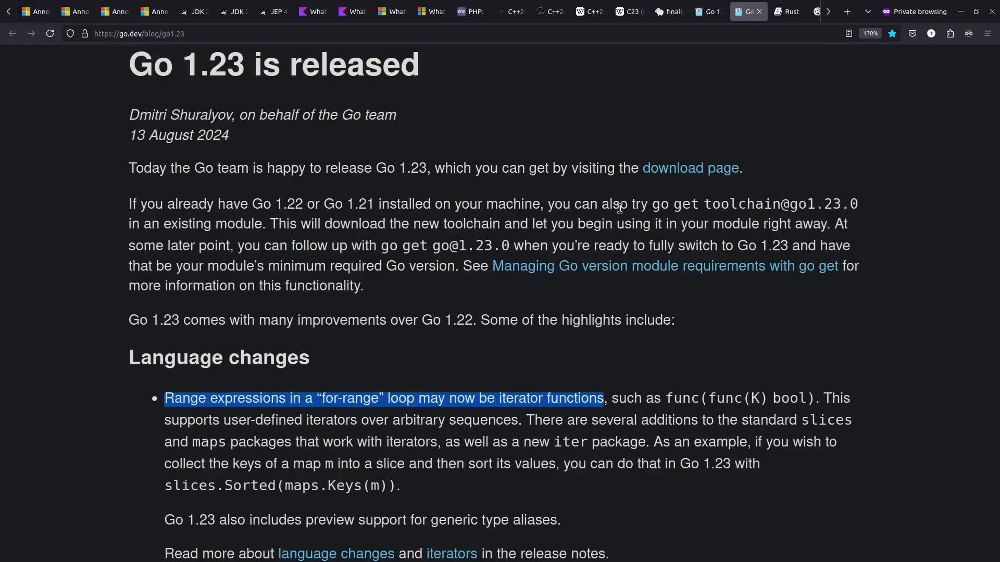
{"action": "left_click", "coordinate": [510, 393]}
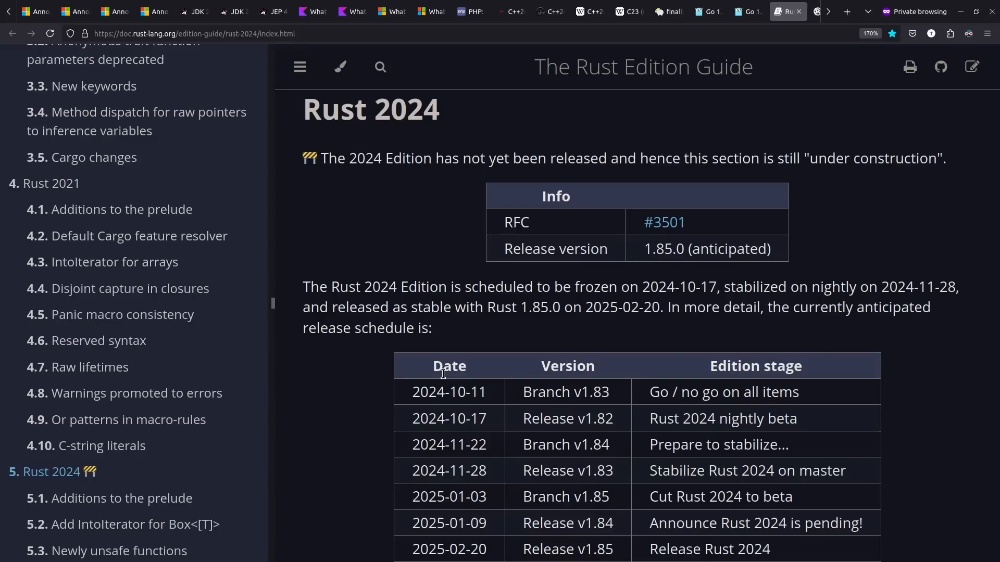
{"action": "mouse_move", "coordinate": [507, 473]}
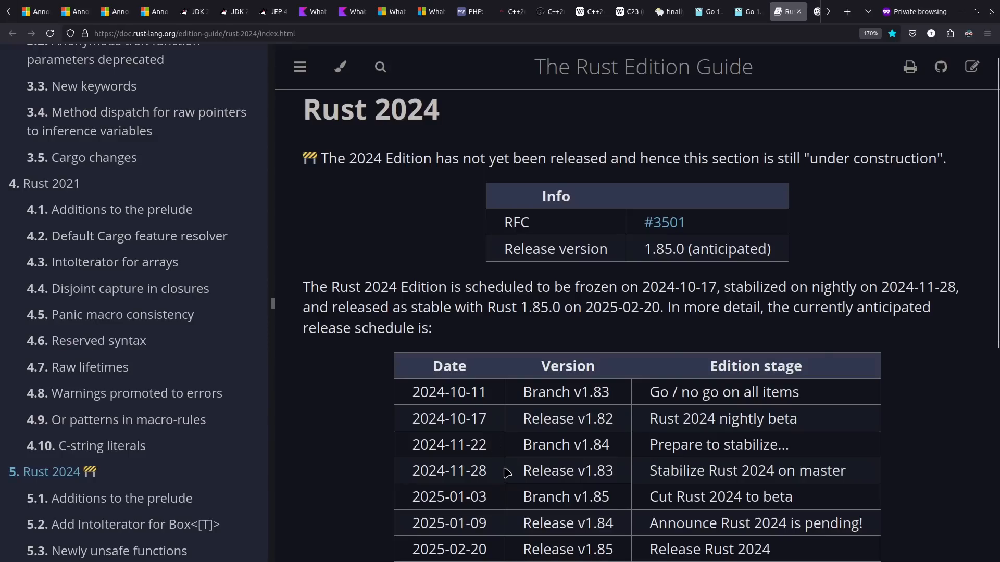
{"action": "mouse_move", "coordinate": [913, 336]}
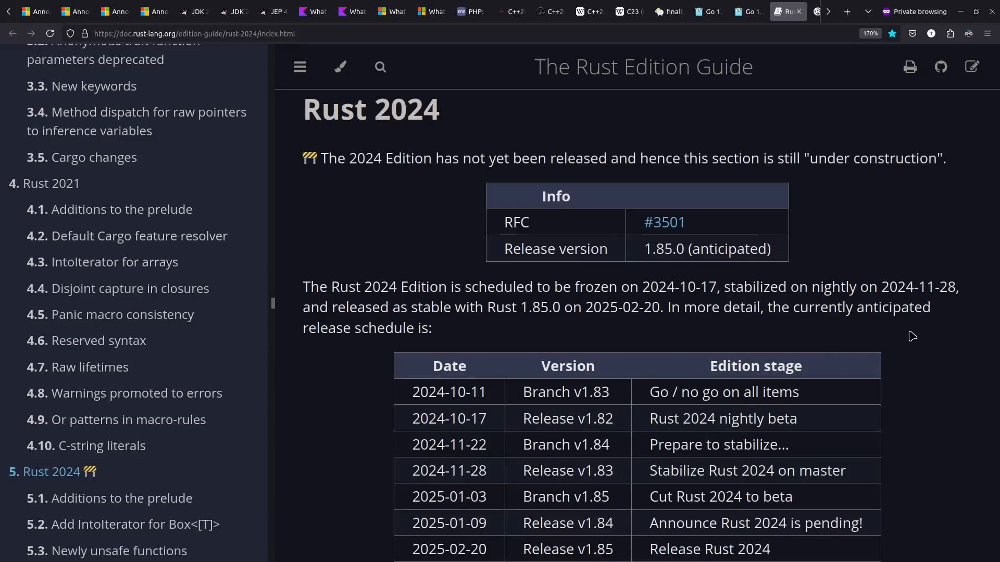
Bring up the Rust 1.77.0 announcement and highlight a sentence in it.
{"action": "left_click", "coordinate": [800, 12]}
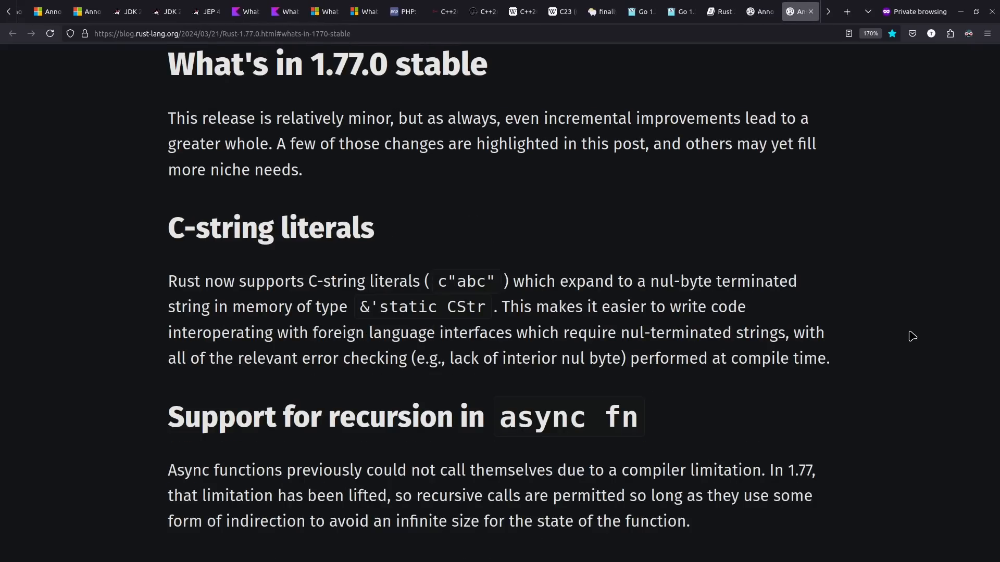
{"action": "left_click_drag", "start_coordinate": [283, 417], "coordinate": [639, 416]}
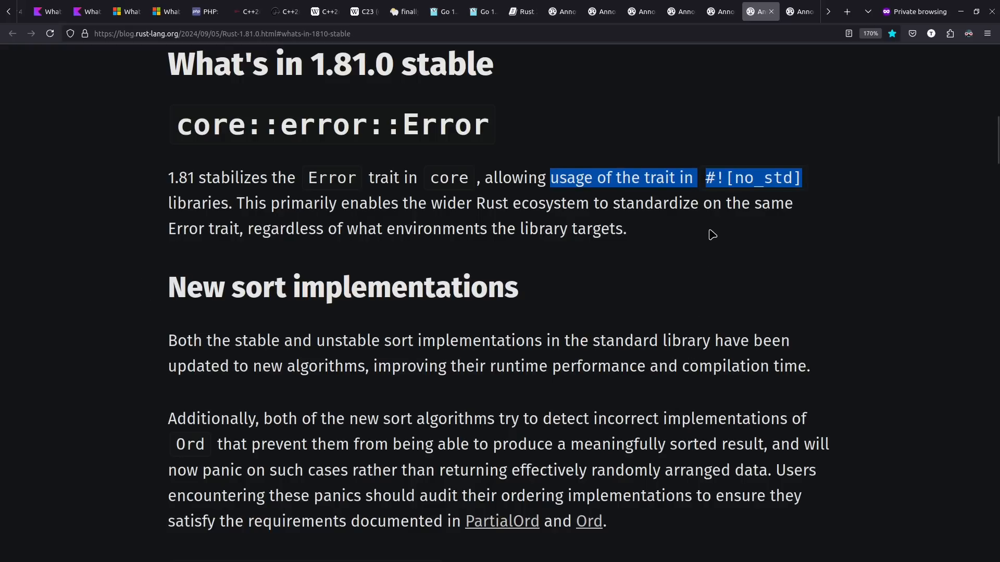
{"action": "mouse_move", "coordinate": [793, 167]}
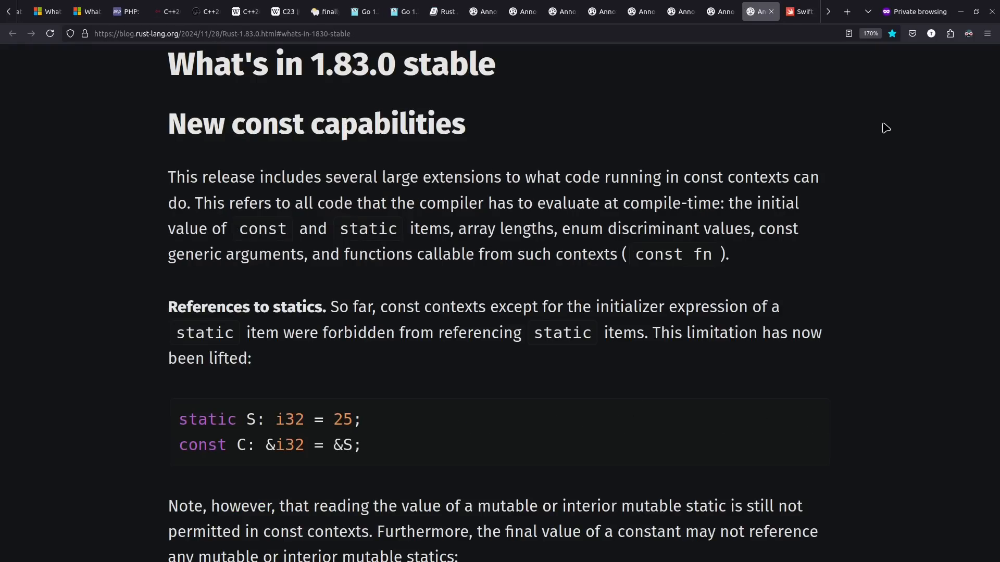
Read the Swift 6 announcement down through Concurrency, Ownership and C++ interoperability, then go to Dart 3.4.
{"action": "left_click", "coordinate": [800, 11]}
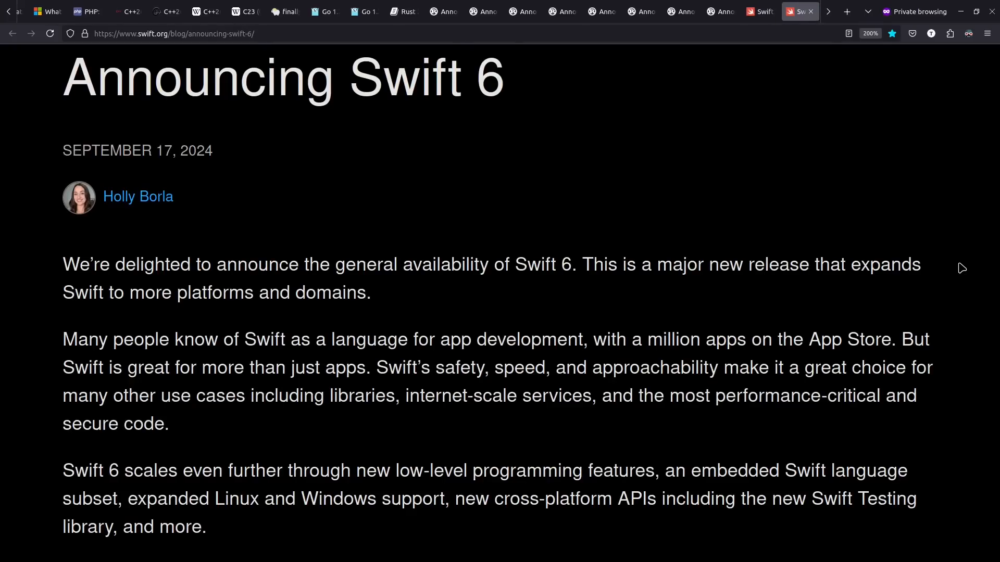
{"action": "scroll", "scroll_direction": "down", "scroll_amount": 3}
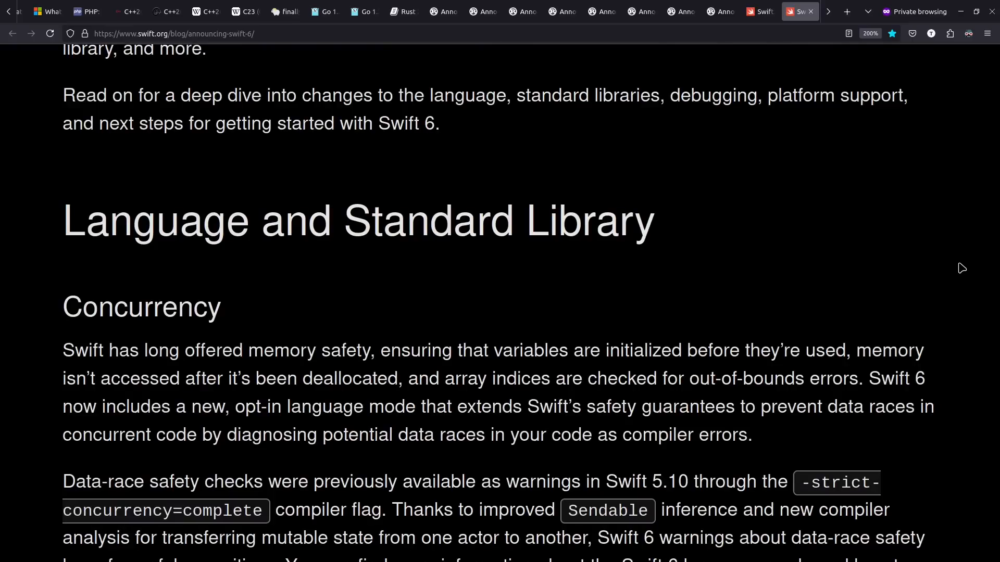
{"action": "scroll", "scroll_direction": "down", "scroll_amount": 3}
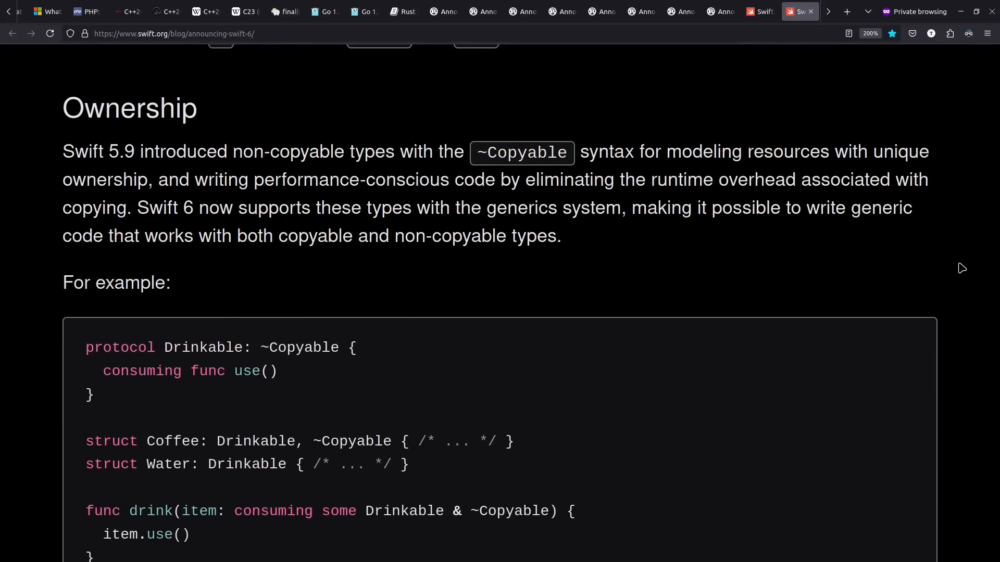
{"action": "scroll", "scroll_direction": "down", "scroll_amount": 3}
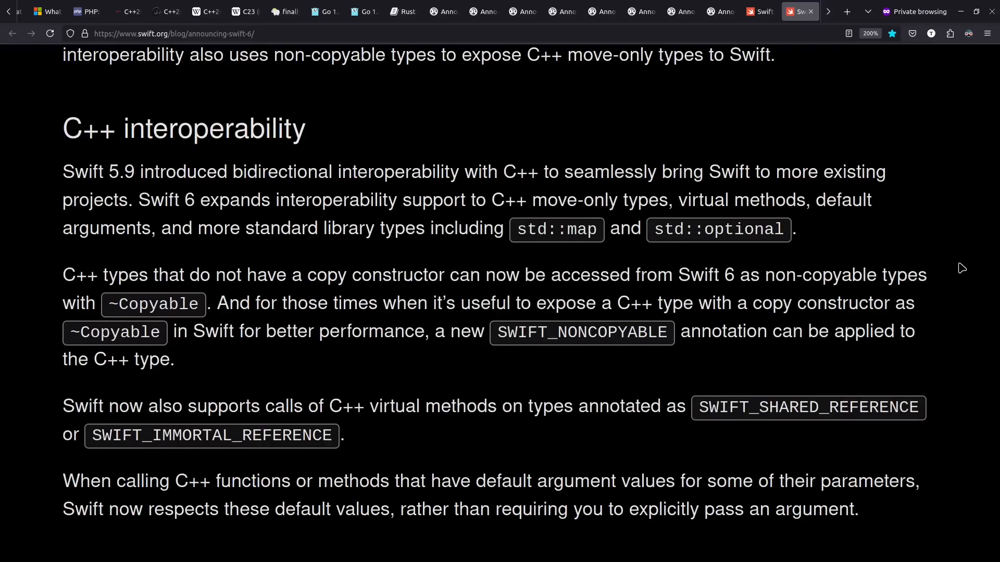
{"action": "left_click", "coordinate": [799, 11]}
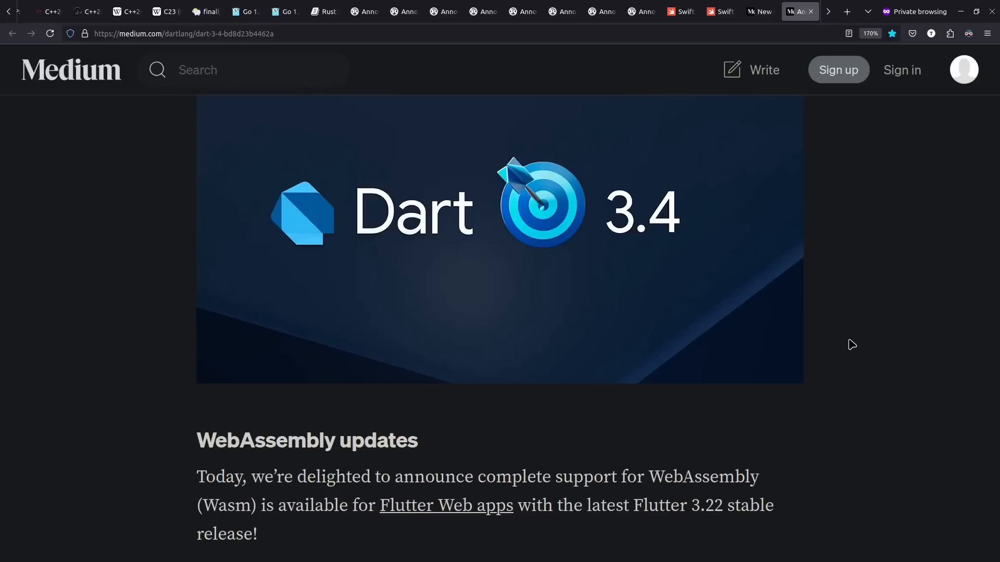
Scroll the Dart 3.6 Medium announcement down to its Pub workspaces section.
{"action": "scroll", "scroll_direction": "down", "scroll_amount": 3}
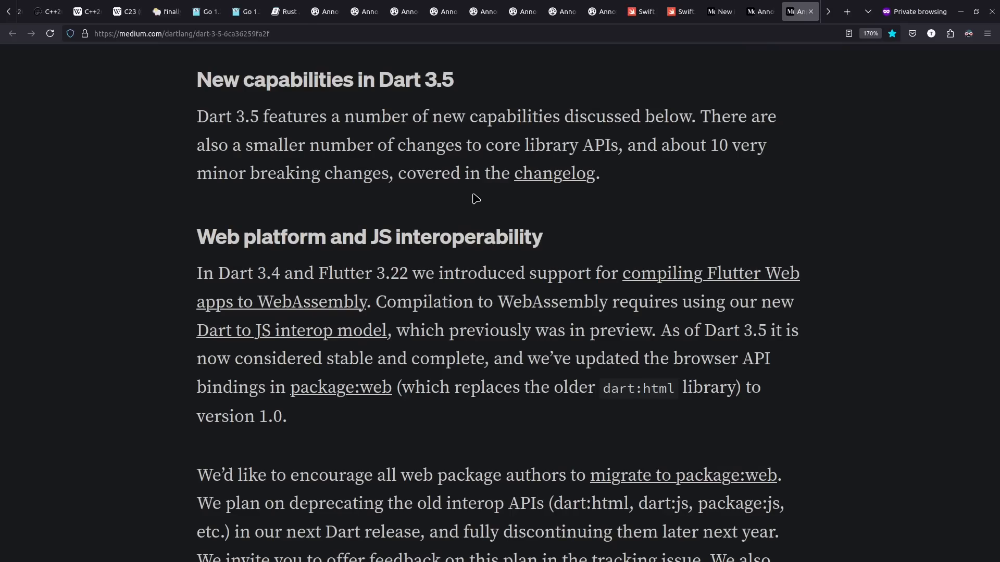
{"action": "scroll", "scroll_direction": "down", "scroll_amount": 3}
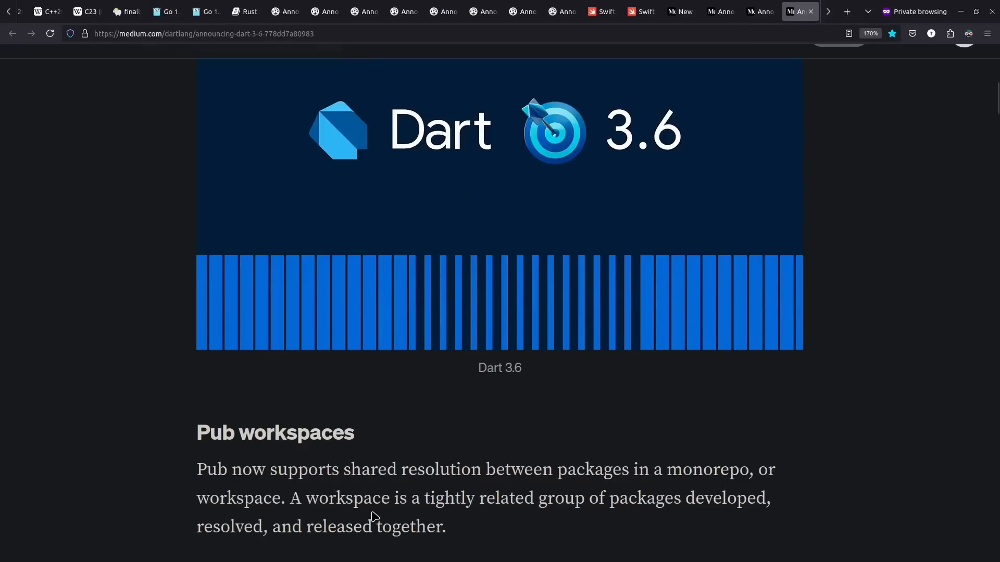
{"action": "mouse_move", "coordinate": [827, 431]}
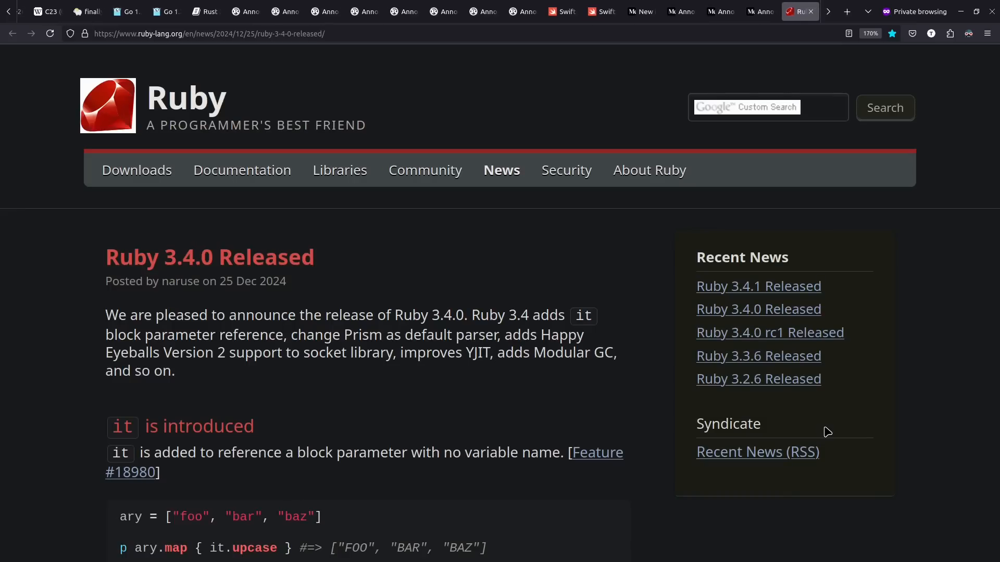
{"action": "mouse_move", "coordinate": [311, 509]}
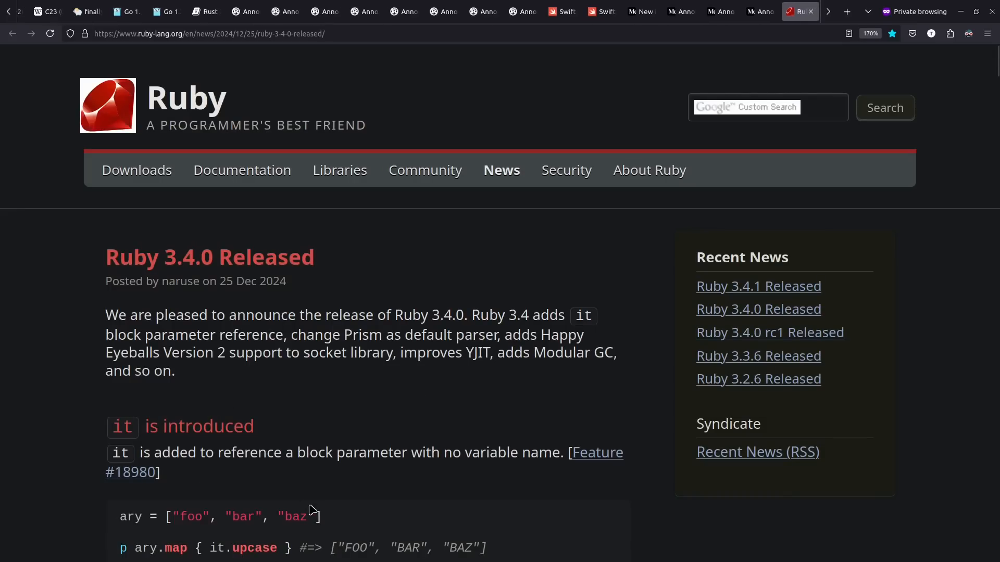
Scroll Ruby 3.4.0's notes down to the YJIT heading, then move to the Perl v5.40 article.
{"action": "scroll", "scroll_direction": "down", "scroll_amount": 3}
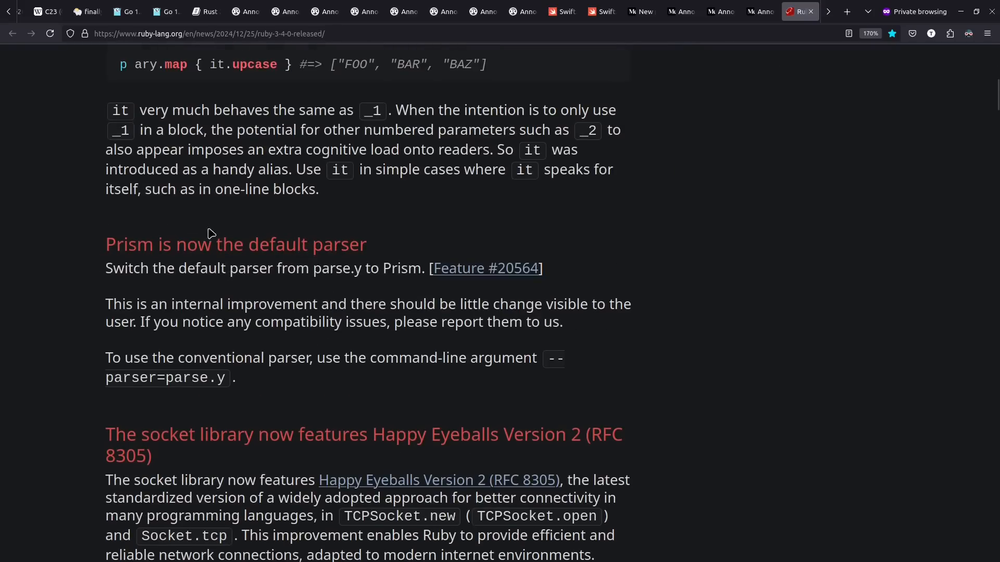
{"action": "scroll", "scroll_direction": "down", "scroll_amount": 3}
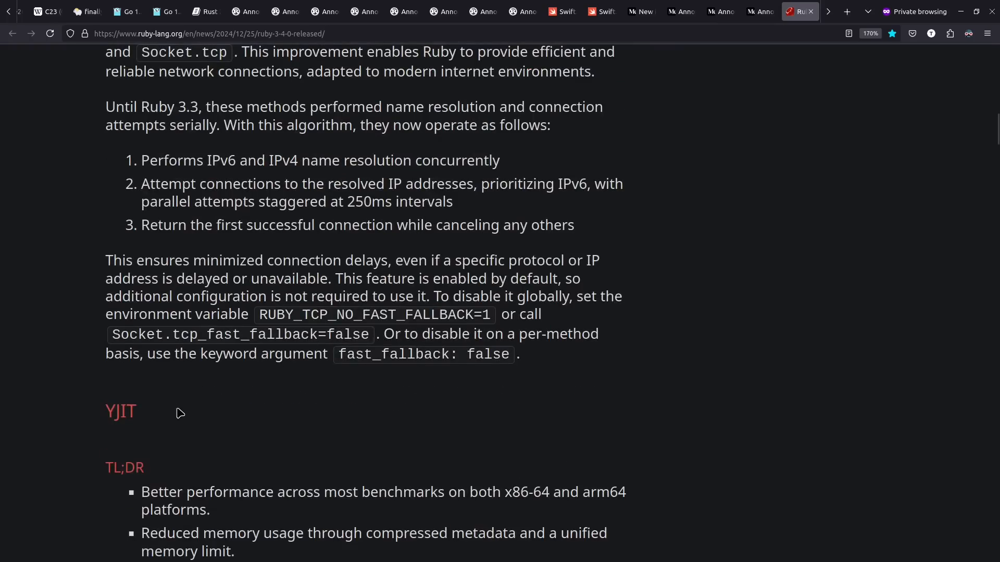
{"action": "mouse_move", "coordinate": [200, 453]}
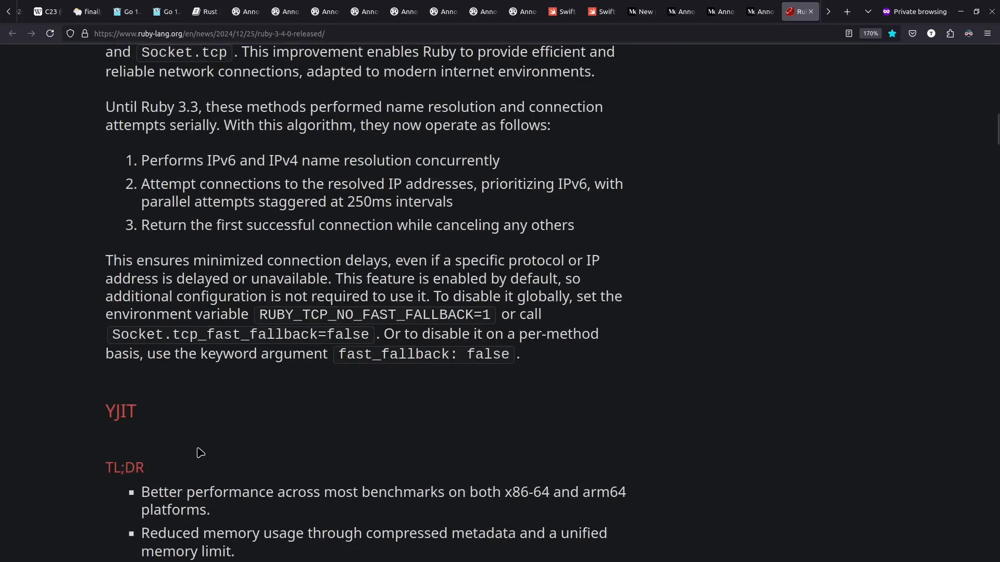
{"action": "left_click", "coordinate": [799, 12]}
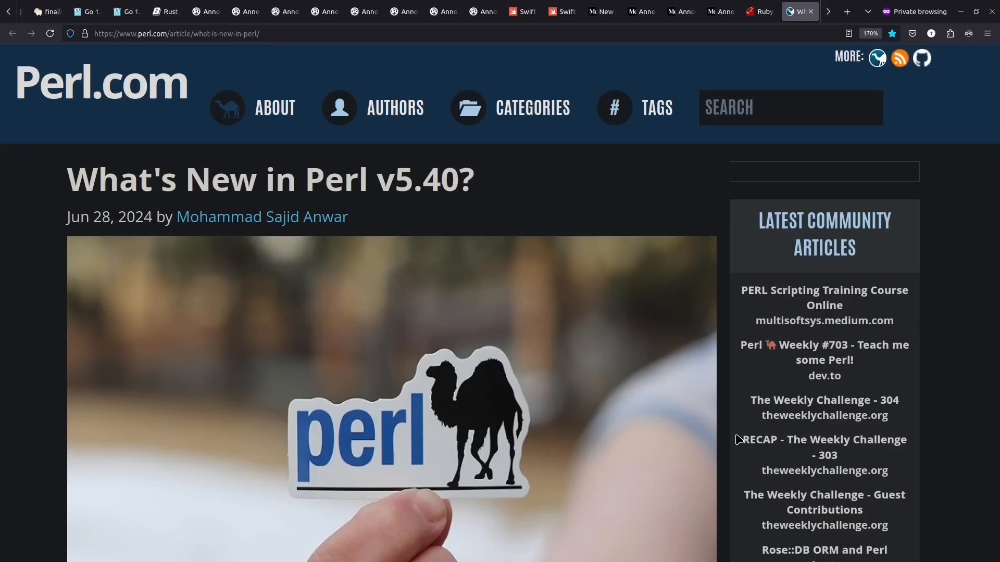
Scroll to Perl v5.40's six favourite features list, starting with __CLASS__.
{"action": "scroll", "scroll_direction": "down", "scroll_amount": 3}
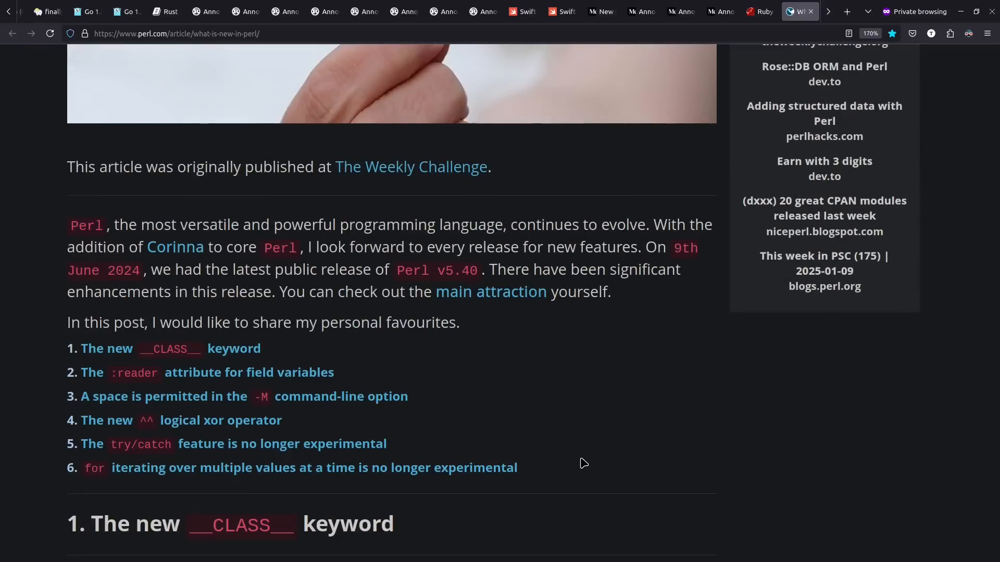
{"action": "mouse_move", "coordinate": [152, 447]}
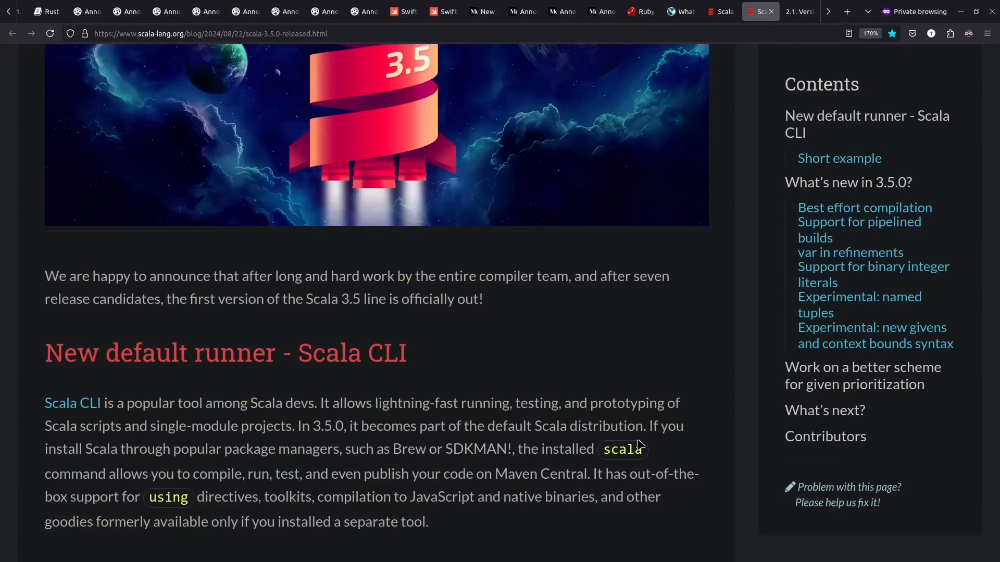
Move from the Scala 3.5.0 post through GHC 9.12.1 notes to the OCaml 5.2.0 announcement.
{"action": "left_click", "coordinate": [799, 12]}
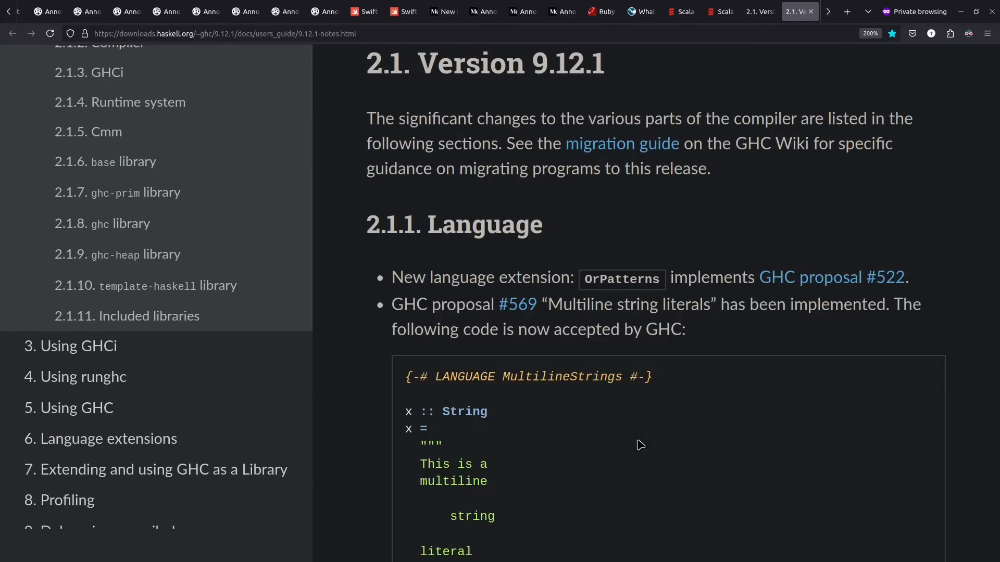
{"action": "left_click", "coordinate": [799, 11]}
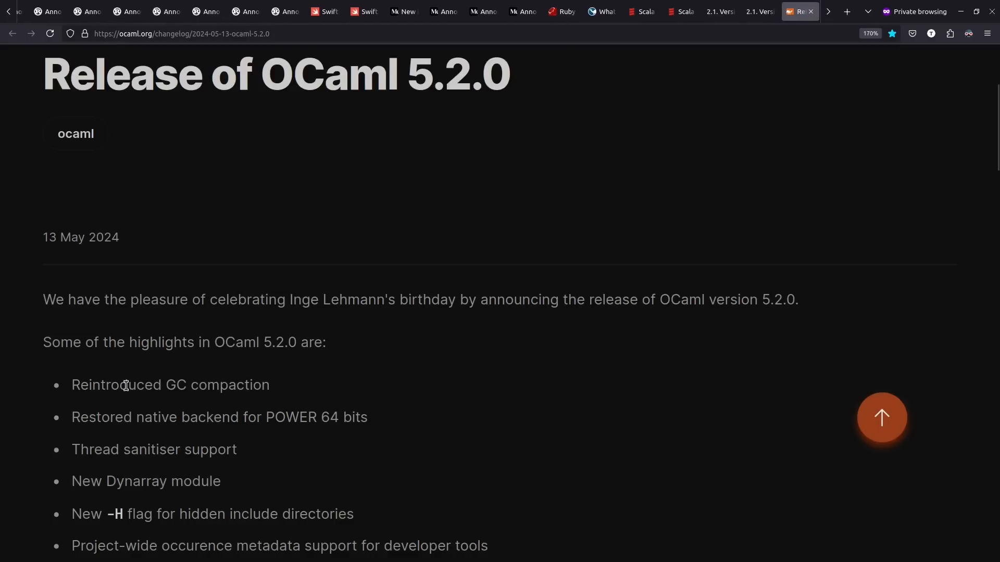
{"action": "mouse_move", "coordinate": [544, 390]}
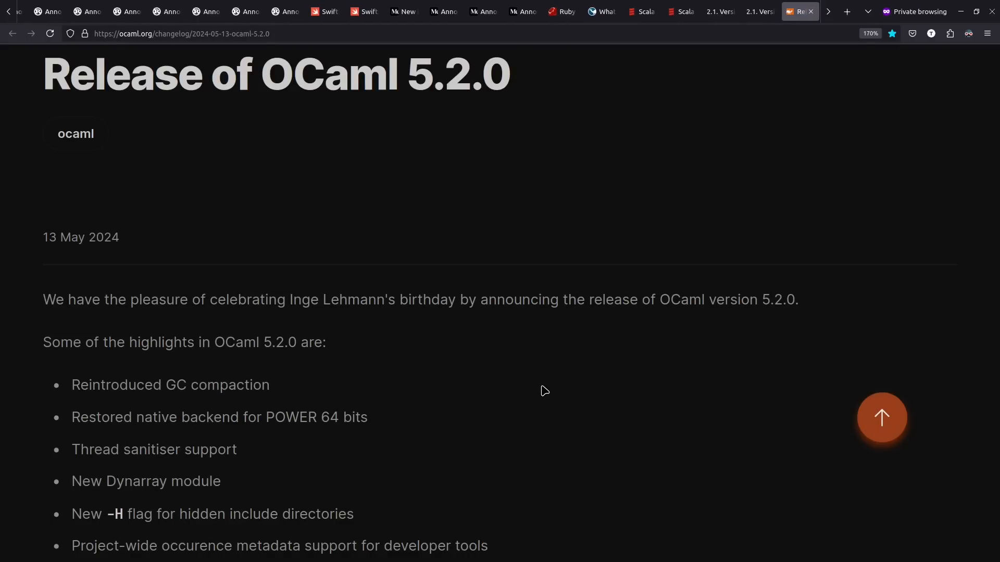
Visit the Roc homepage and its GitHub contributor graphs, then reach the Lean blog.
{"action": "left_click", "coordinate": [800, 11]}
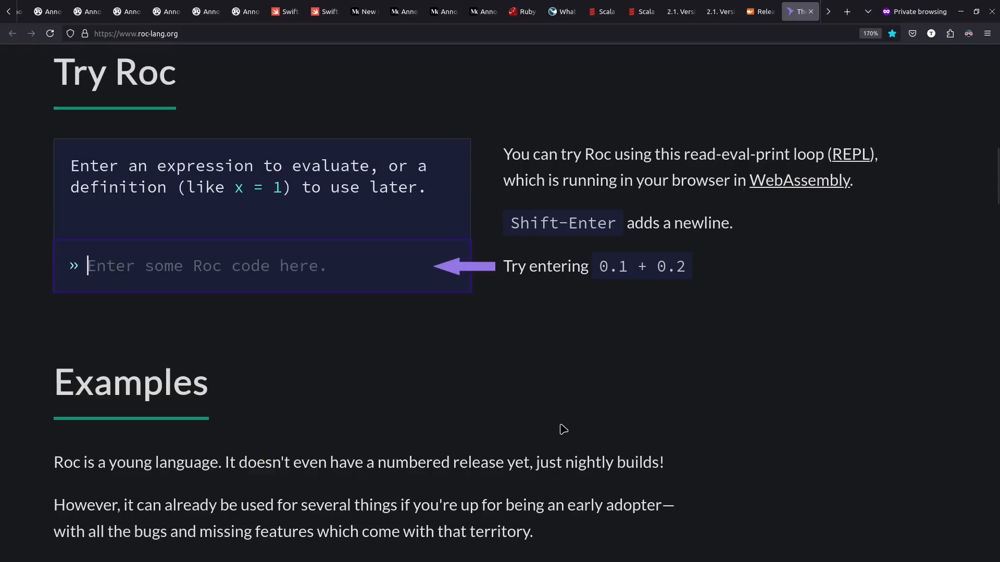
{"action": "mouse_move", "coordinate": [526, 353]}
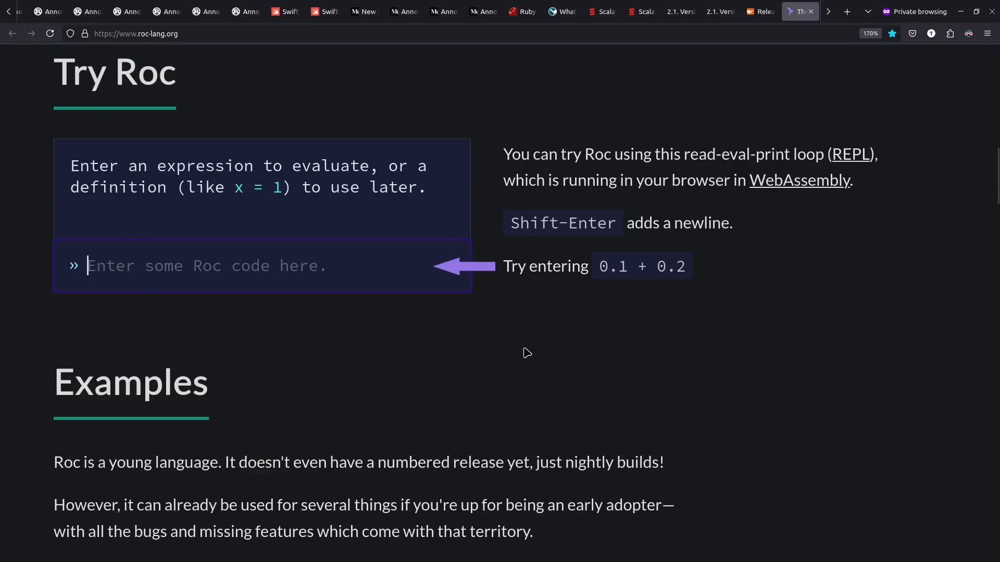
{"action": "mouse_move", "coordinate": [572, 353]}
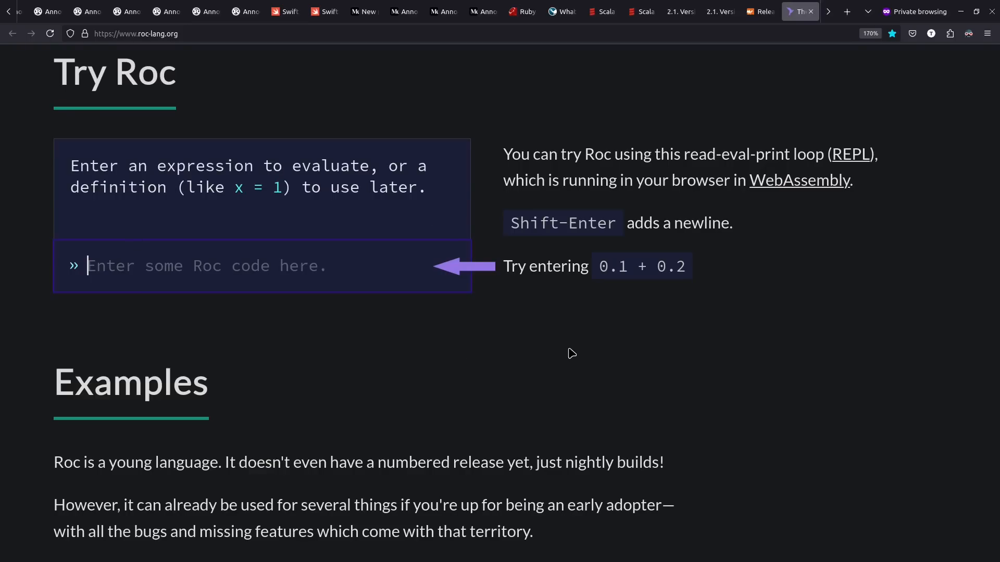
{"action": "left_click", "coordinate": [800, 12]}
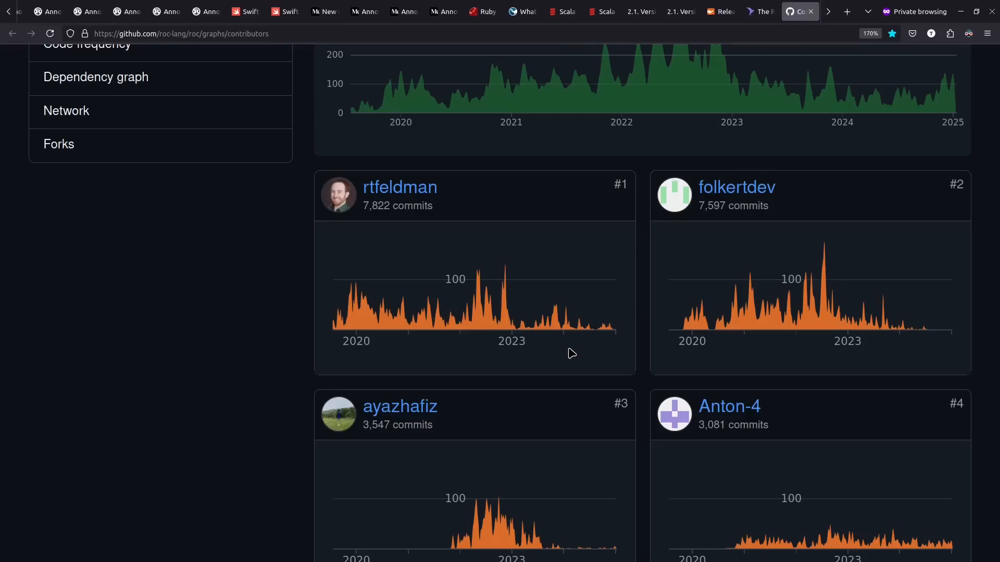
{"action": "left_click", "coordinate": [793, 12]}
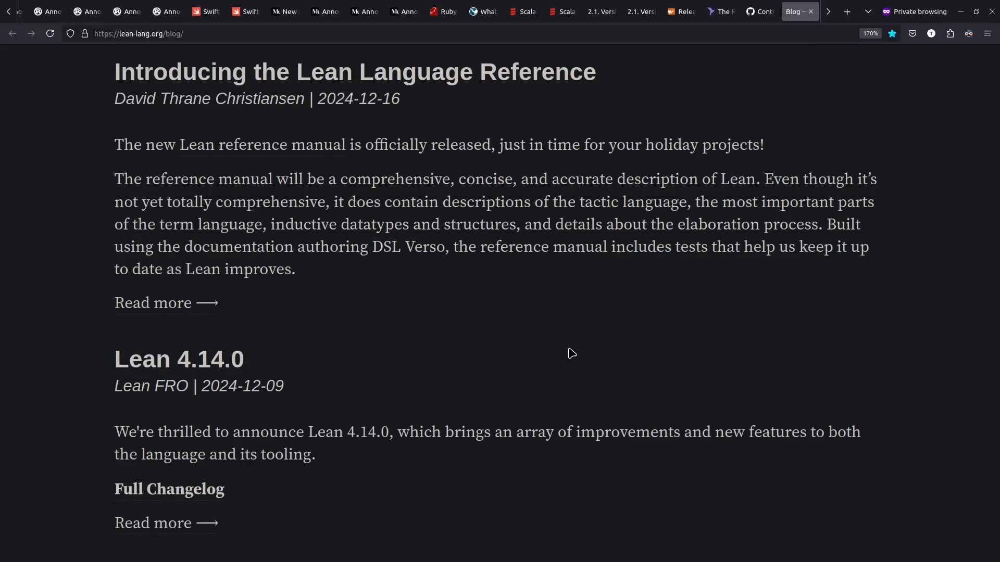
Go through Elixir v1.17, v1.18 and Erlang/OTP 27.0's new language features, reaching Gleam's roadmap.
{"action": "left_click", "coordinate": [800, 12]}
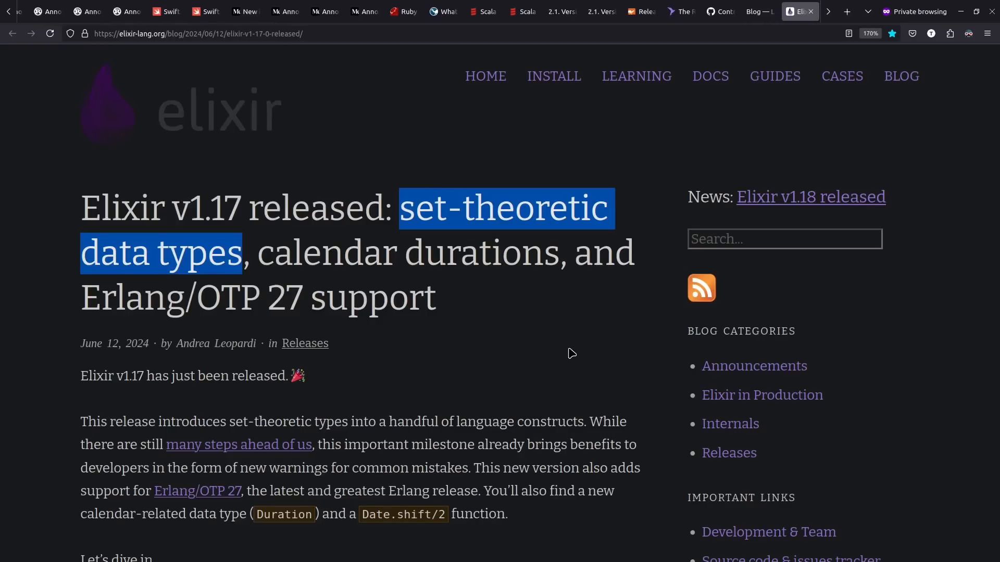
{"action": "left_click", "coordinate": [811, 197]}
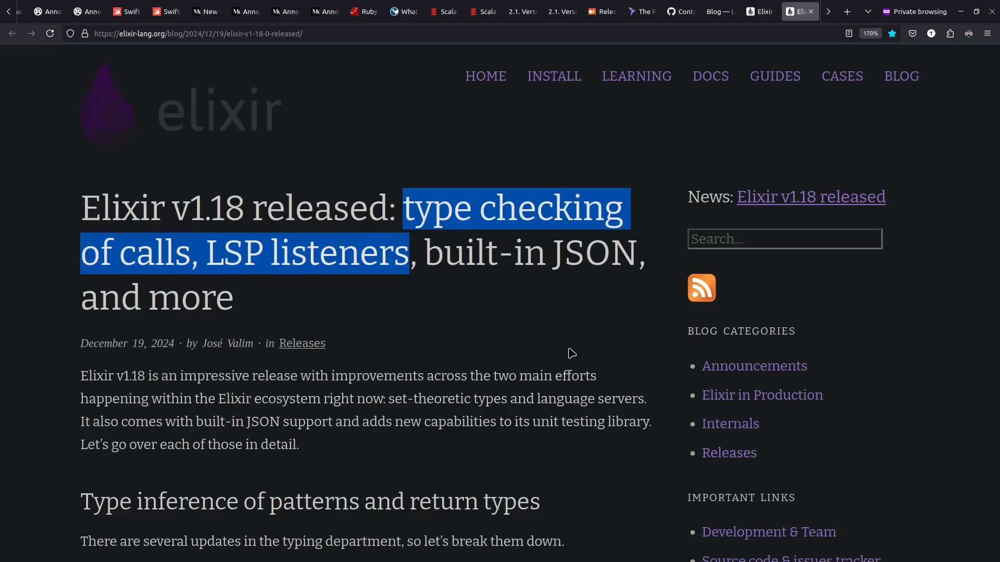
{"action": "mouse_move", "coordinate": [515, 316]}
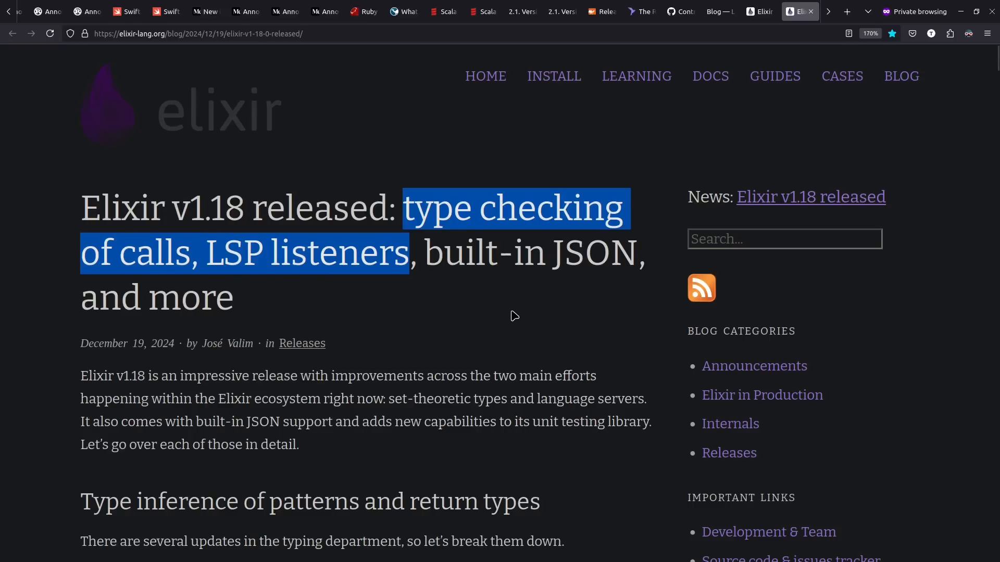
{"action": "left_click", "coordinate": [799, 12]}
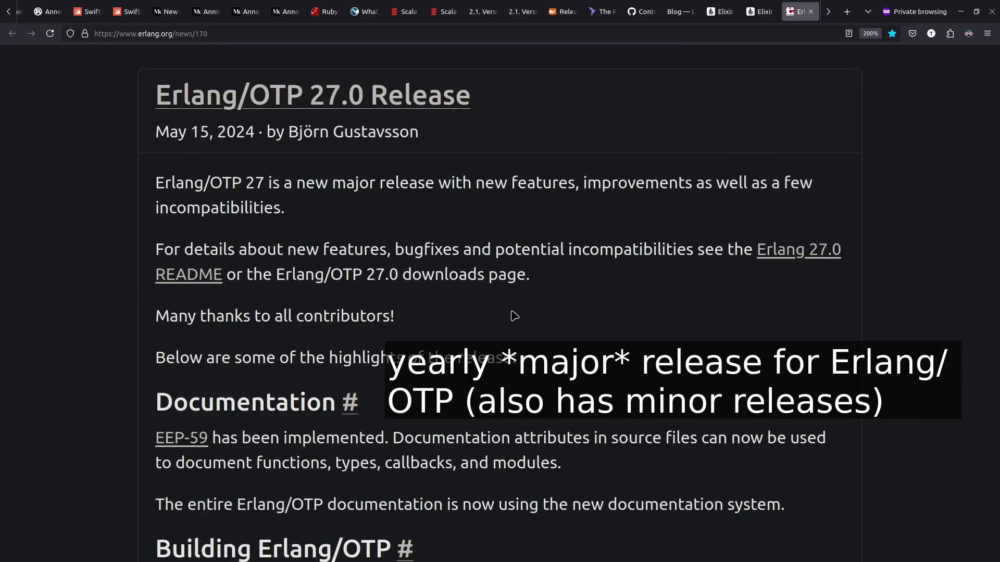
{"action": "scroll", "scroll_direction": "down", "scroll_amount": 3}
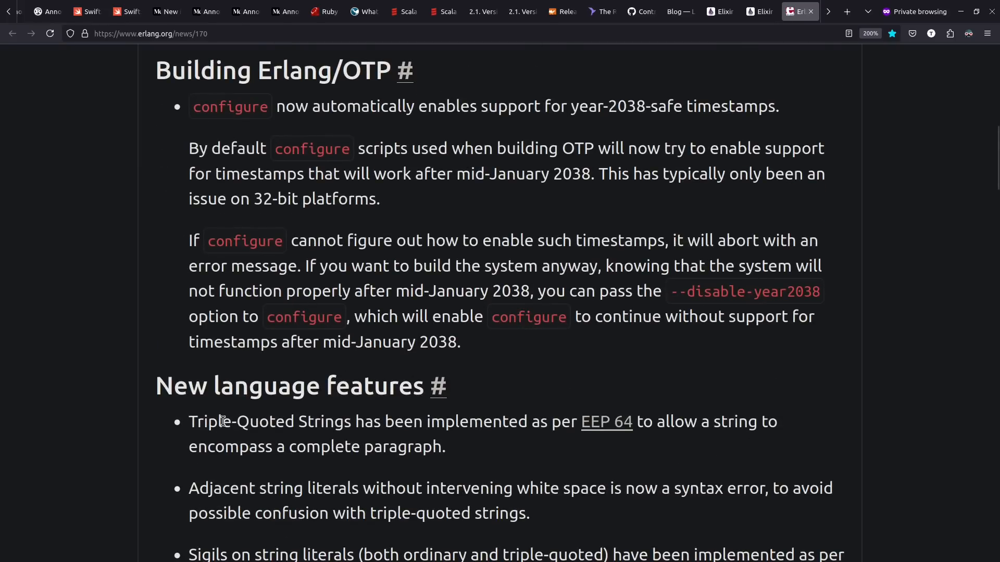
{"action": "left_click", "coordinate": [816, 11]}
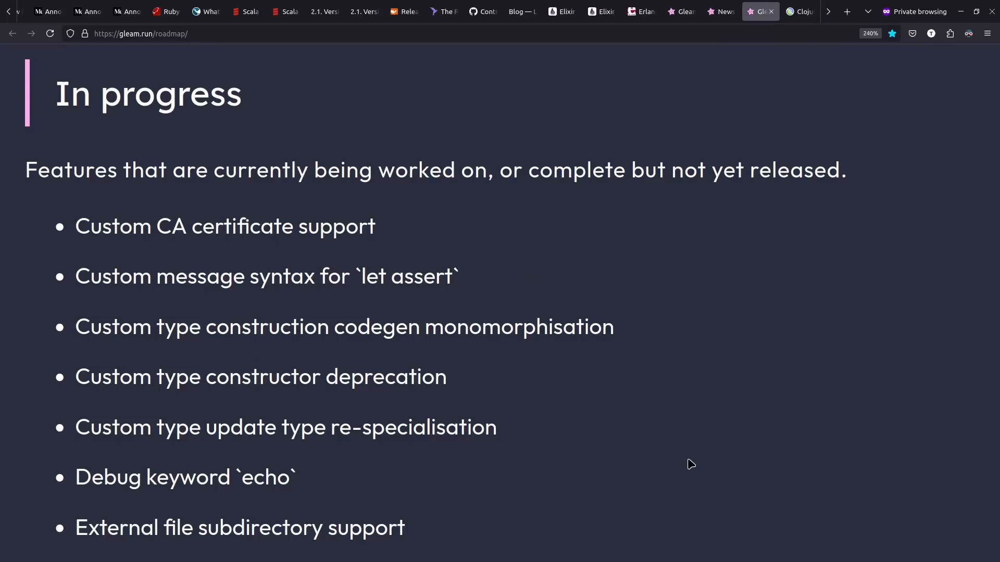
Leave Gleam's in-progress roadmap for the Racket blog's v8.15 post.
{"action": "left_click", "coordinate": [799, 11]}
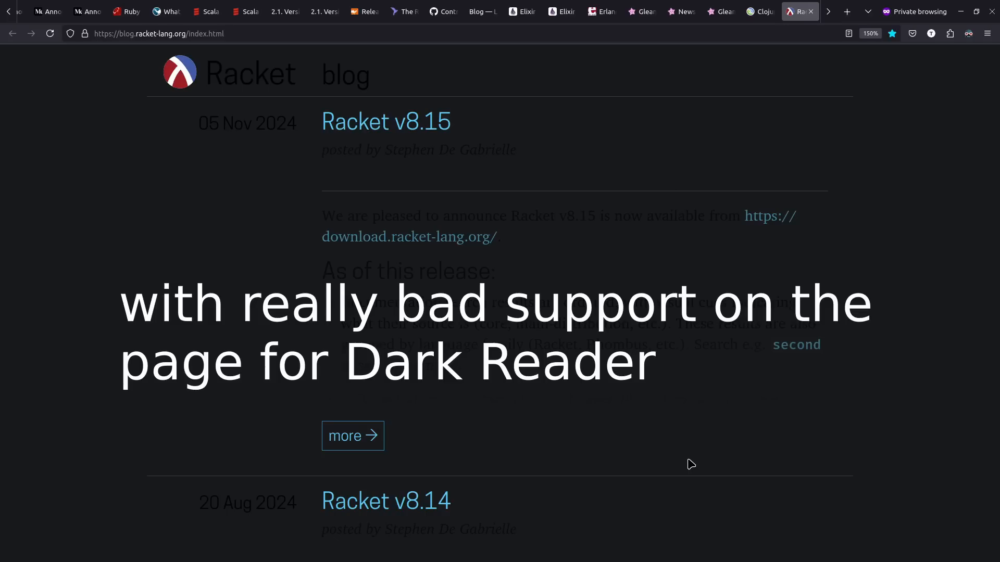
Visit the Fennel homepage, then scroll into the ReScript 11.0 post's highlights.
{"action": "left_click", "coordinate": [760, 11]}
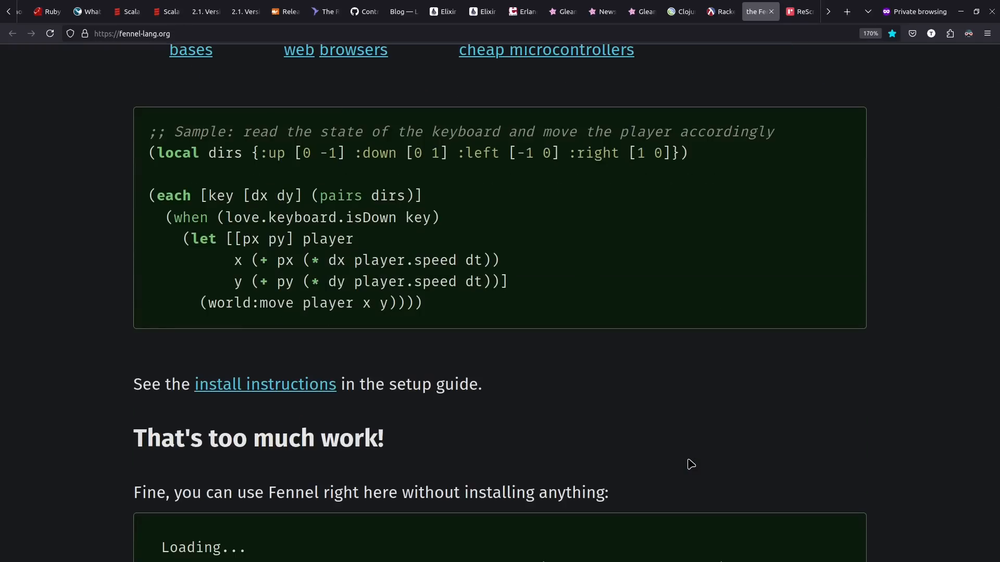
{"action": "left_click", "coordinate": [798, 12]}
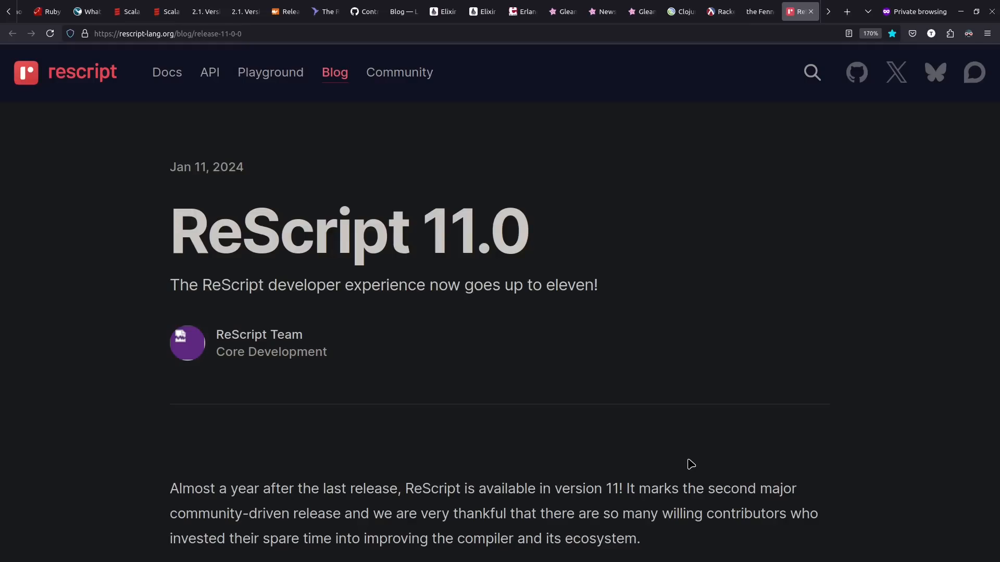
{"action": "scroll", "scroll_direction": "down", "scroll_amount": 3}
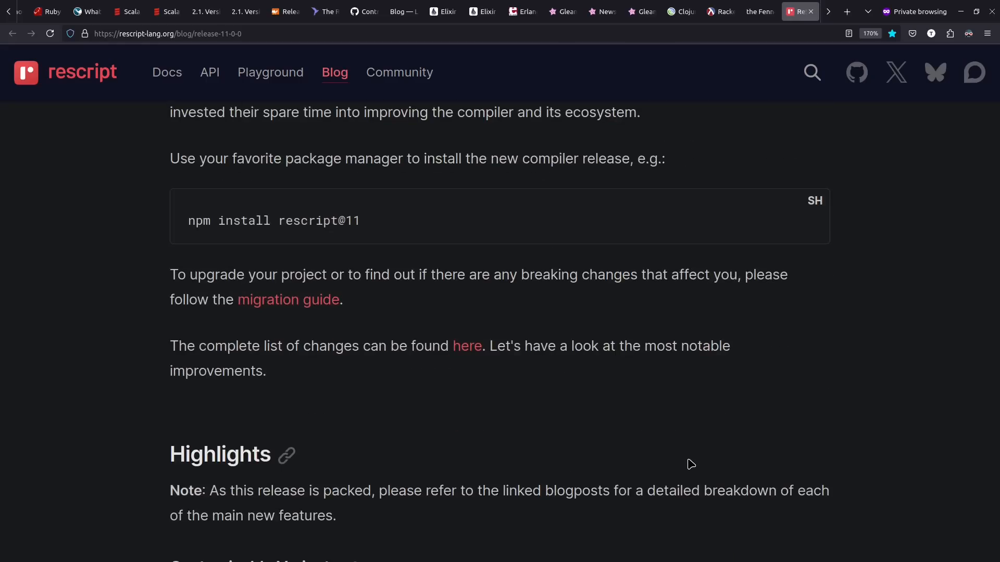
{"action": "scroll", "scroll_direction": "down", "scroll_amount": 3}
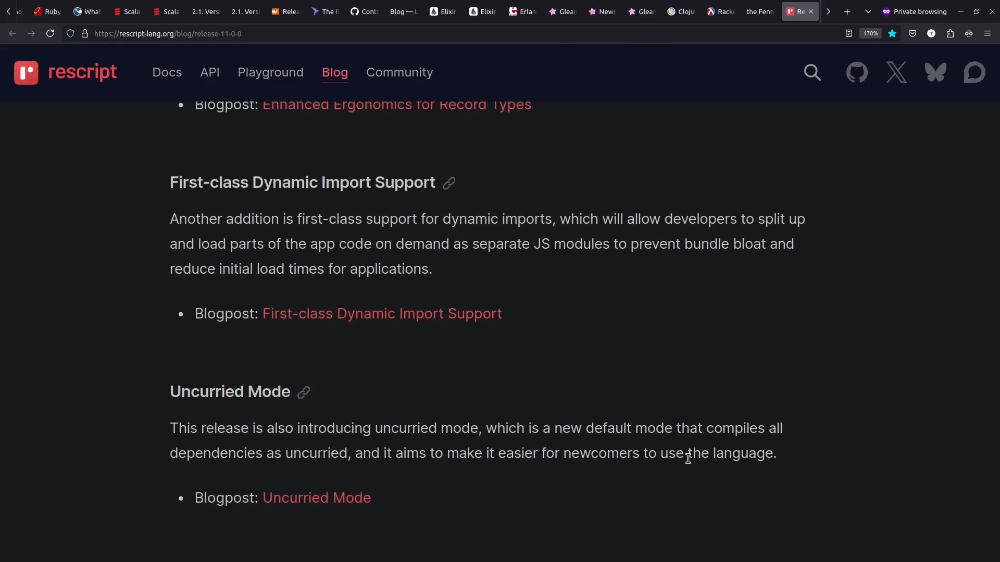
Highlight ReScript's uncurried-mode-as-default sentence, then reach the Haxe 4.3.6 download page.
{"action": "left_click_drag", "start_coordinate": [375, 428], "coordinate": [553, 428]}
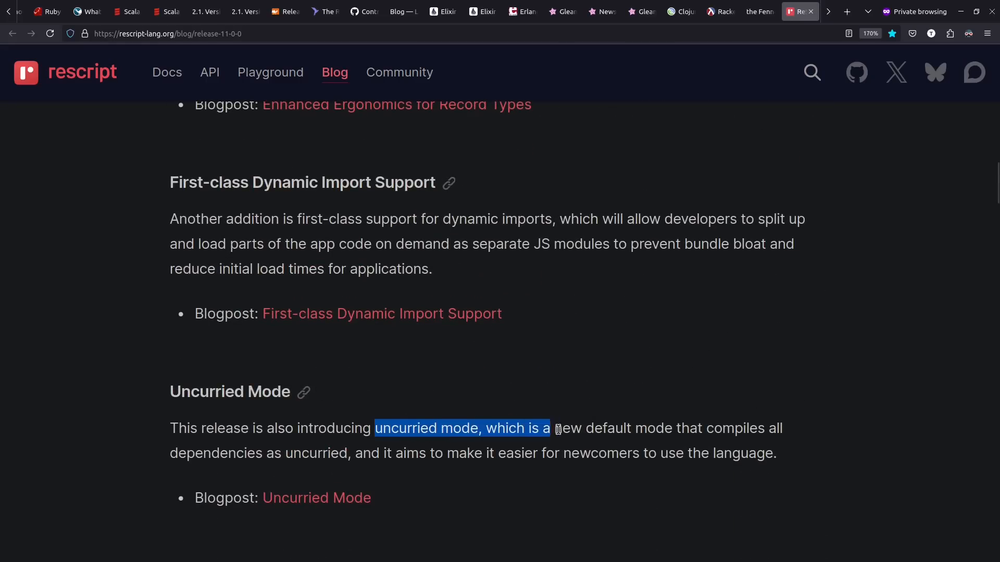
{"action": "left_click_drag", "start_coordinate": [550, 428], "coordinate": [630, 428]}
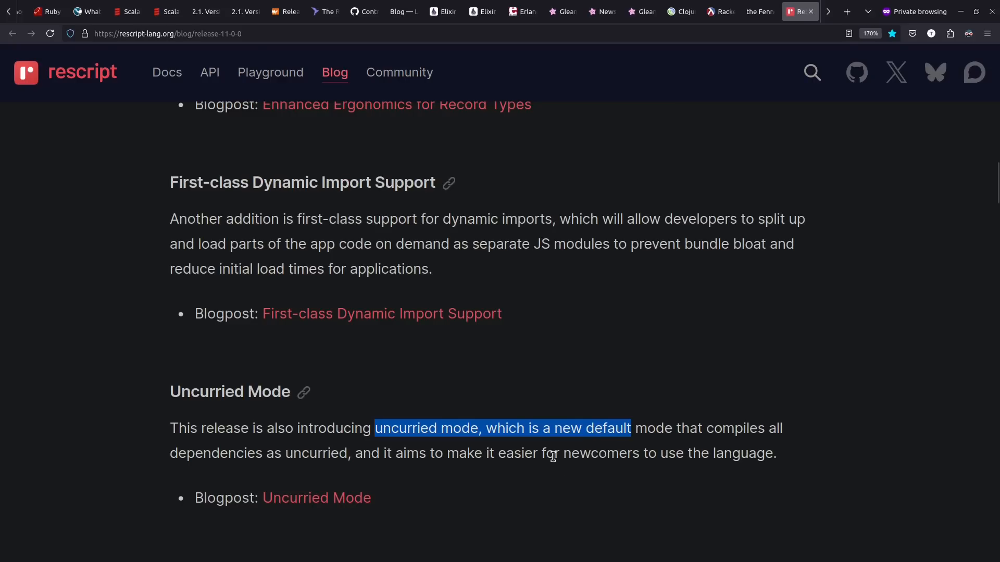
{"action": "left_click", "coordinate": [649, 508]}
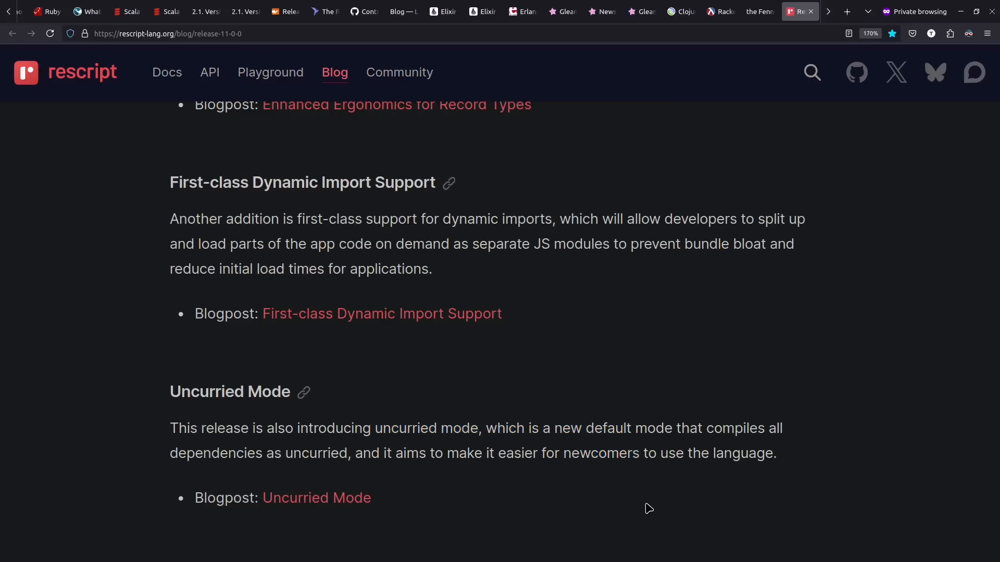
{"action": "left_click", "coordinate": [124, 11]}
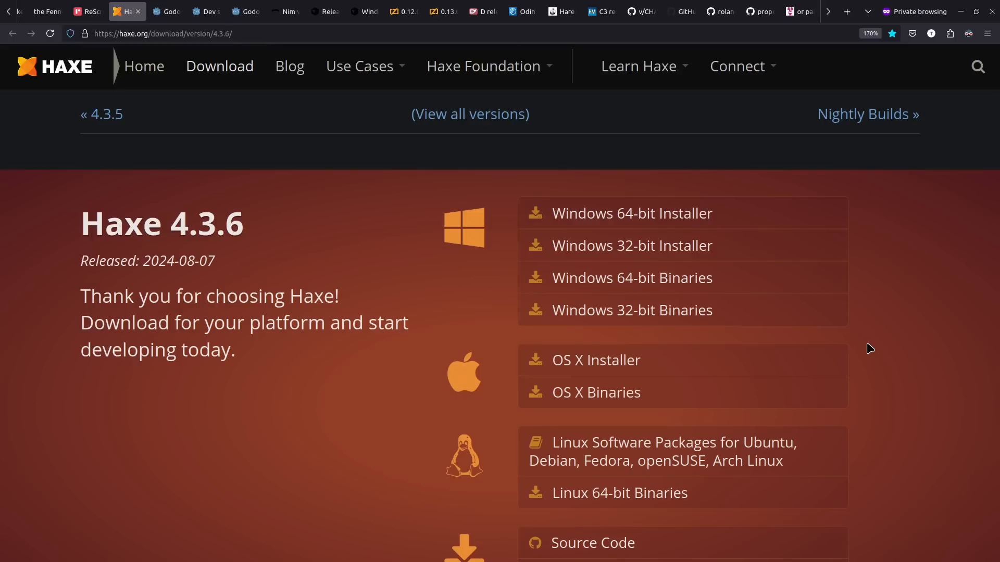
Read down the Godot 4.3 release page, then switch to the Nim 2.2.0 and 2.0.10 announcement.
{"action": "left_click", "coordinate": [167, 12]}
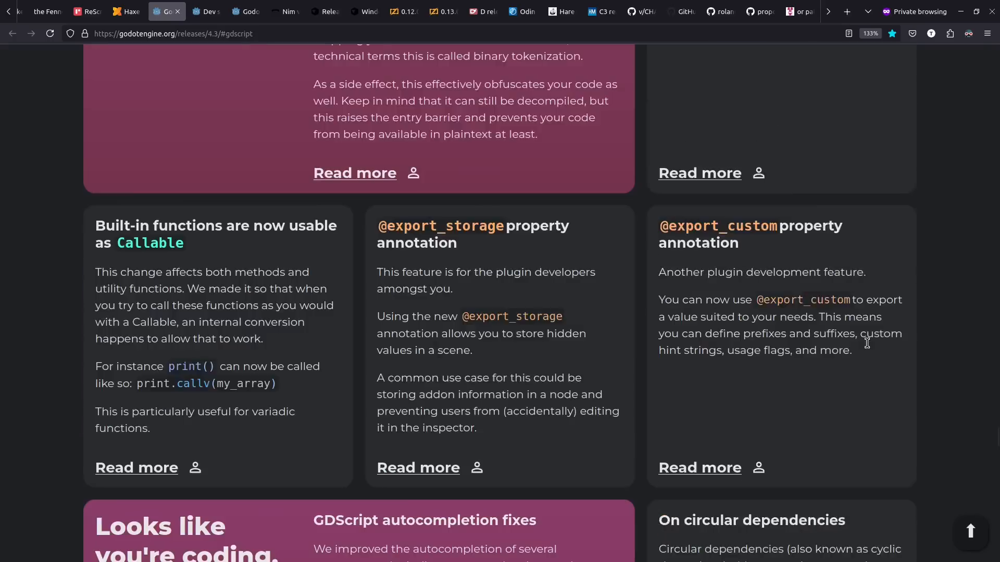
{"action": "scroll", "scroll_direction": "down", "scroll_amount": 3}
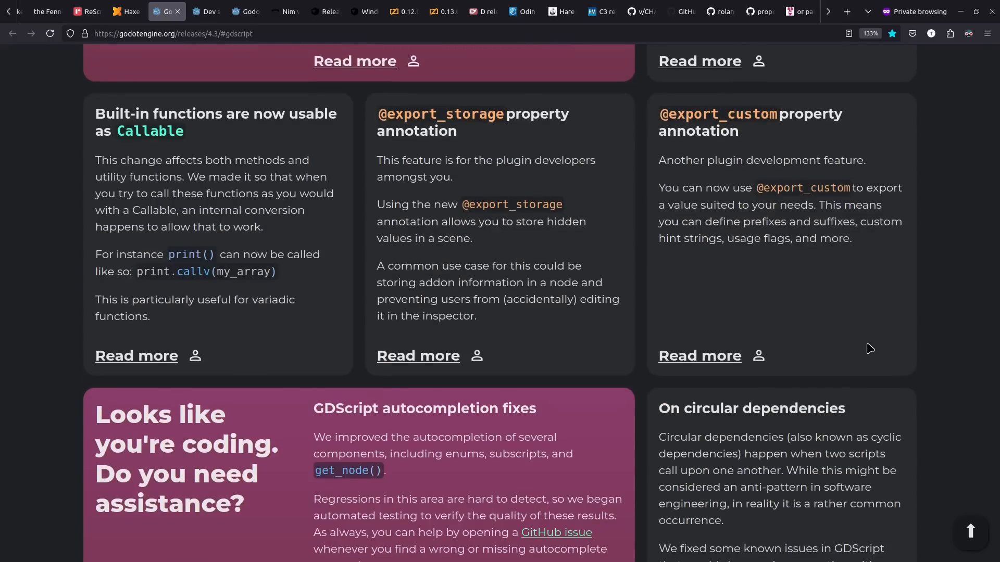
{"action": "scroll", "scroll_direction": "down", "scroll_amount": 3}
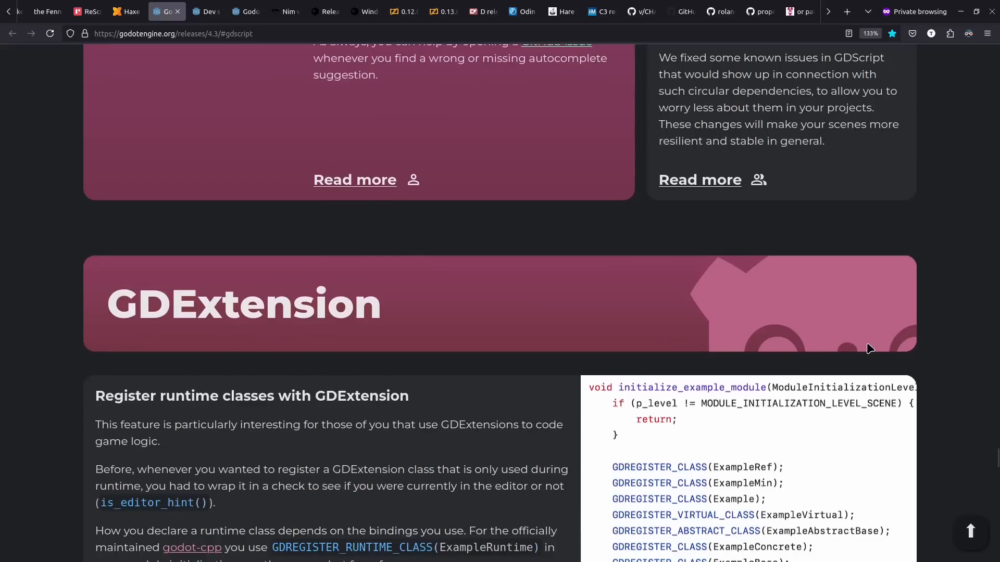
{"action": "mouse_move", "coordinate": [519, 393]}
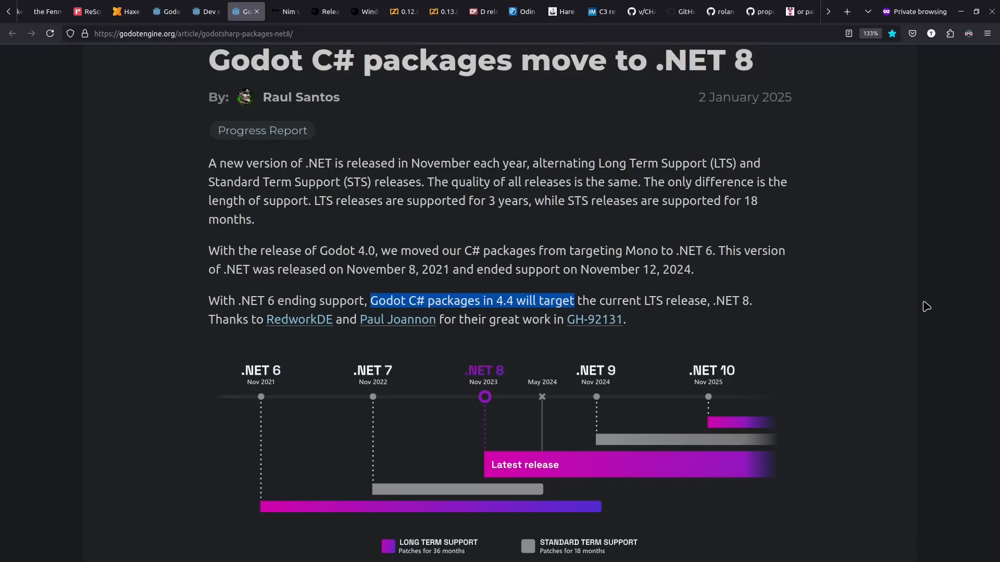
{"action": "left_click", "coordinate": [286, 11]}
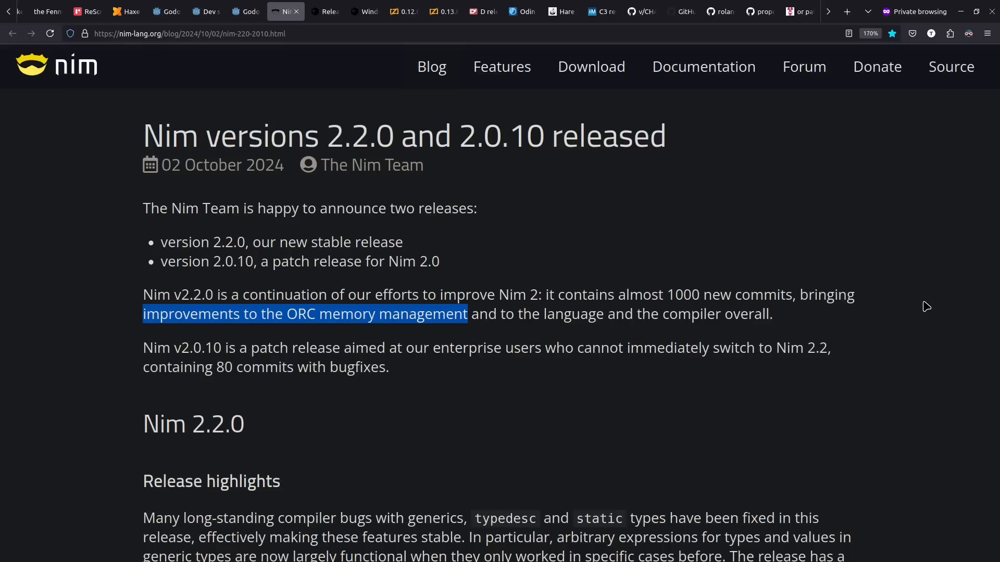
Scroll further into the Nim 2.2.0 highlights, then switch to Crystal's Releases page.
{"action": "scroll", "scroll_direction": "down", "scroll_amount": 3}
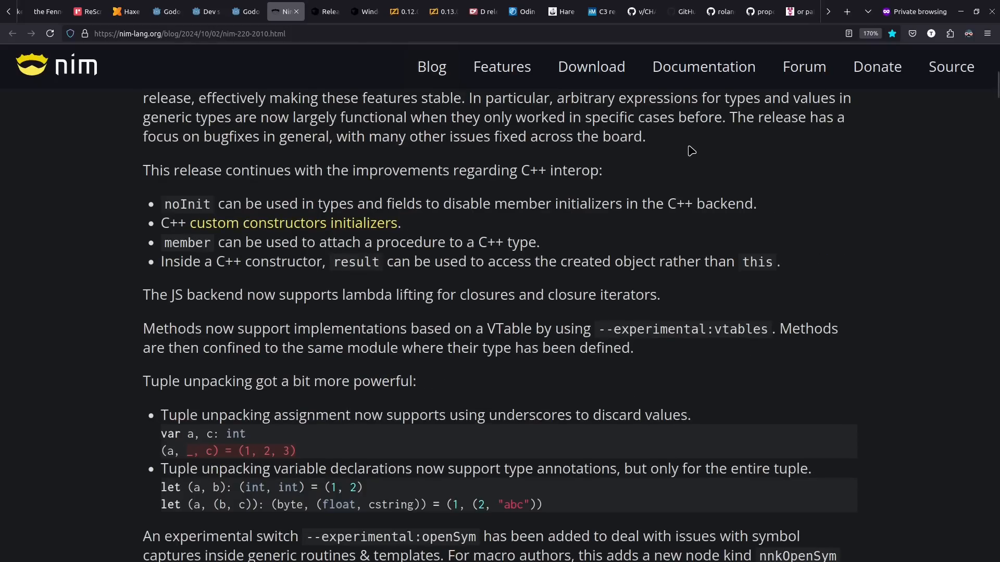
{"action": "mouse_move", "coordinate": [471, 238]}
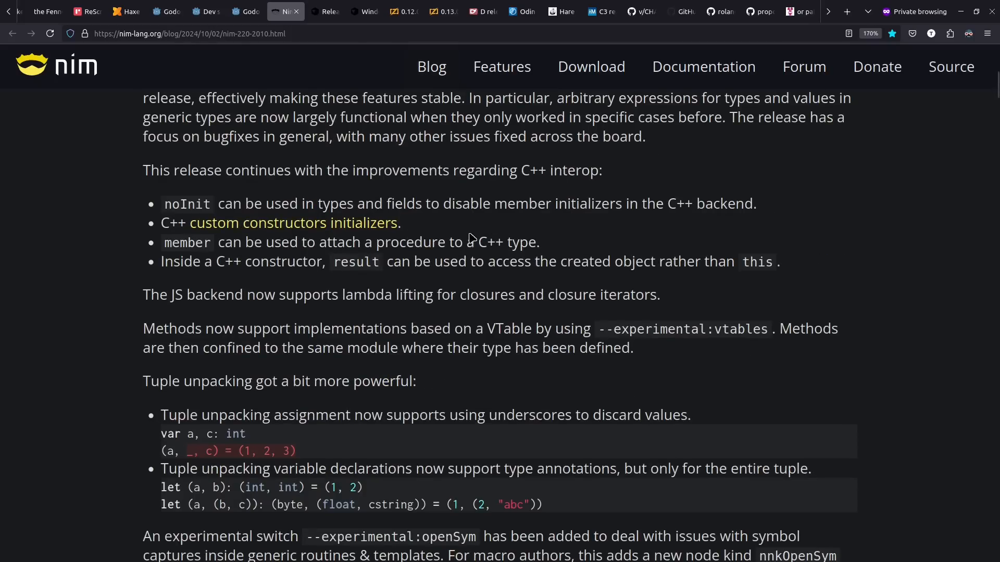
{"action": "left_click", "coordinate": [325, 11]}
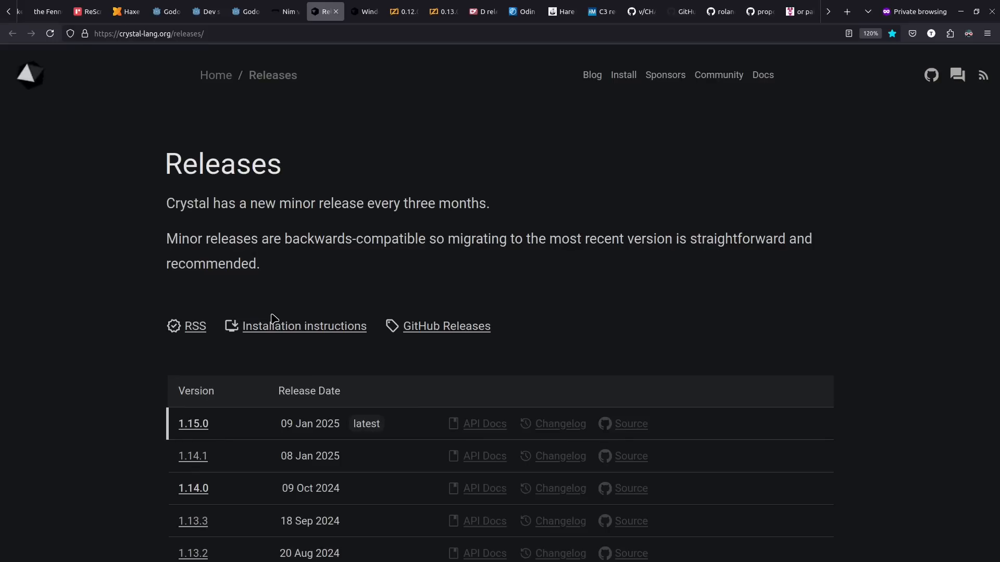
{"action": "mouse_move", "coordinate": [917, 277]}
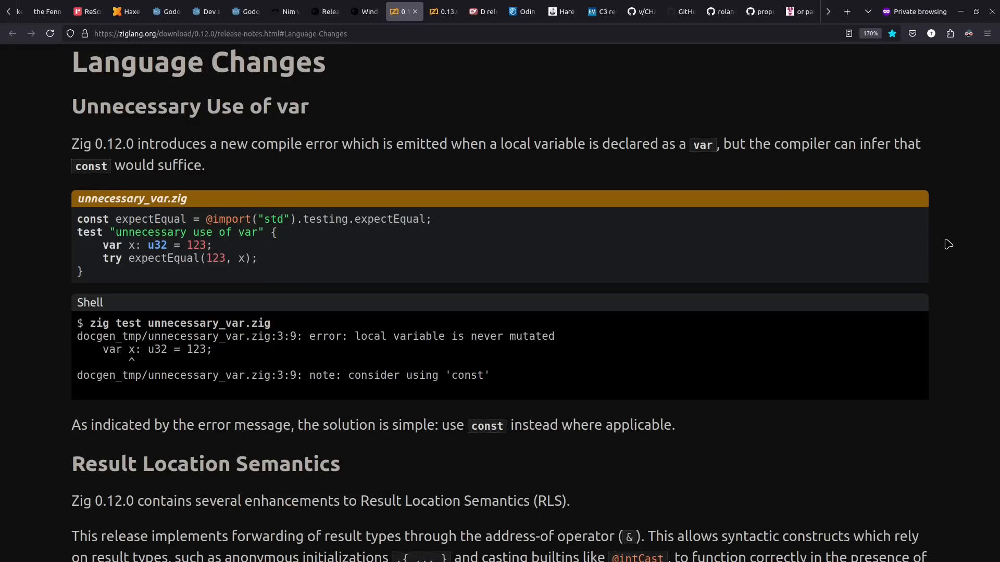
{"action": "mouse_move", "coordinate": [140, 285]}
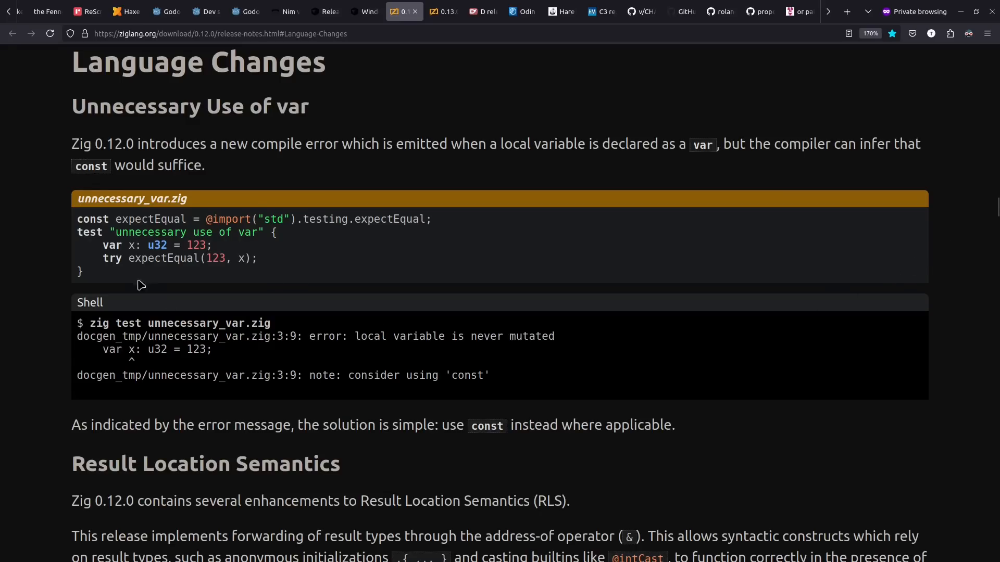
Highlight 'var' in Zig's example, then pass Zig 0.13.0 and D's schedule to Odin's news page.
{"action": "double_click", "coordinate": [111, 245]}
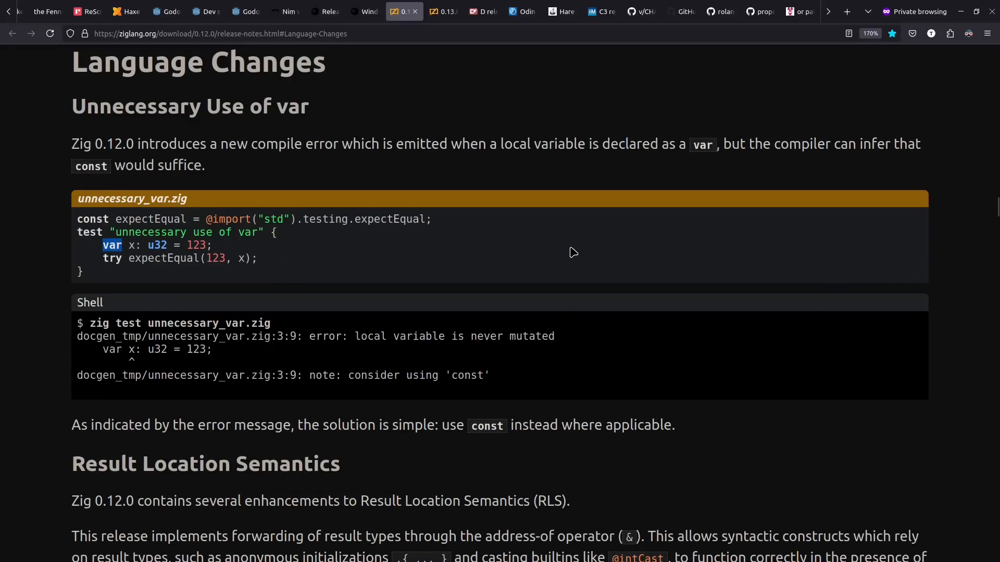
{"action": "left_click", "coordinate": [444, 12]}
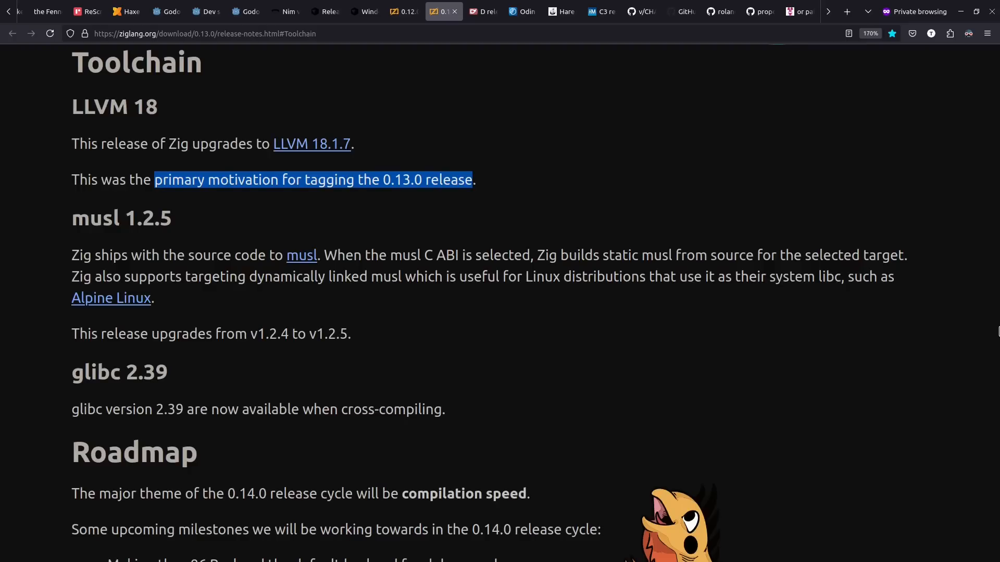
{"action": "left_click", "coordinate": [481, 12]}
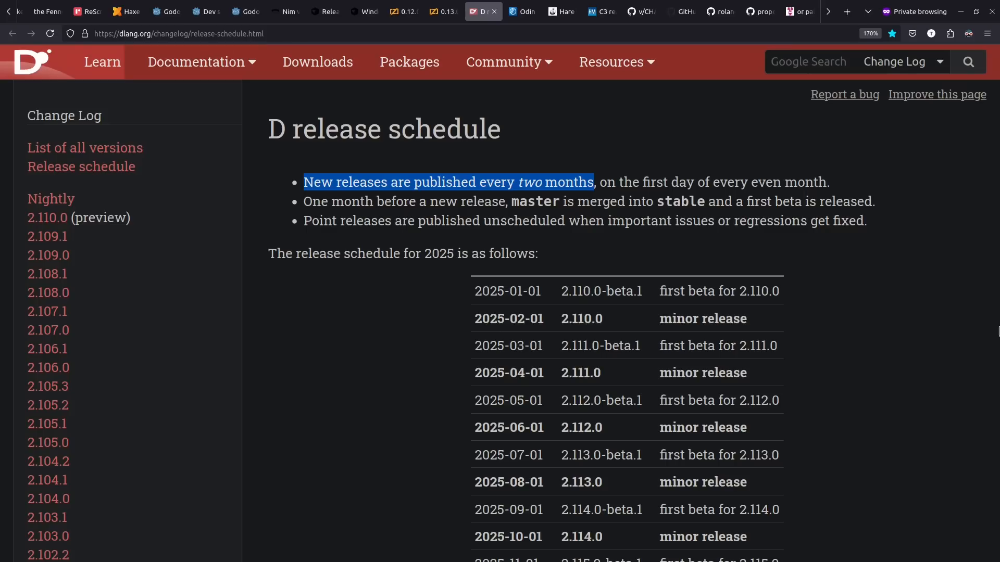
{"action": "left_click", "coordinate": [522, 12]}
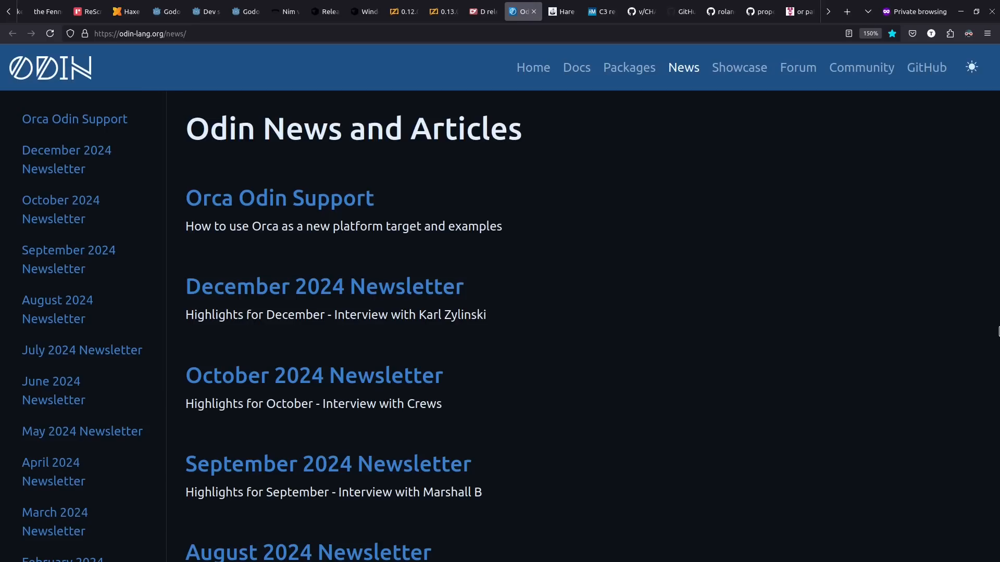
Open the Orca Odin Support article, then visit Hare 0.24.0, C3 0.6 and V's 0.4.9 changelog.
{"action": "left_click", "coordinate": [280, 198]}
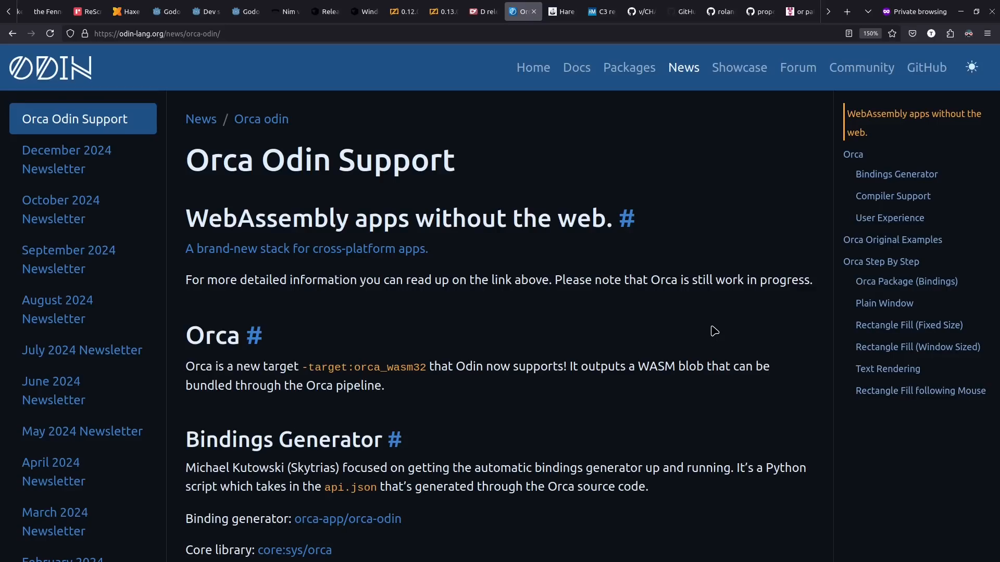
{"action": "left_click", "coordinate": [560, 11]}
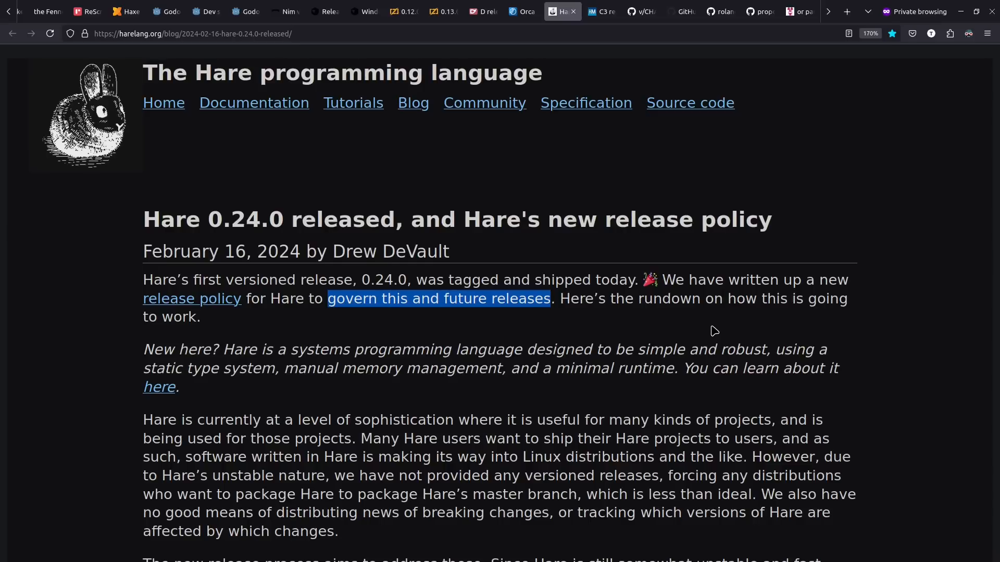
{"action": "left_click", "coordinate": [600, 12]}
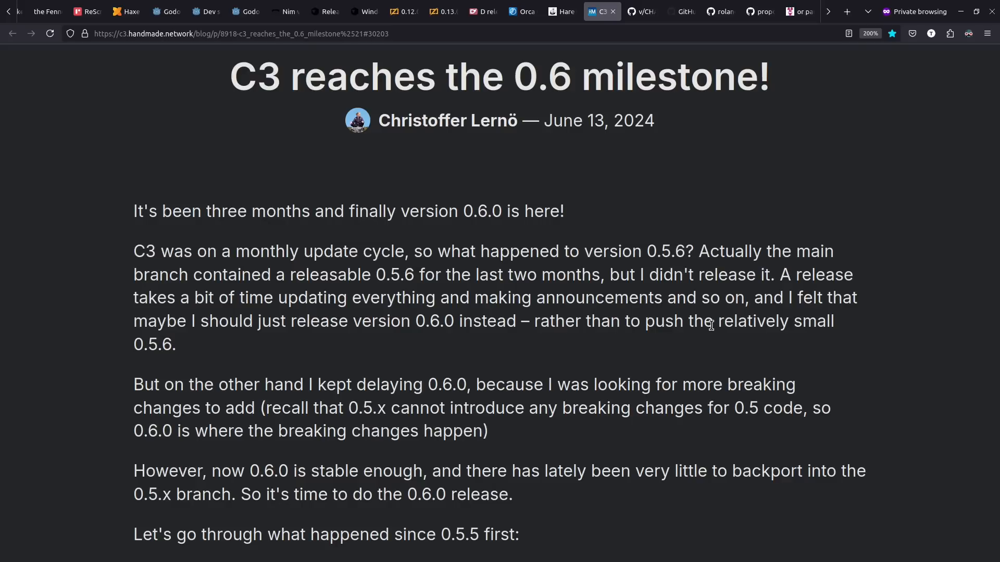
{"action": "left_click", "coordinate": [641, 12]}
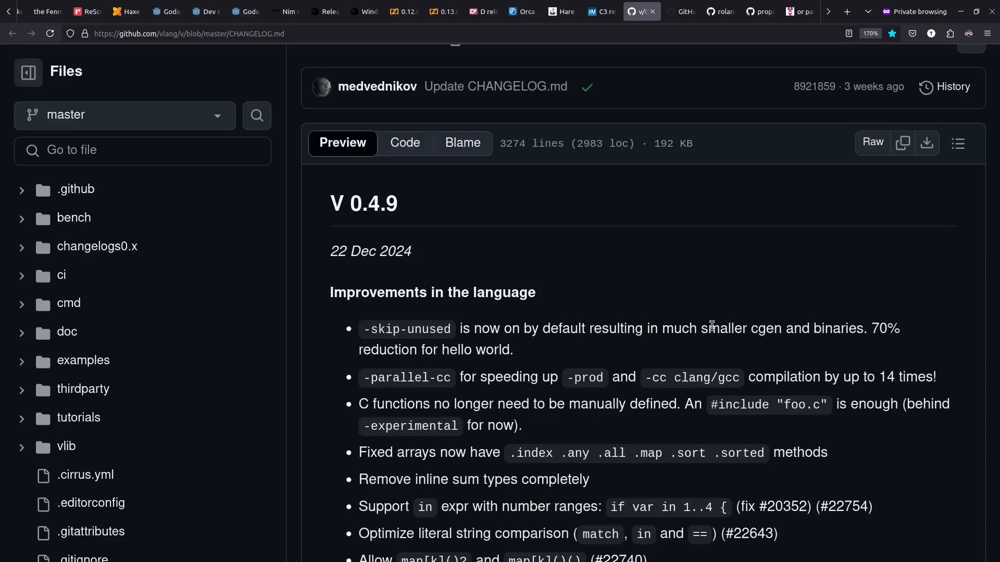
{"action": "mouse_move", "coordinate": [823, 271]}
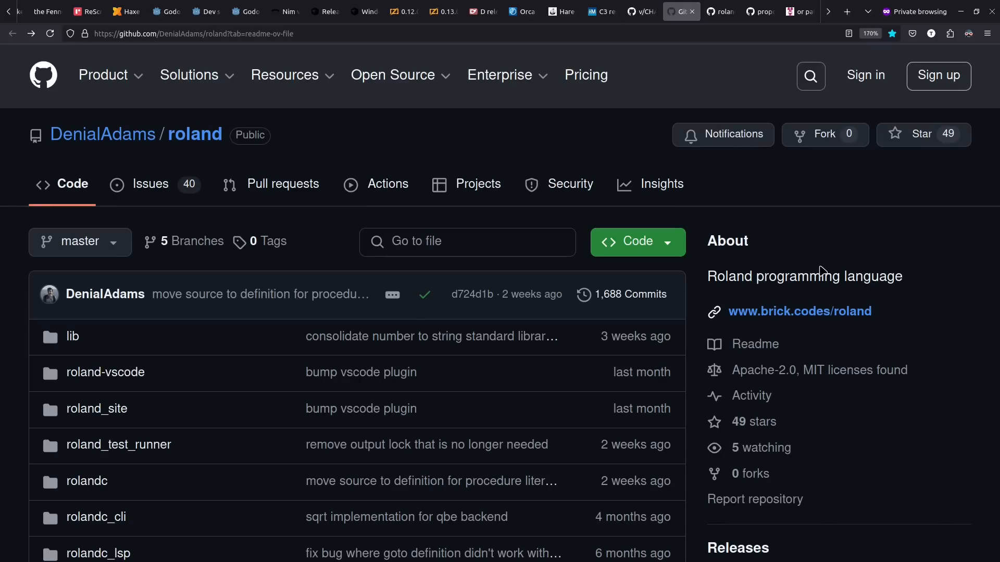
{"action": "mouse_move", "coordinate": [553, 274]}
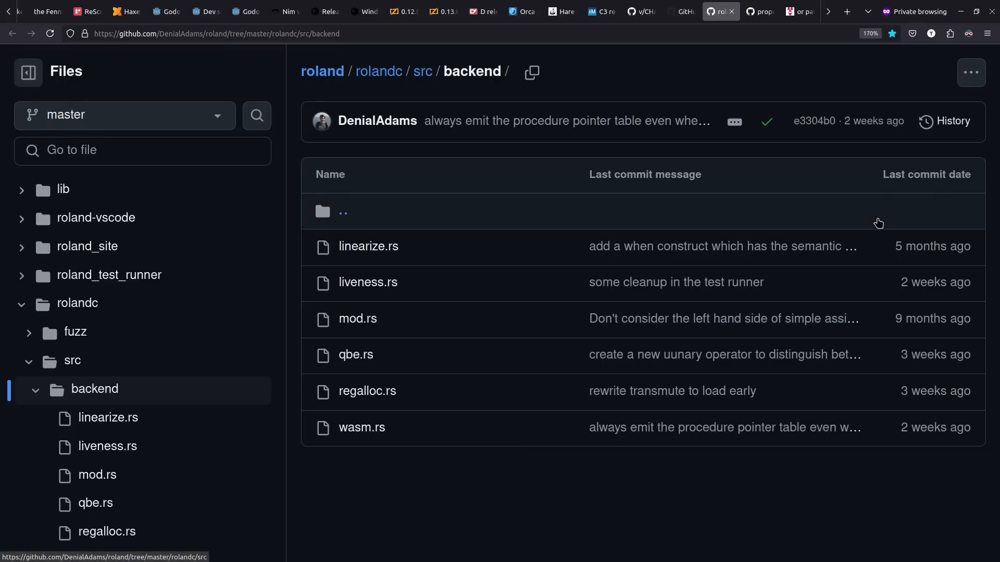
{"action": "mouse_move", "coordinate": [720, 498]}
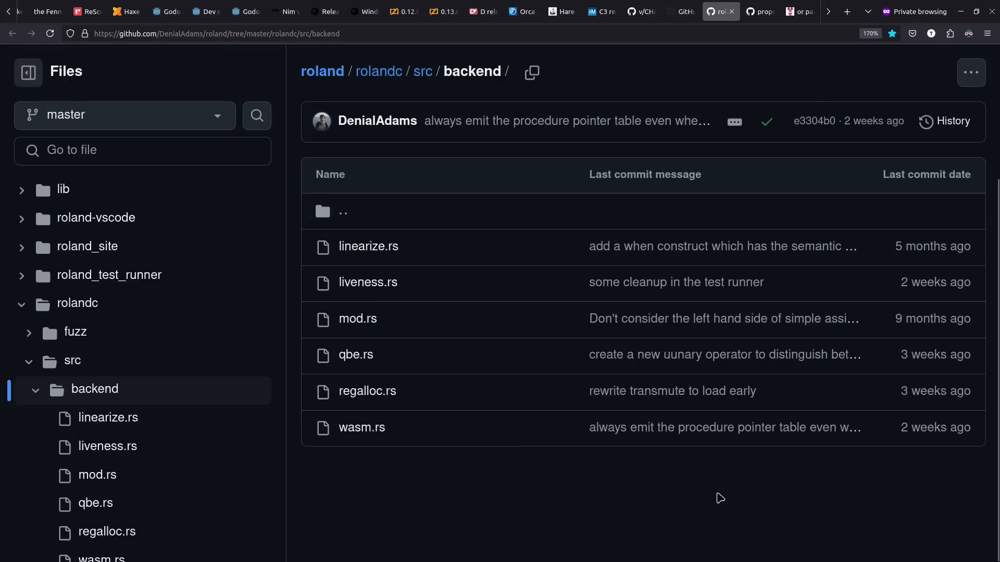
{"action": "mouse_move", "coordinate": [563, 461]}
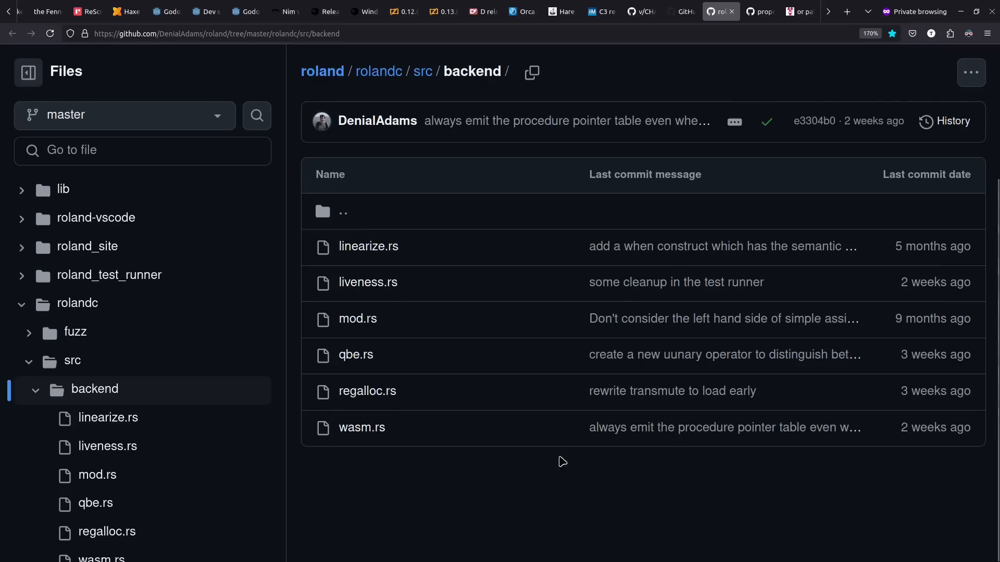
{"action": "mouse_move", "coordinate": [411, 357]}
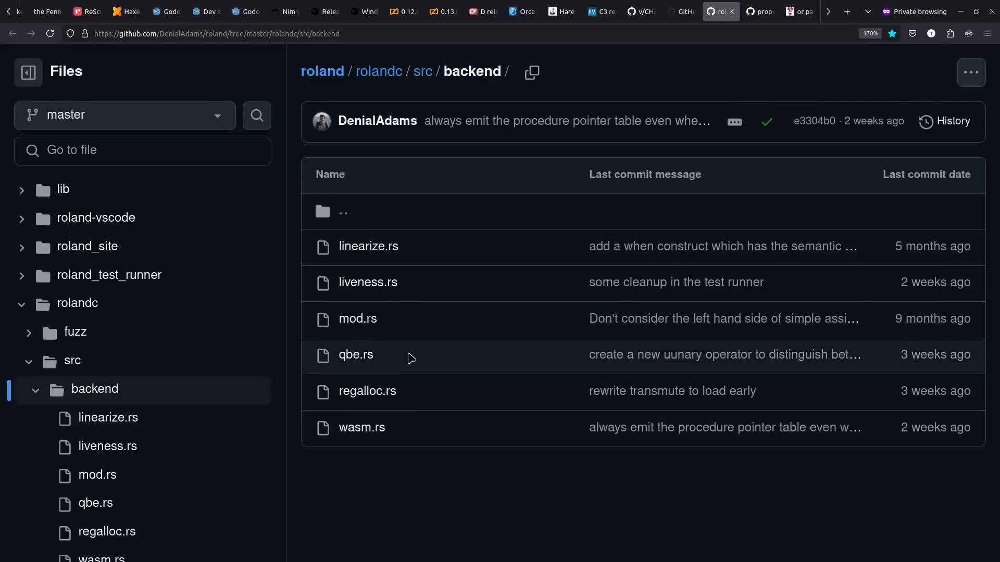
{"action": "mouse_move", "coordinate": [486, 552]}
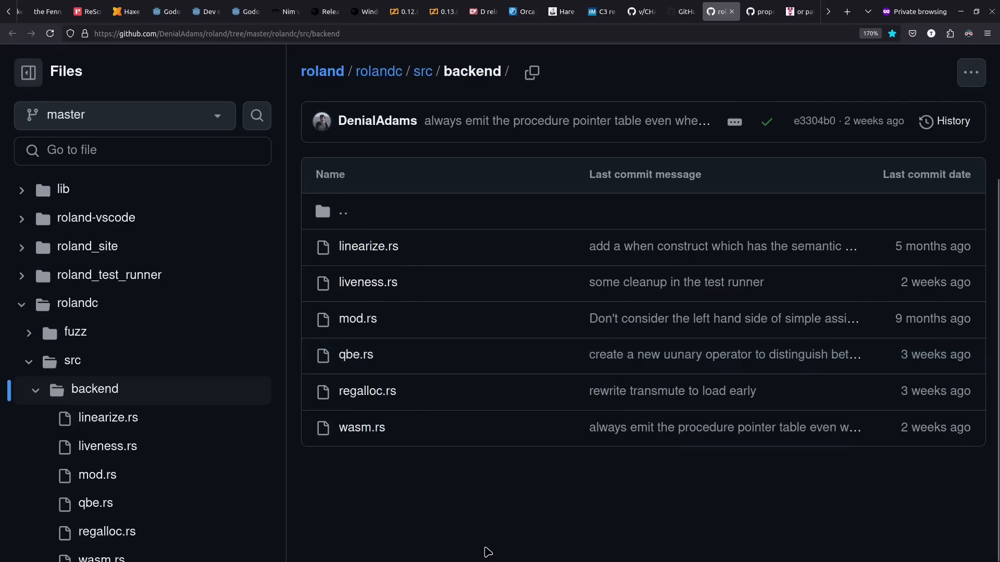
Switch from the roland repository's backend folder to the teascript homepage.
{"action": "left_click", "coordinate": [720, 12]}
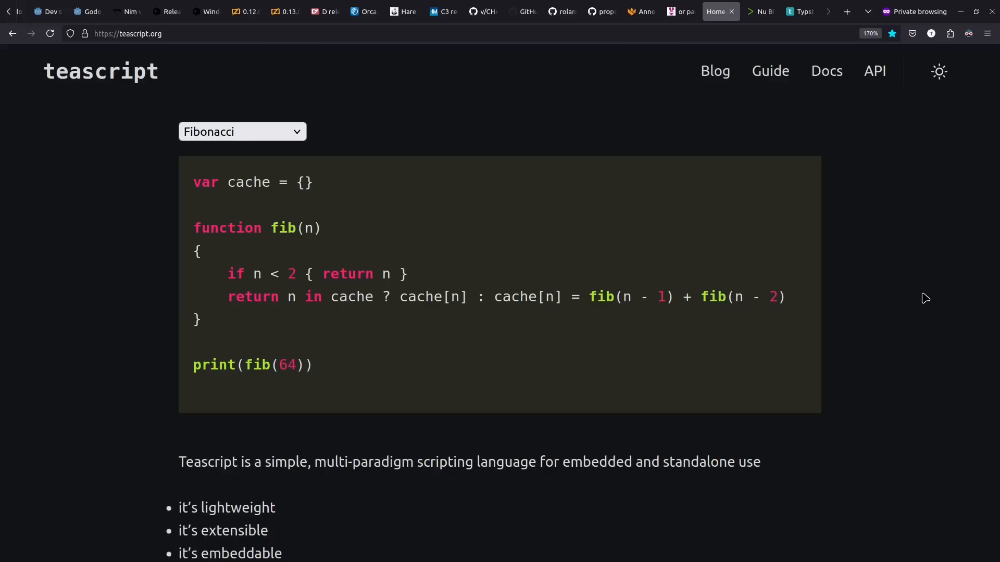
Review the WebAssembly proposals Phase 5 table, then show MoonBit's Or Pattern lesson.
{"action": "left_click", "coordinate": [758, 11]}
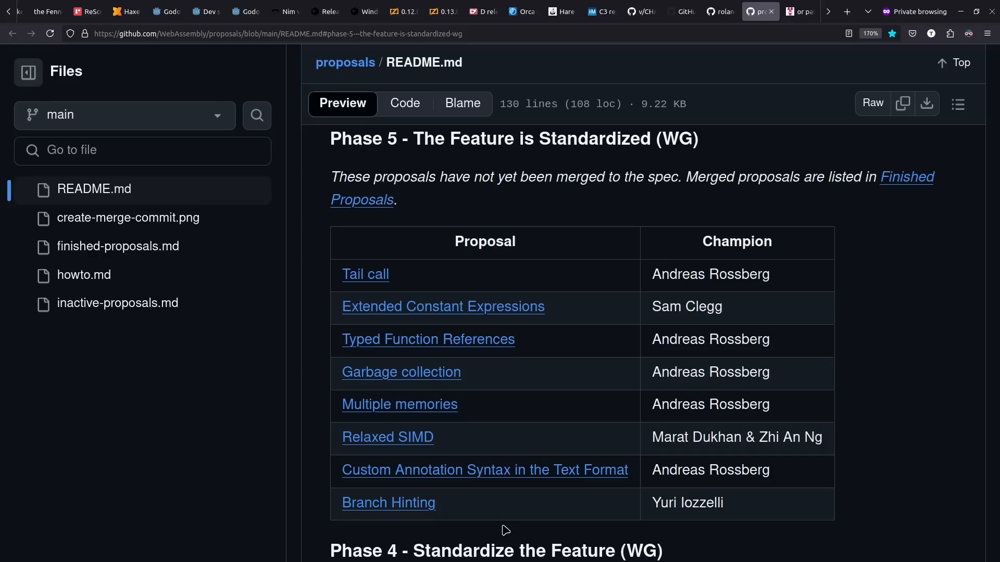
{"action": "mouse_move", "coordinate": [521, 493]}
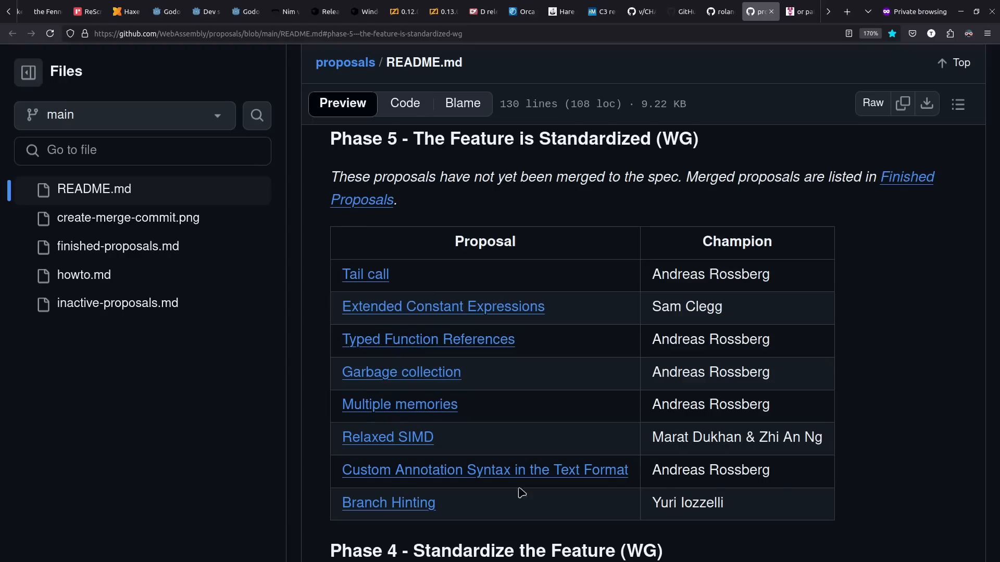
{"action": "mouse_move", "coordinate": [558, 384]}
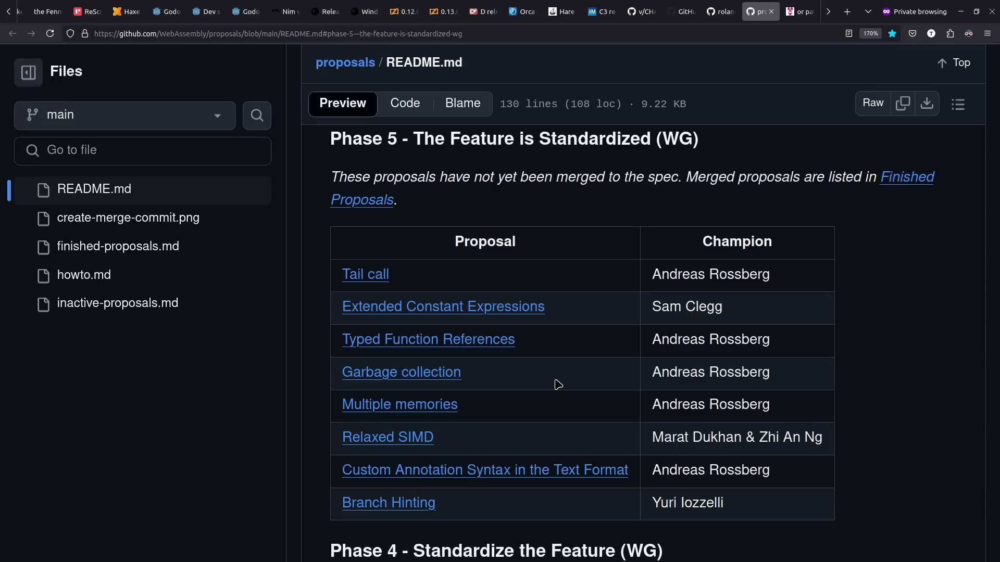
{"action": "left_click", "coordinate": [639, 12]}
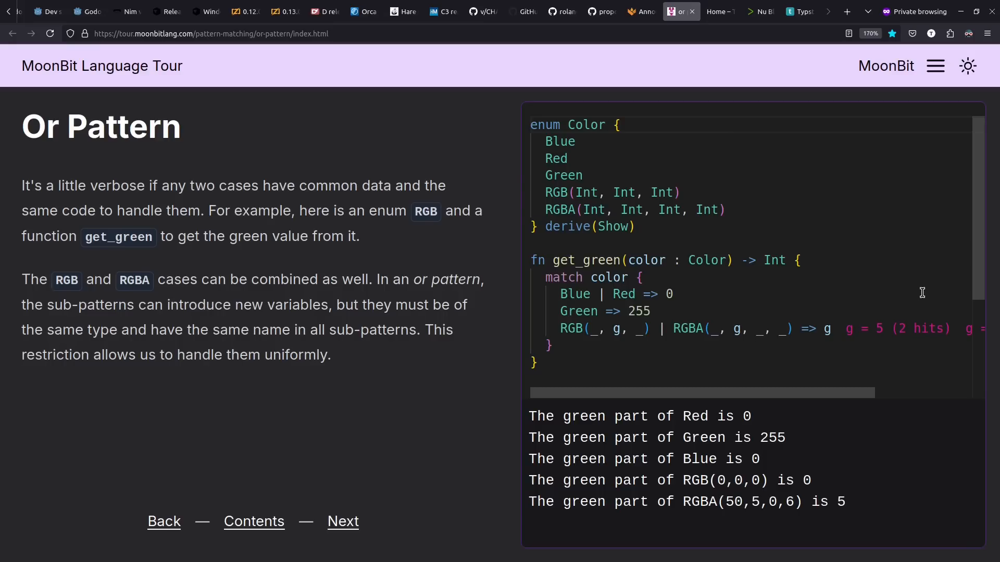
Visit the Typst homepage, then return to the Languish trends chart.
{"action": "left_click", "coordinate": [759, 11]}
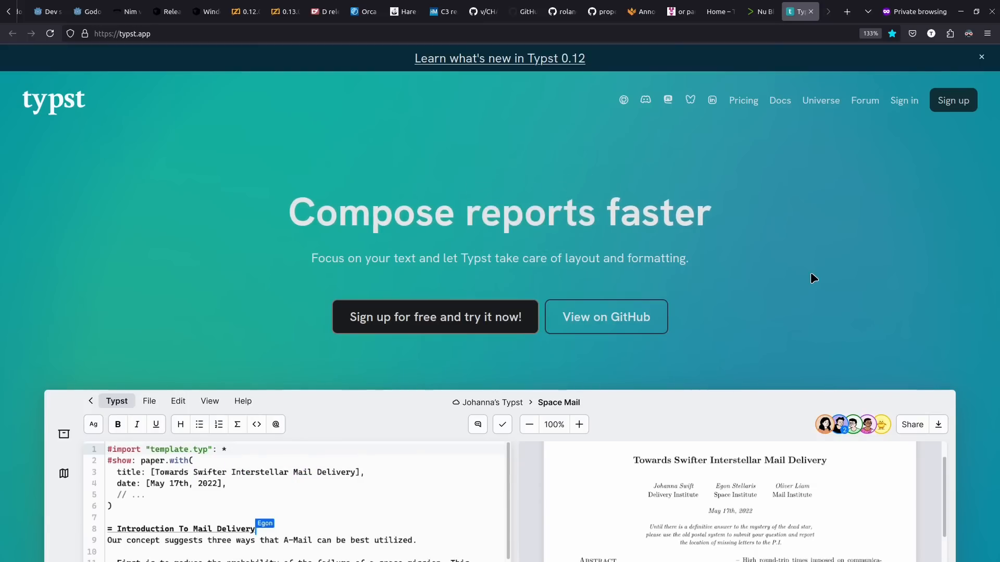
{"action": "left_click", "coordinate": [35, 11]}
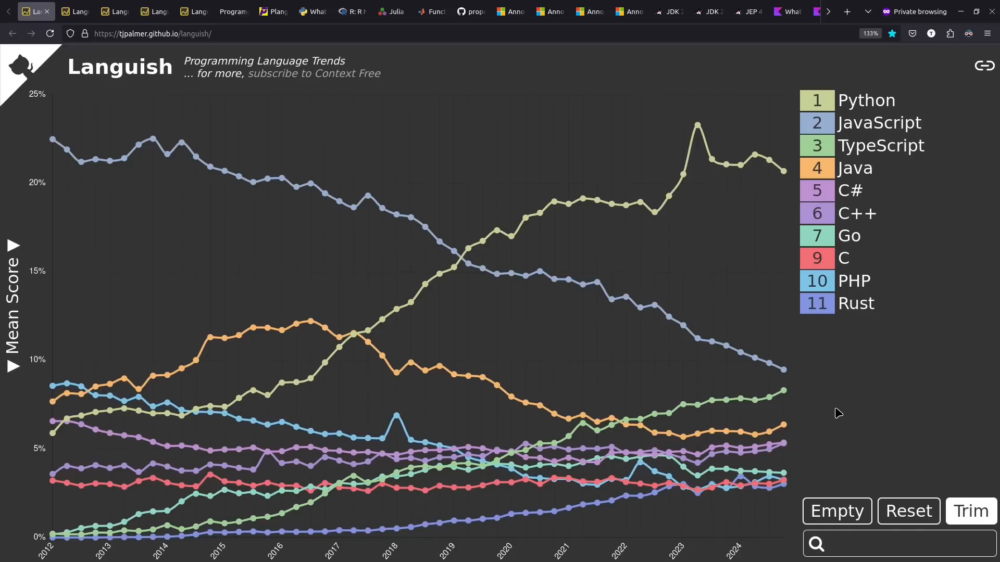